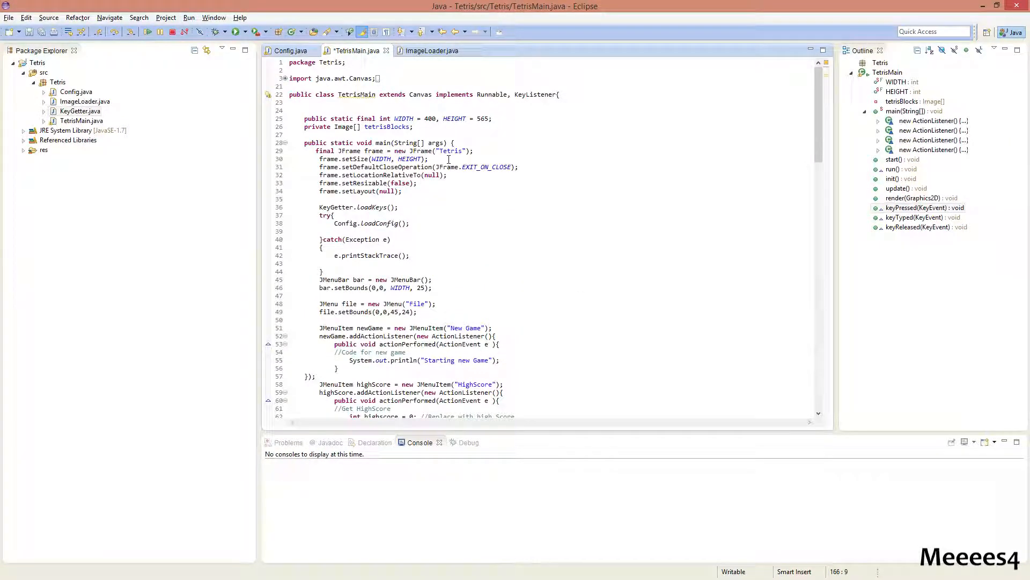
Launch the Tetris game from Eclipse and bring up its key options.
left_click(291, 50)
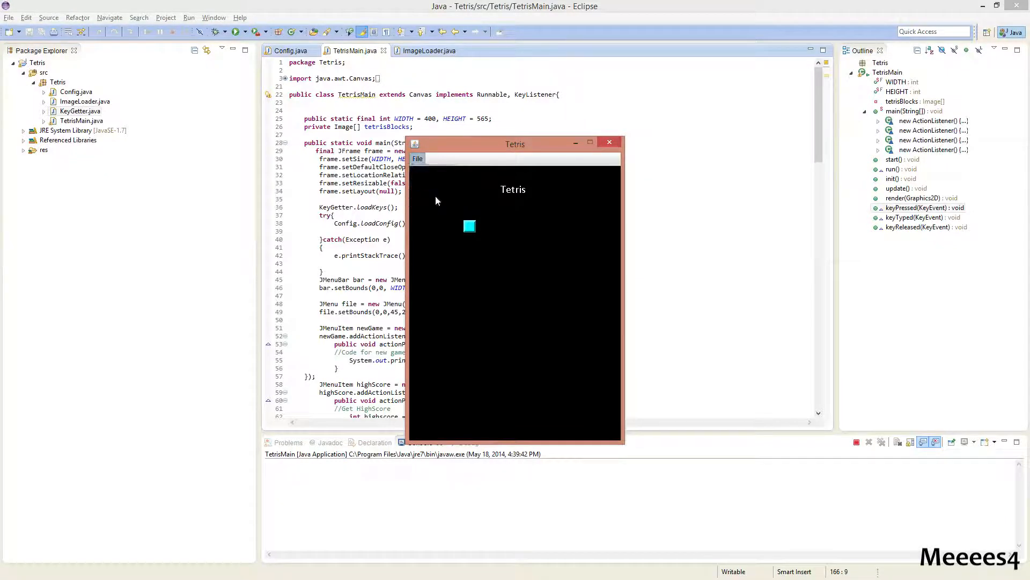
left_click(472, 244)
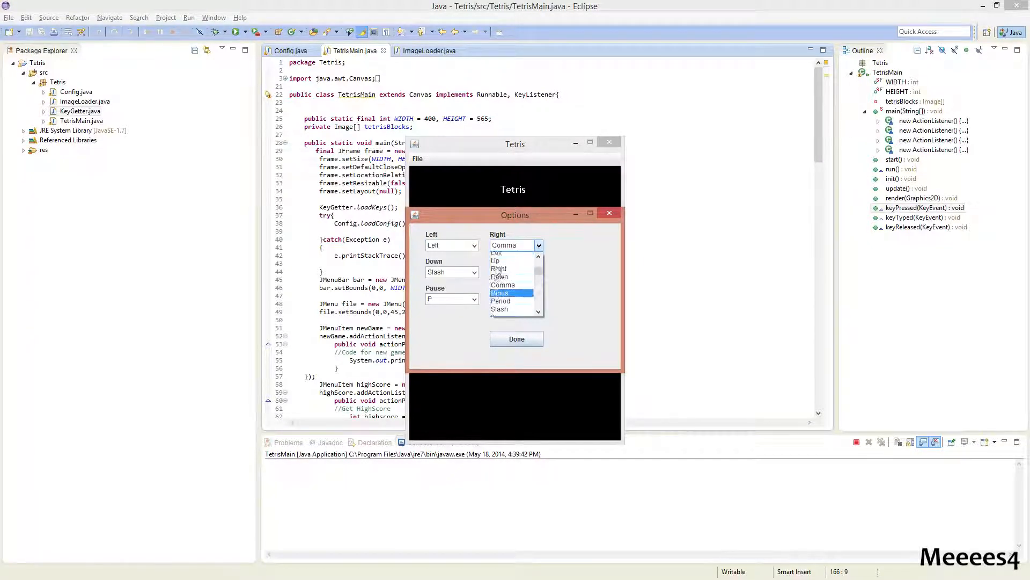
Map the Right control to the right arrow and Down to the down arrow, confirm, and exit the game.
left_click(498, 268)
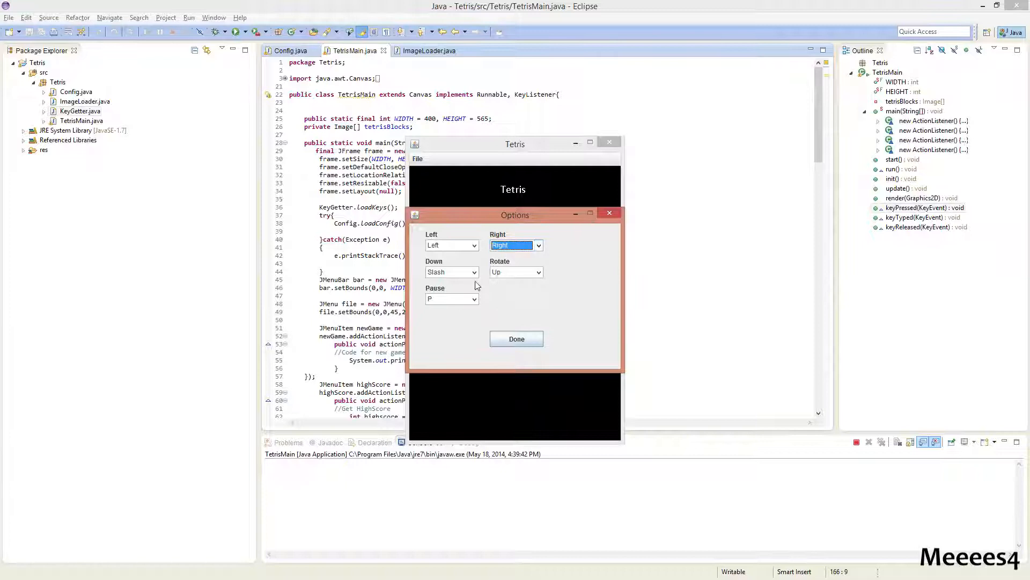
left_click(474, 272)
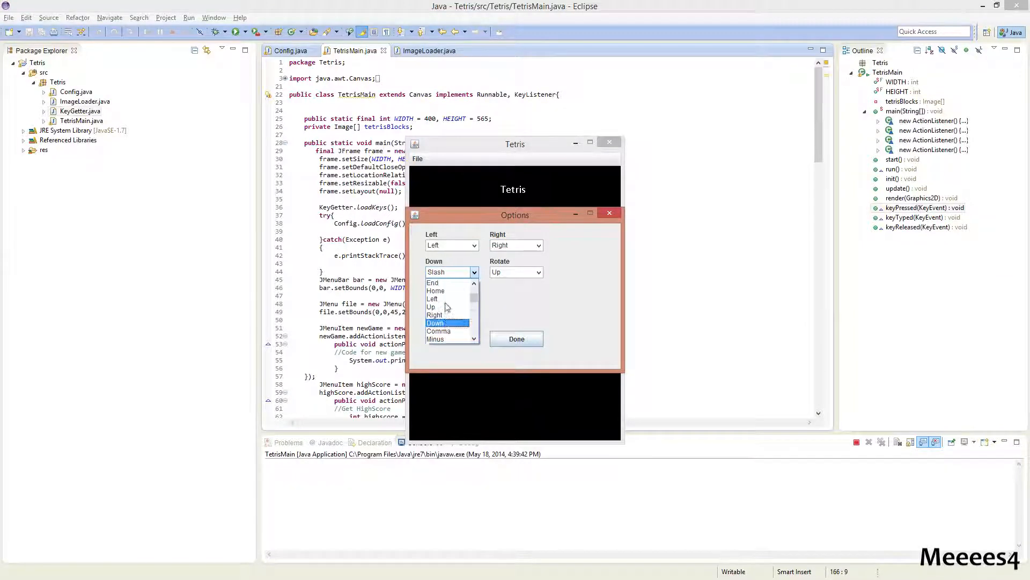
left_click(435, 323)
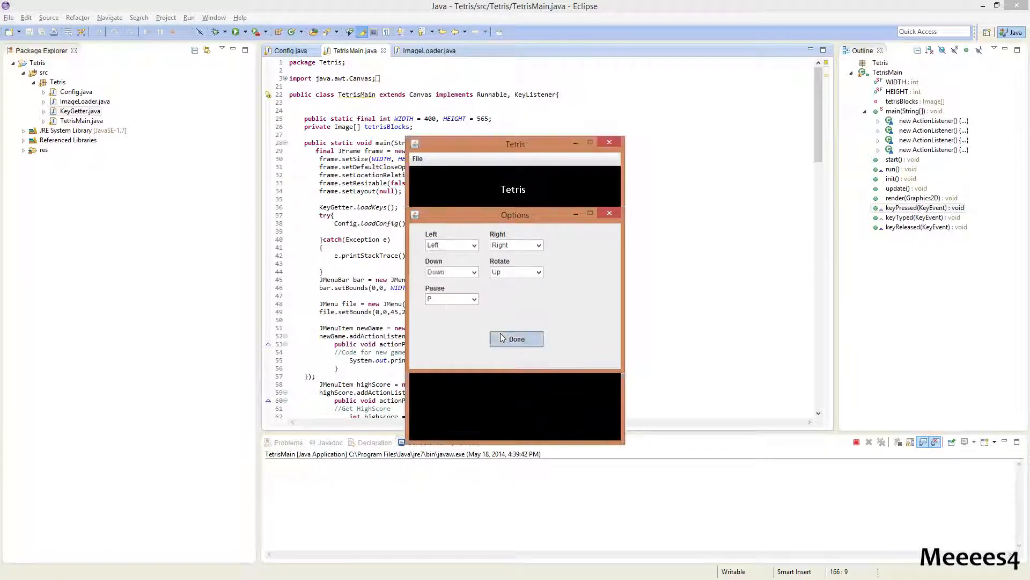
left_click(418, 159)
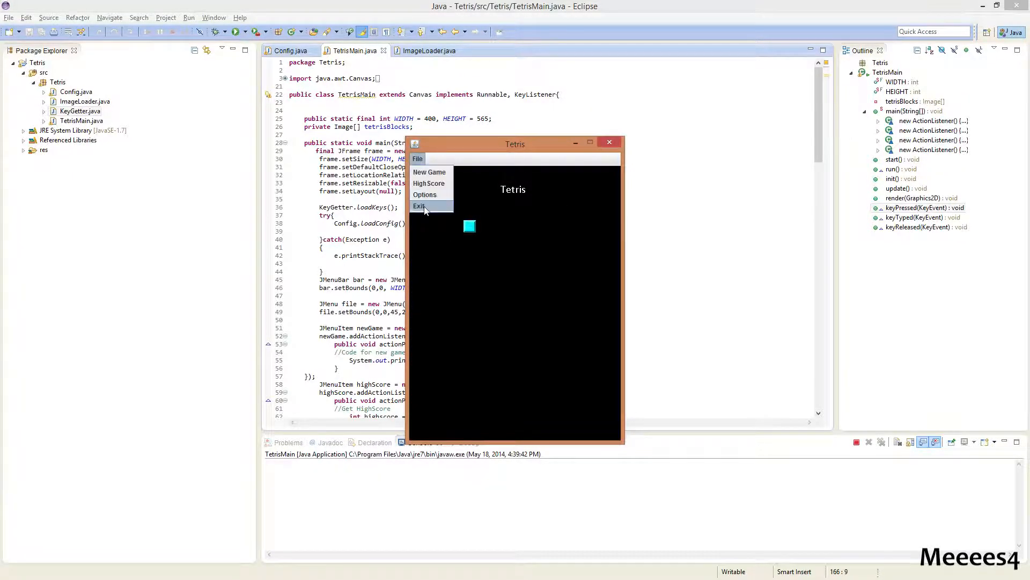
left_click(421, 206)
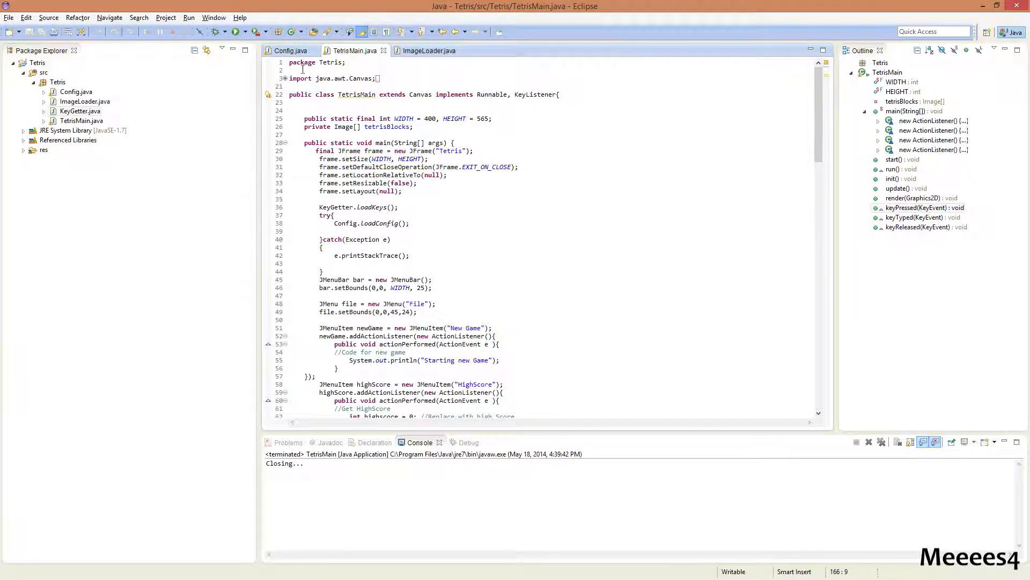
Create a new class named Controller in the Tetris package.
scroll("down", 3)
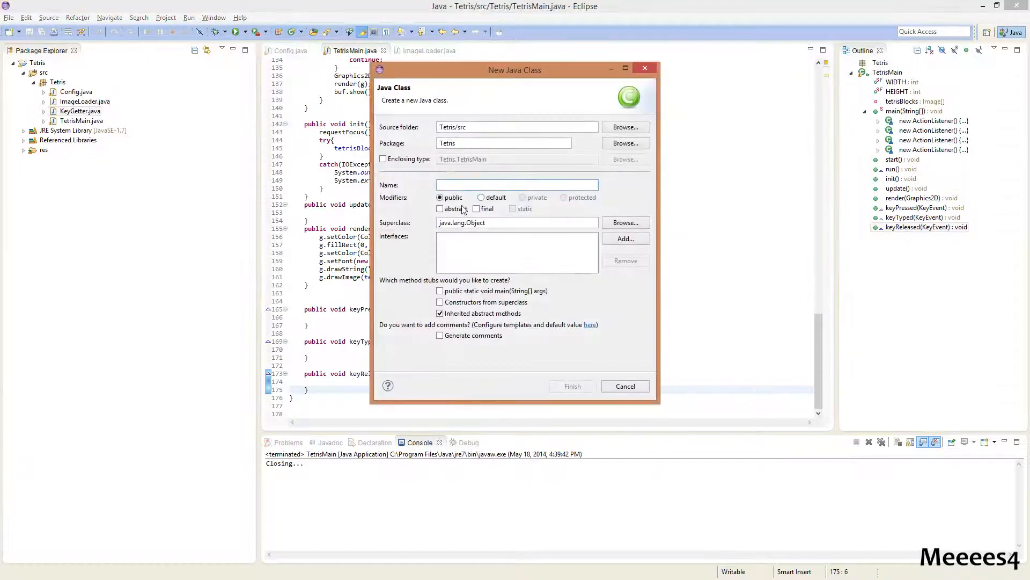
type("Controll")
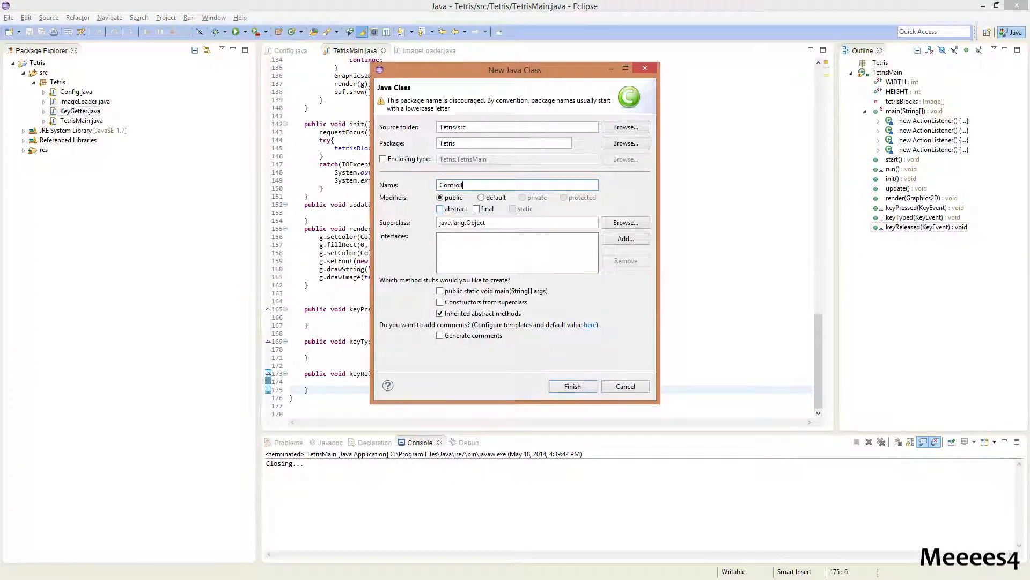
type("er")
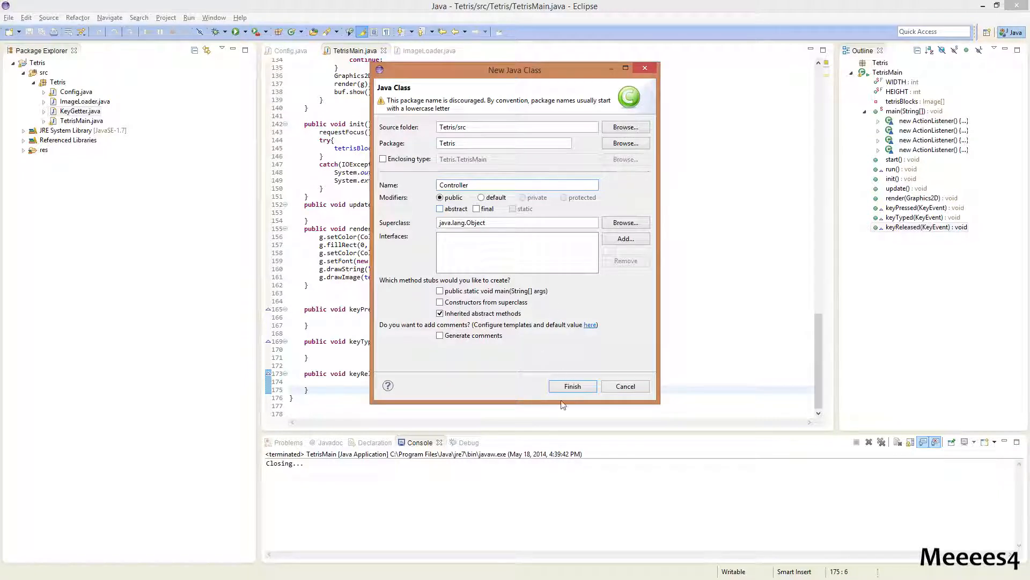
left_click(572, 385)
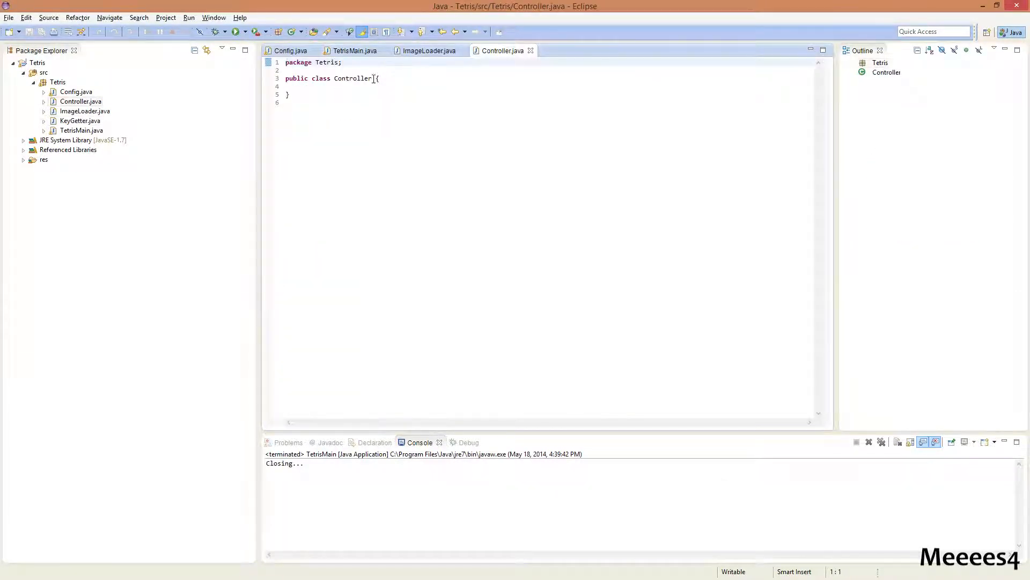
Declare Controller implements KeyListener with the java.awt.event.KeyListener import and its empty handler methods.
type("implements KeyL")
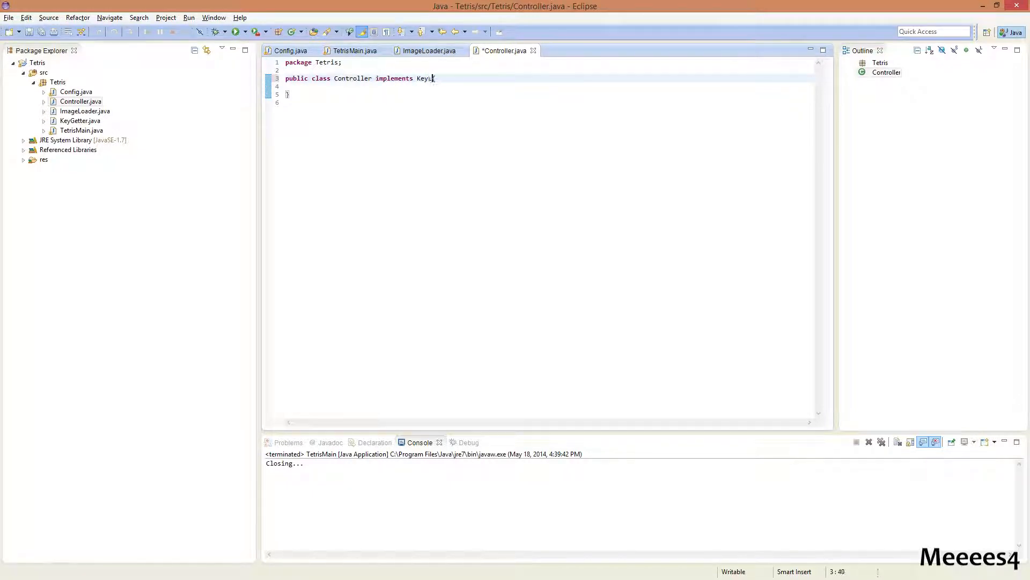
type("istener{")
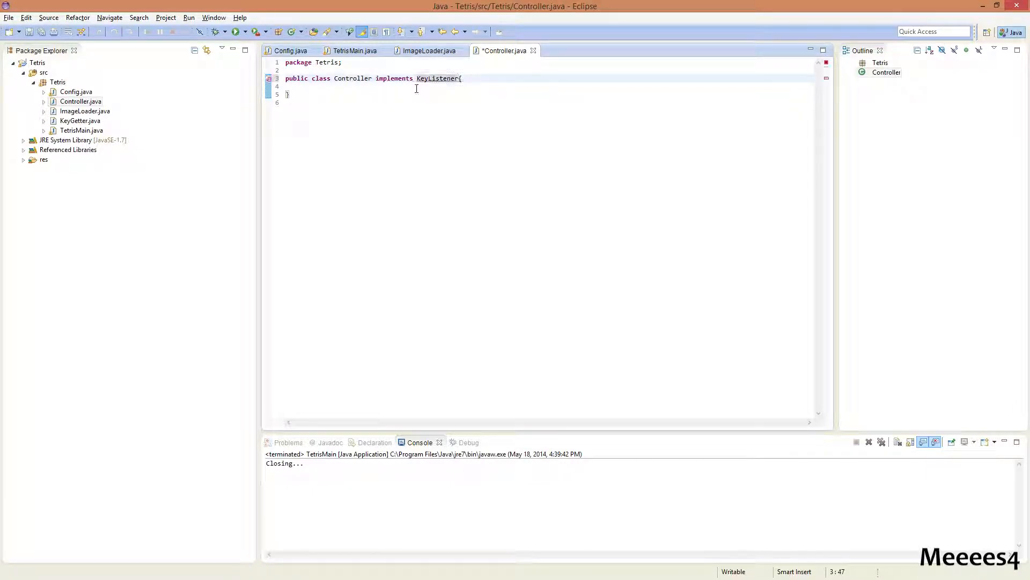
type("import java.awt.event.KeyListener;")
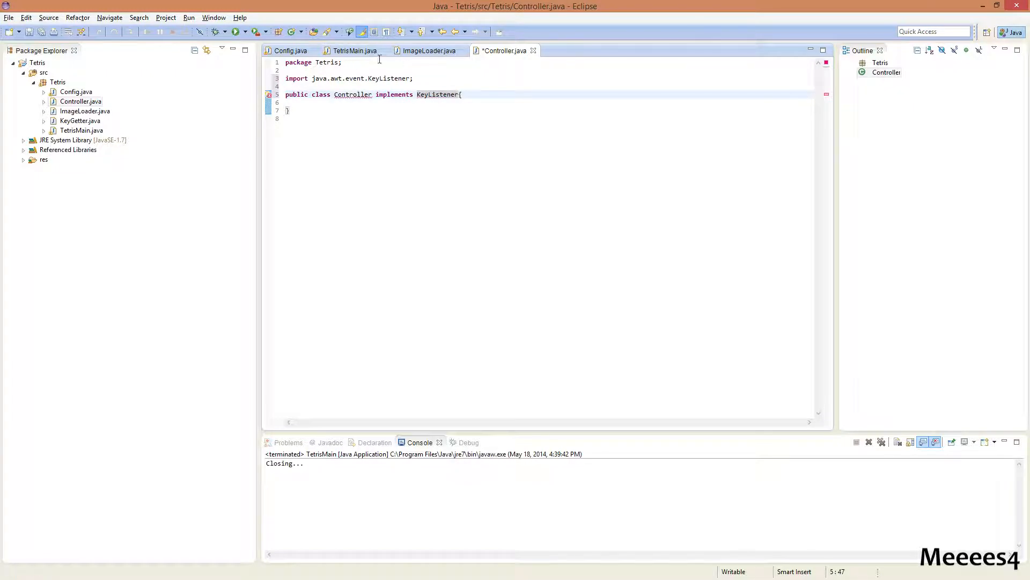
left_click(355, 51)
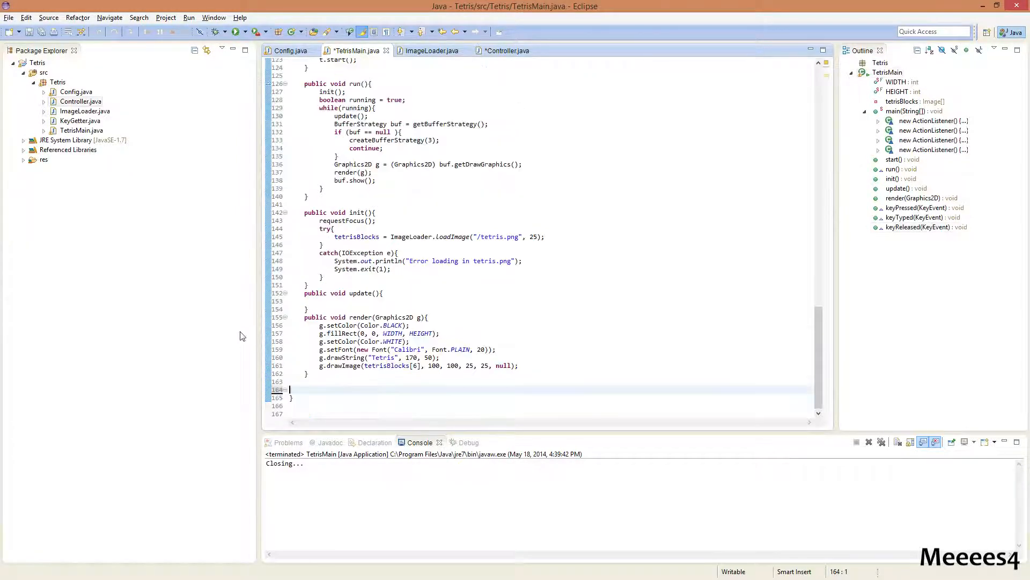
left_click(507, 51)
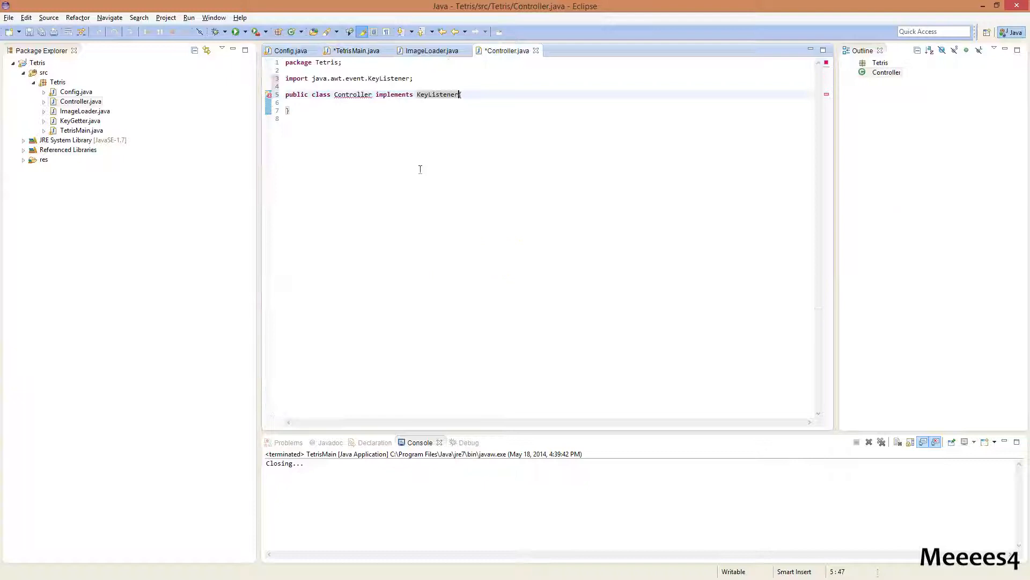
type("{")
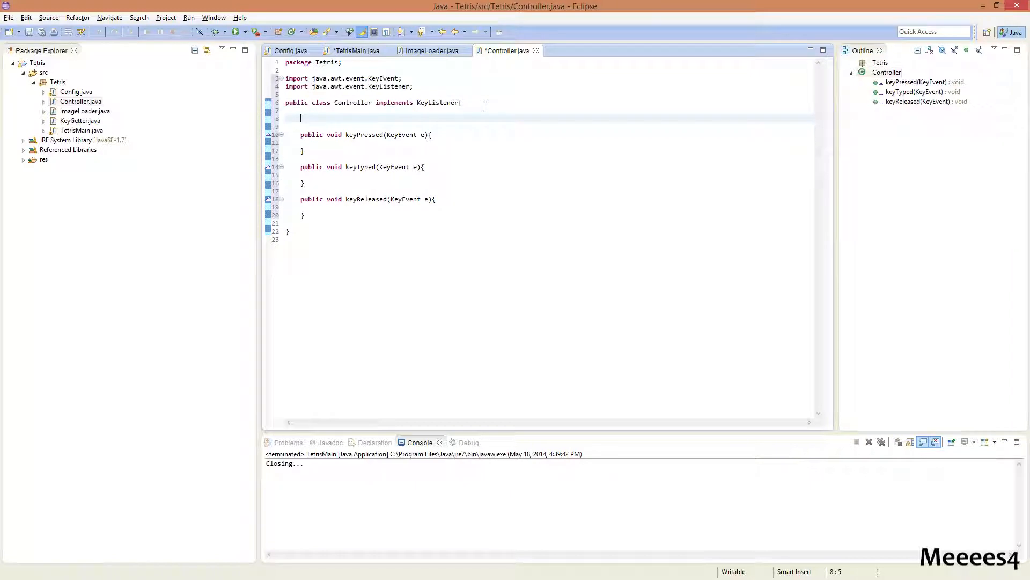
Add a TetrisMain game field and a Controller(TetrisMain game) constructor storing this.game = game.
type("TetrisMain gam")
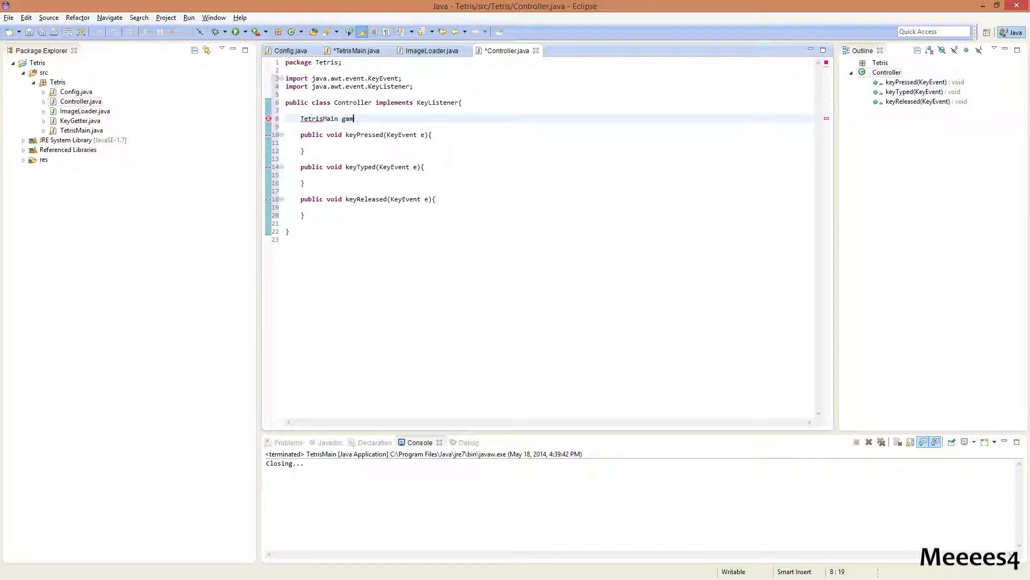
type("e;")
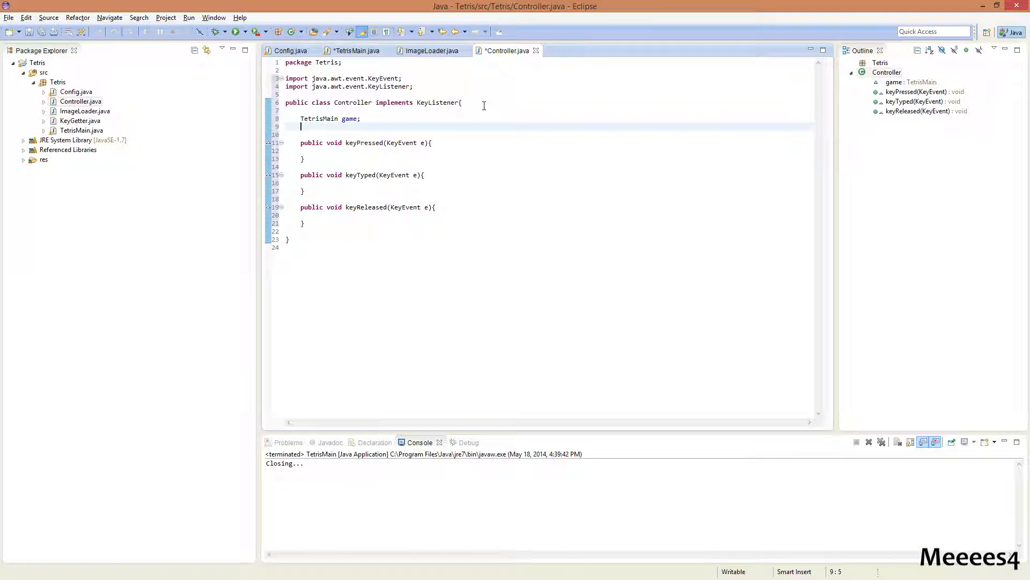
type("p")
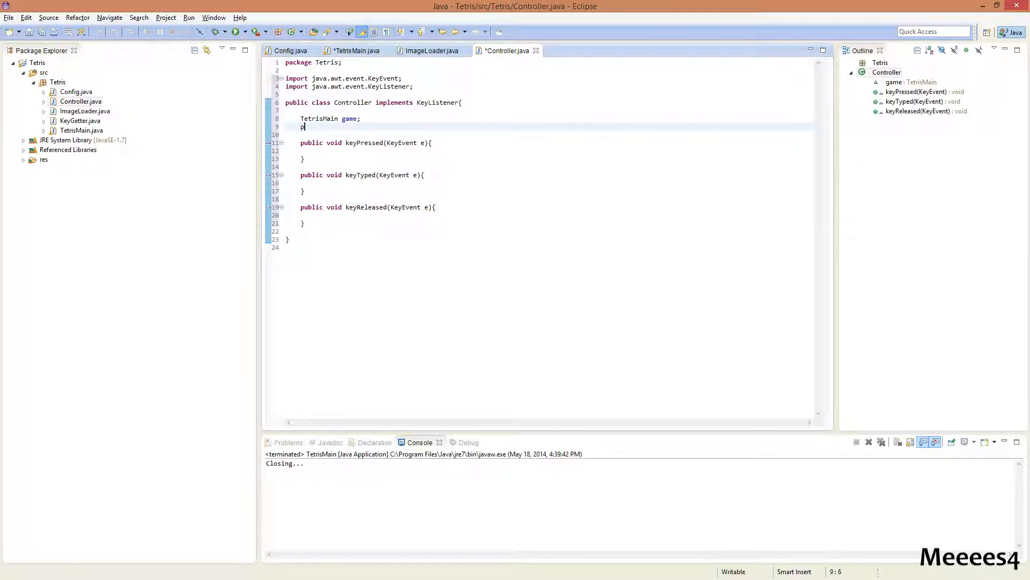
type("public Controller(TetrisMain Game){")
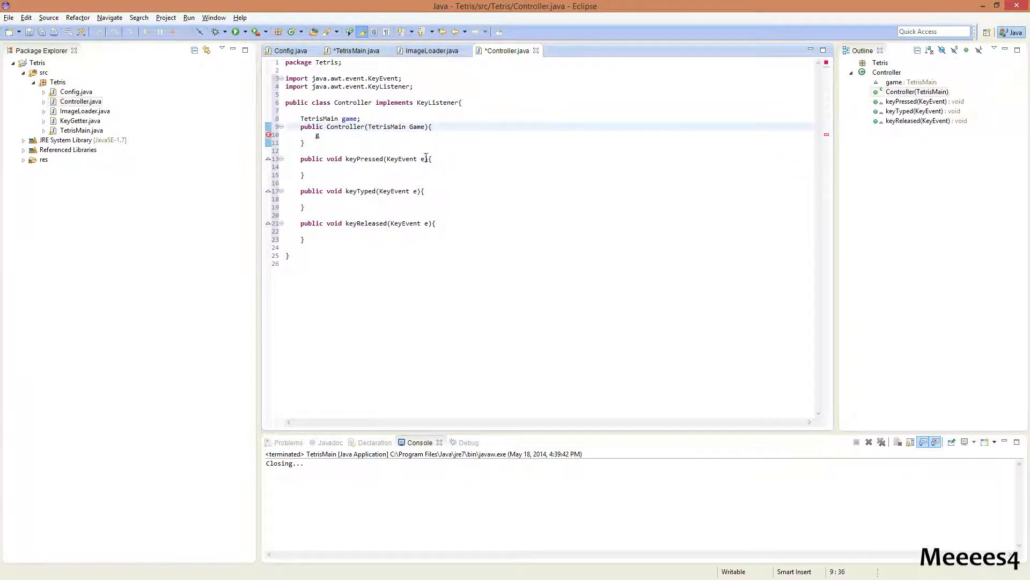
double_click(419, 126)
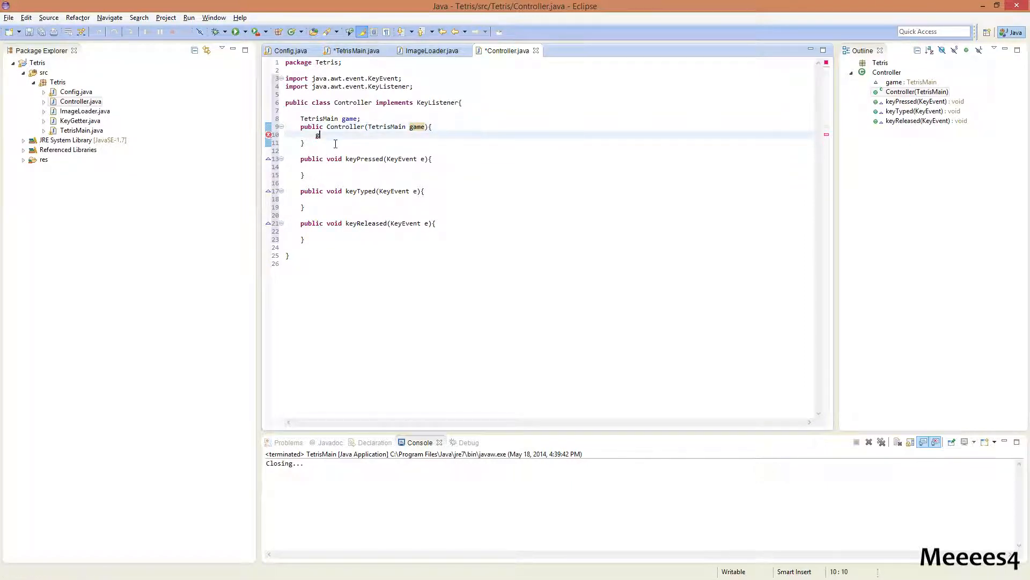
type("this.game = game;")
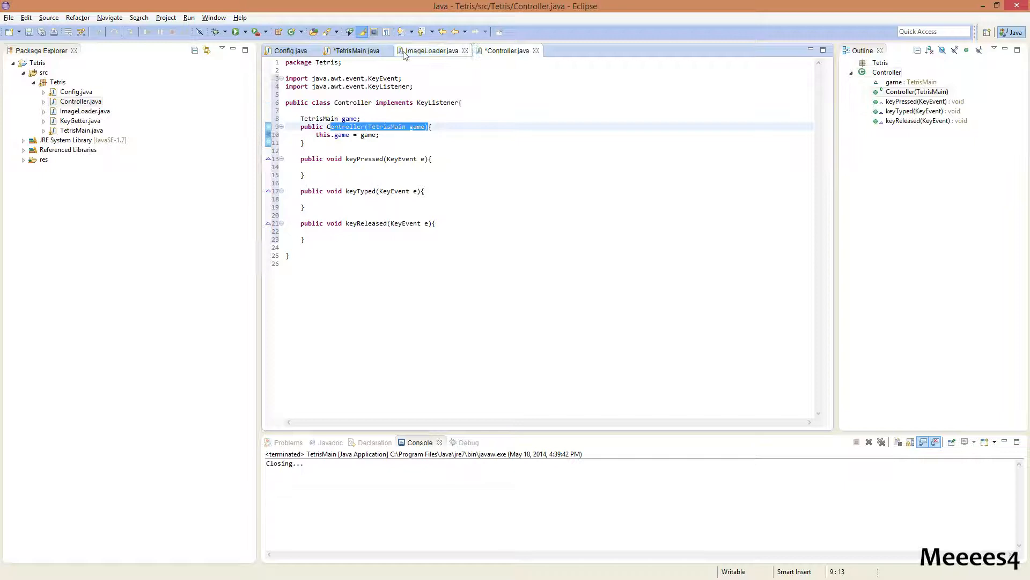
In TetrisMain's init(), call this.addKeyListener(new Controller(this)).
left_click(356, 51)
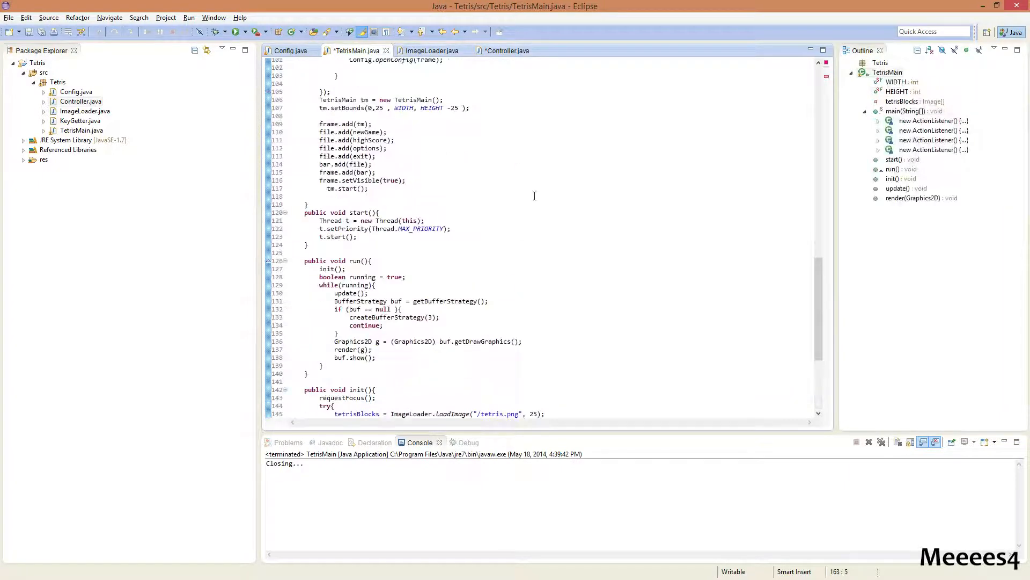
scroll("up", 3)
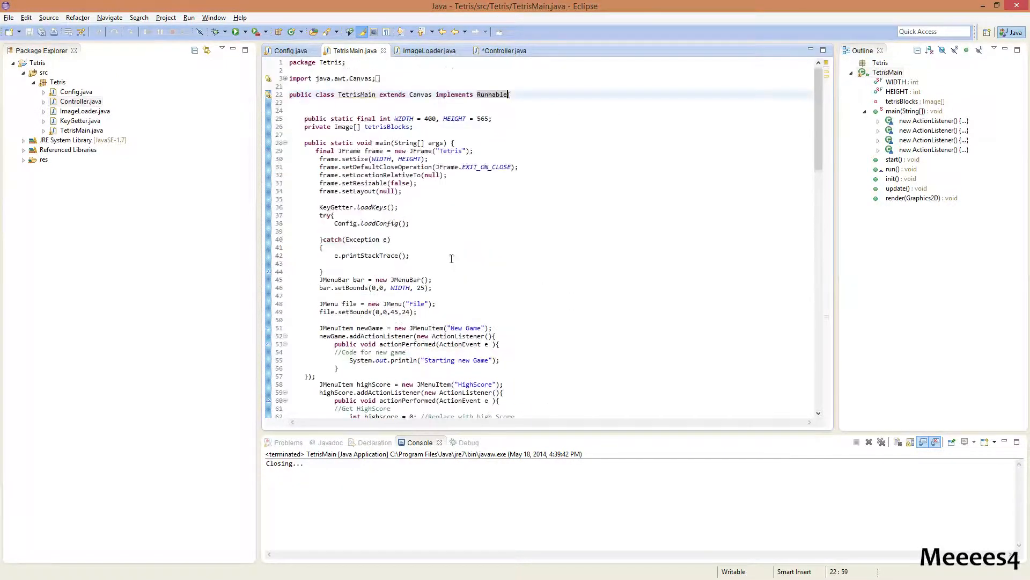
scroll("down", 3)
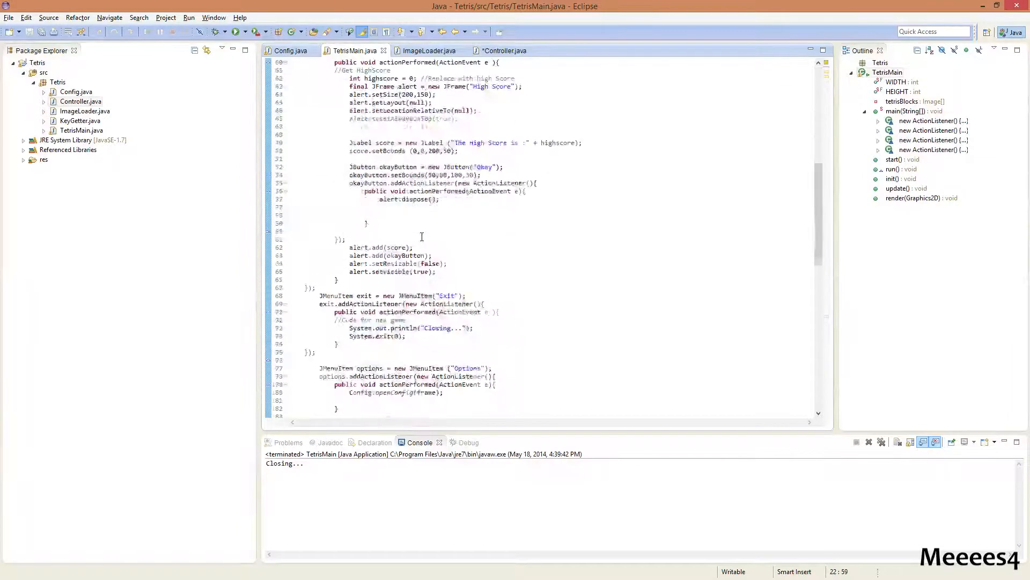
scroll("down", 3)
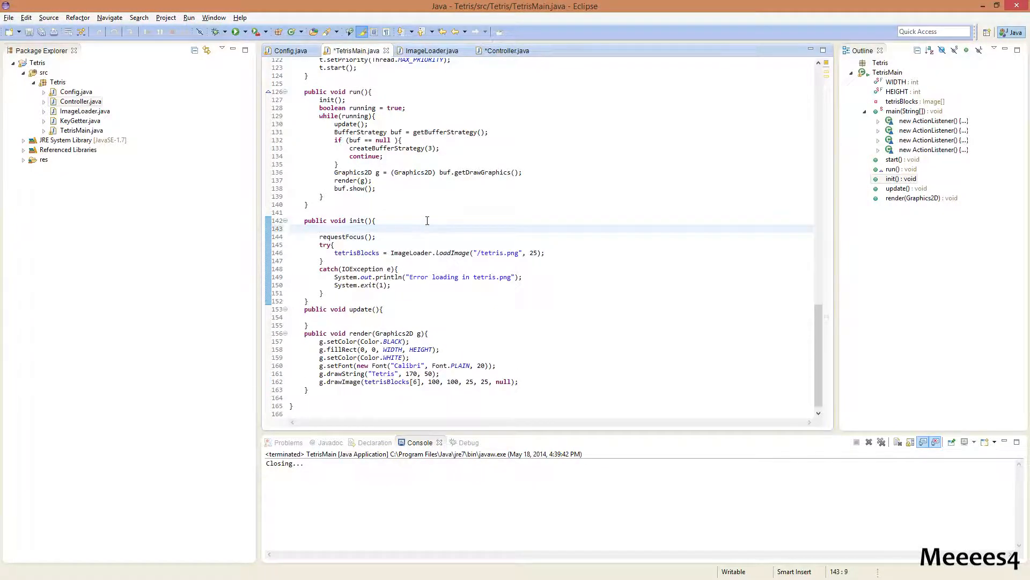
type("th")
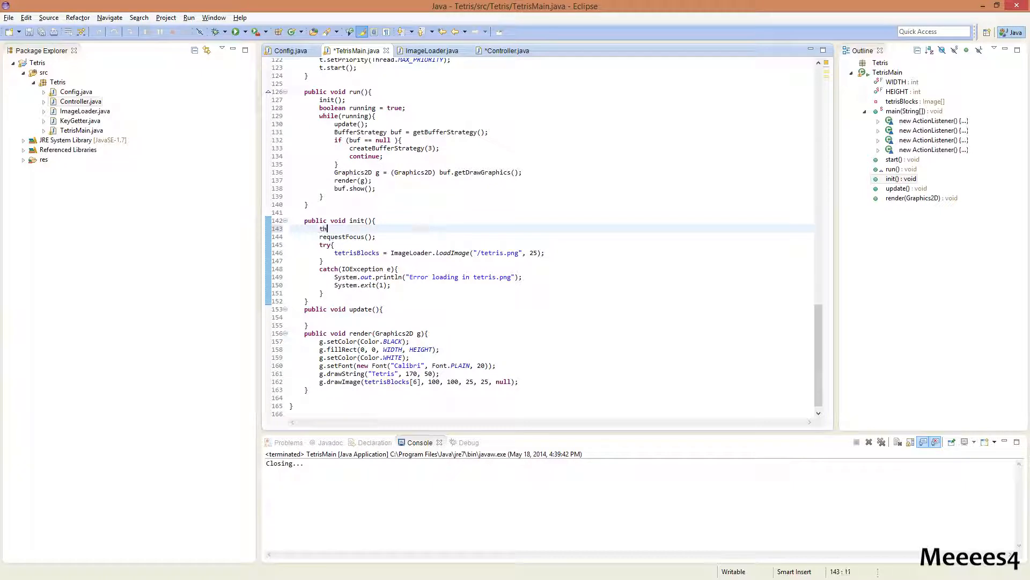
type("is.addKeyListener(arg0);")
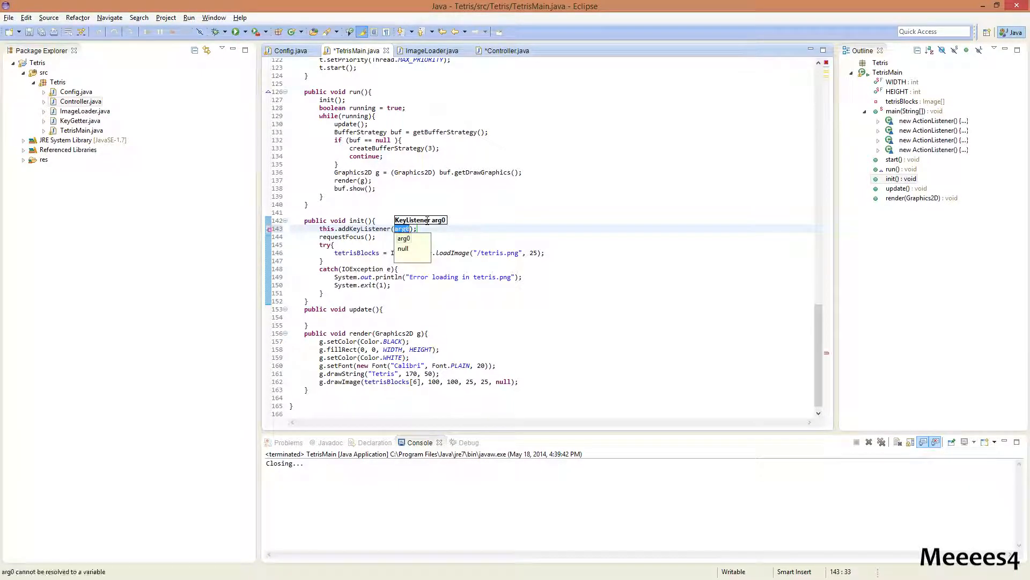
type("new")
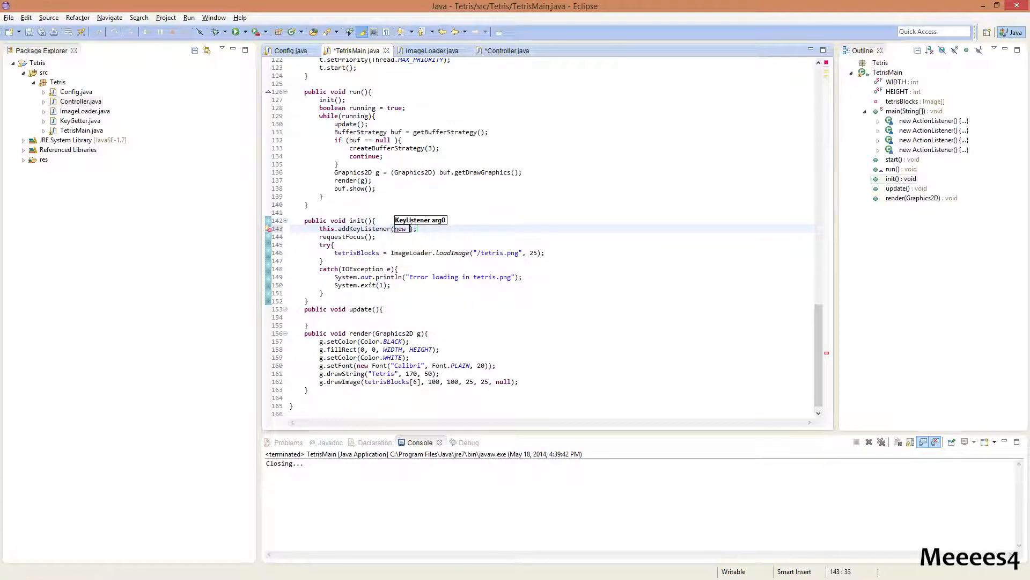
type("Controller(this")
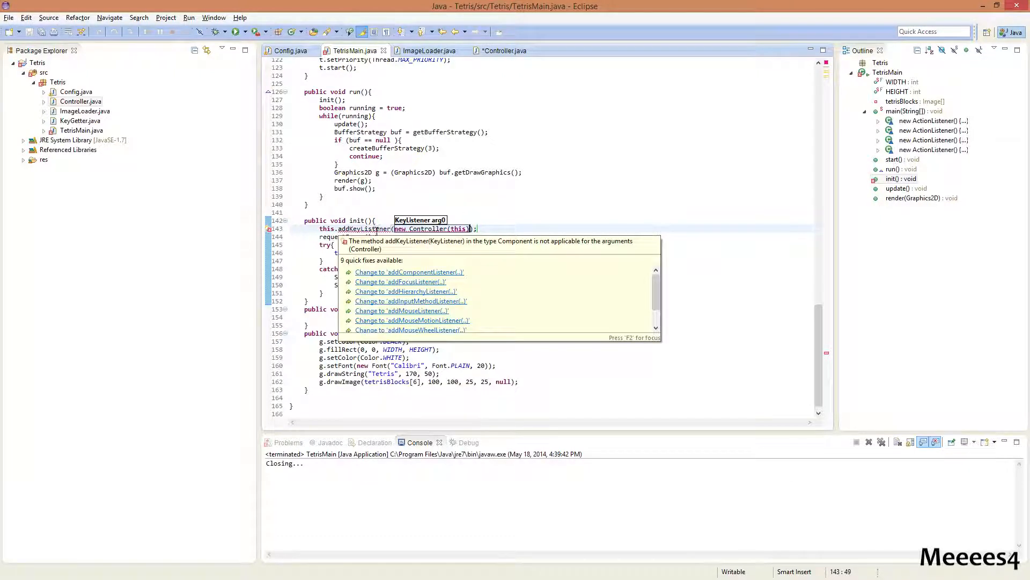
left_click(501, 50)
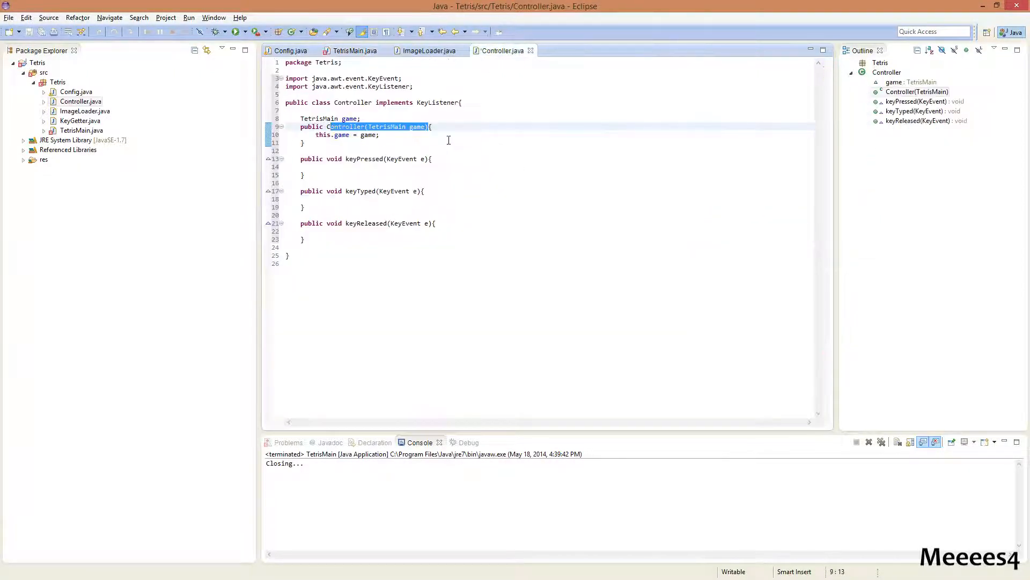
Review TetrisMain, then inspect Config's rotate, left, right, down and pause key-name strings.
left_click(353, 51)
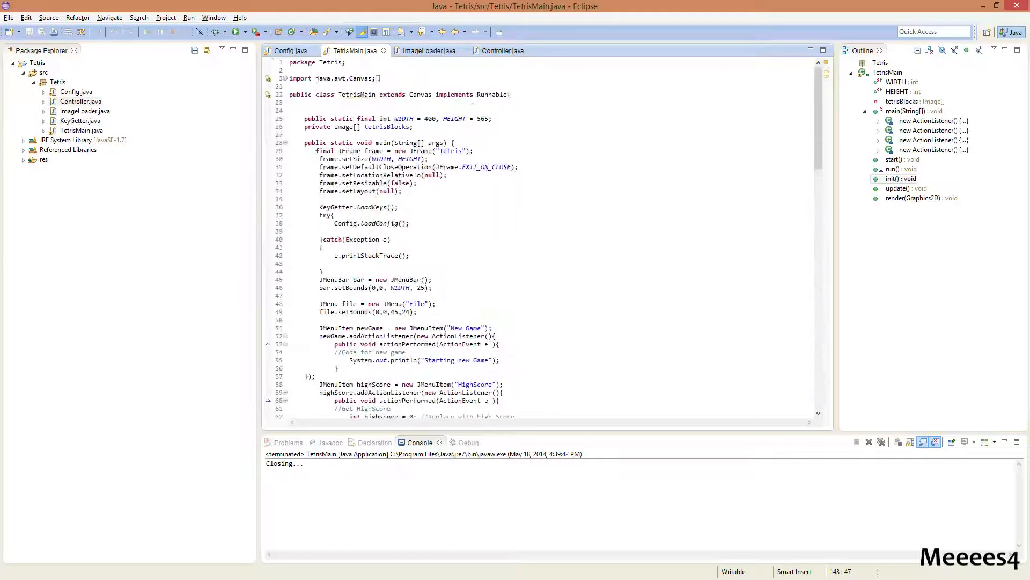
scroll("down", 3)
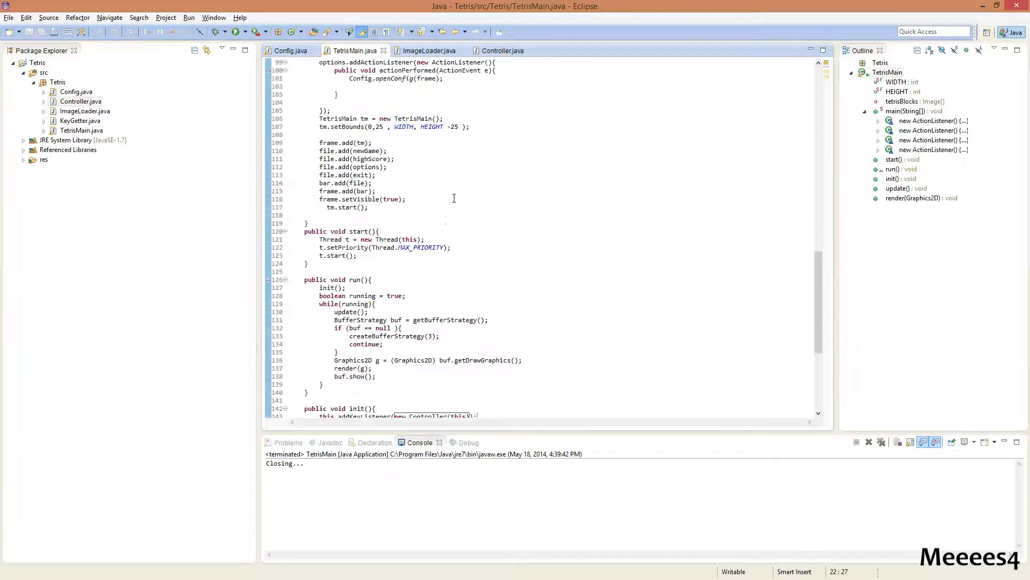
left_click(501, 51)
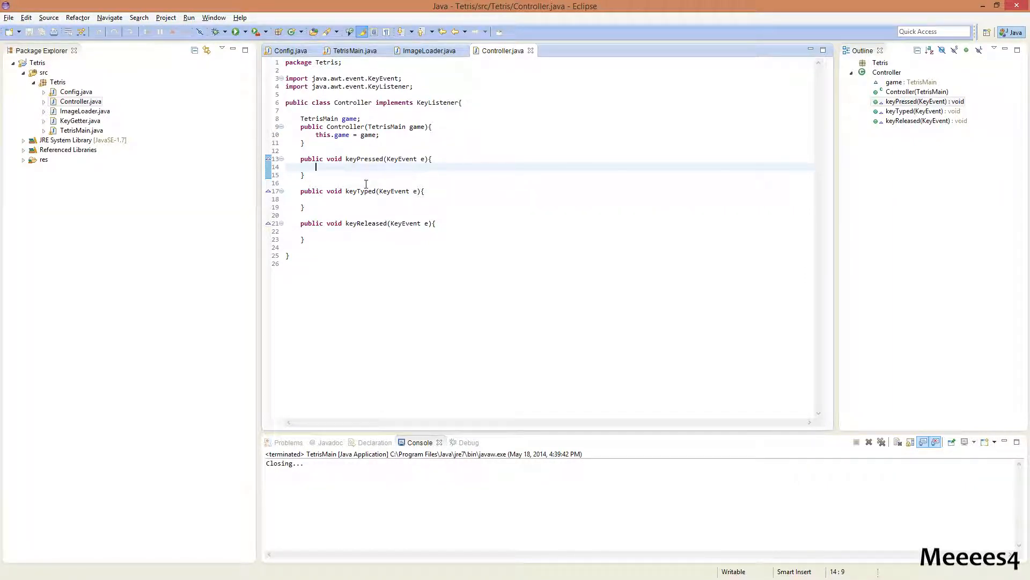
mouse_move(290, 50)
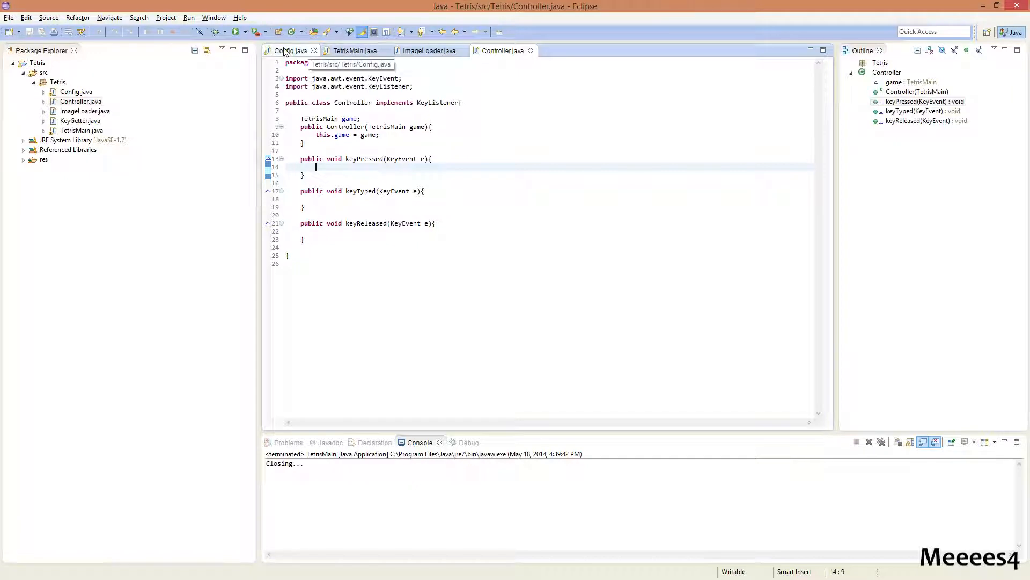
left_click(291, 51)
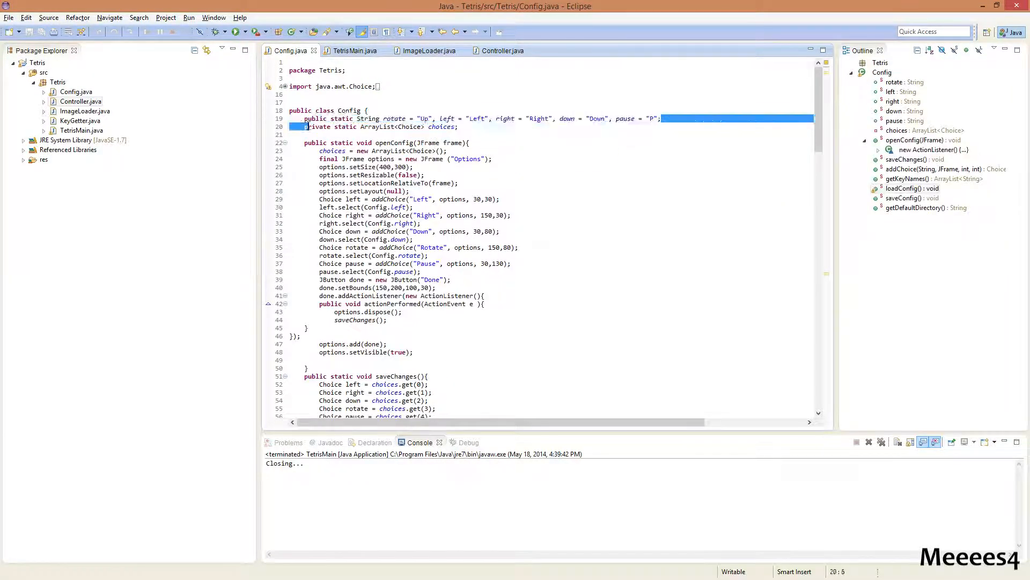
left_click(501, 50)
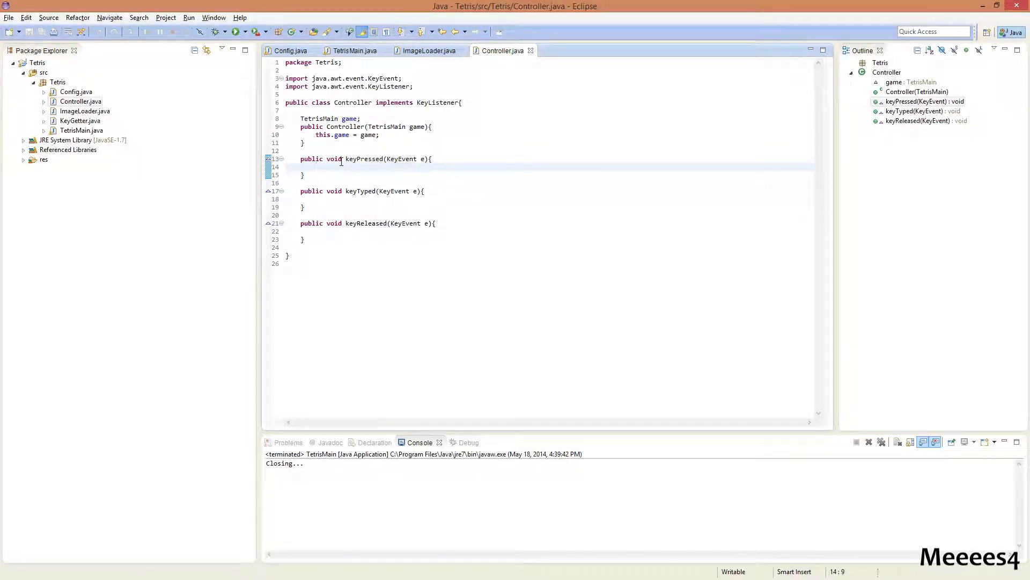
Start an if(e.getKeyCode()) condition in keyPressed and check the key names in Config.
type("if()")
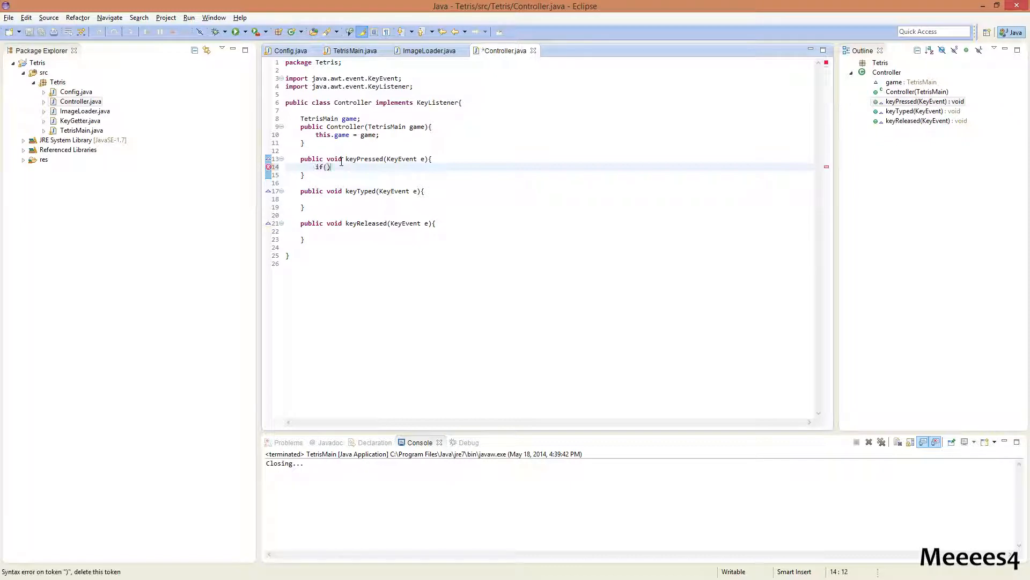
type("e.getKeyCode(")
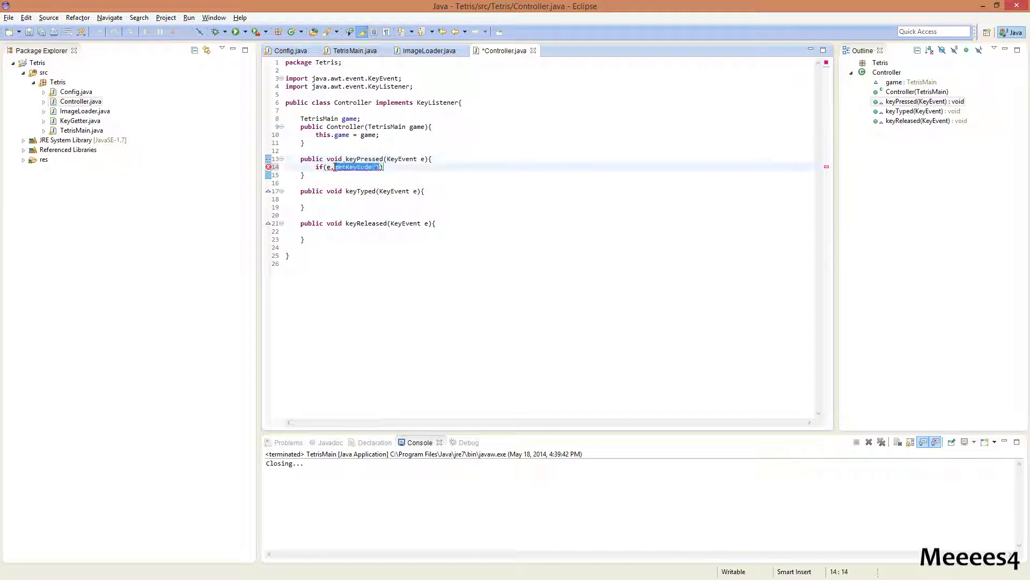
mouse_move(355, 166)
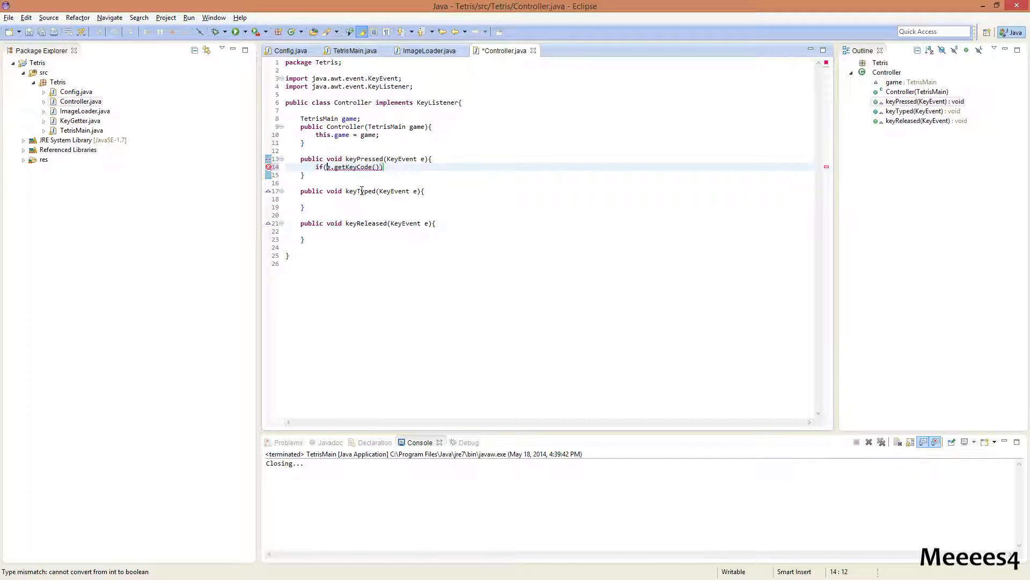
mouse_move(362, 191)
type("K")
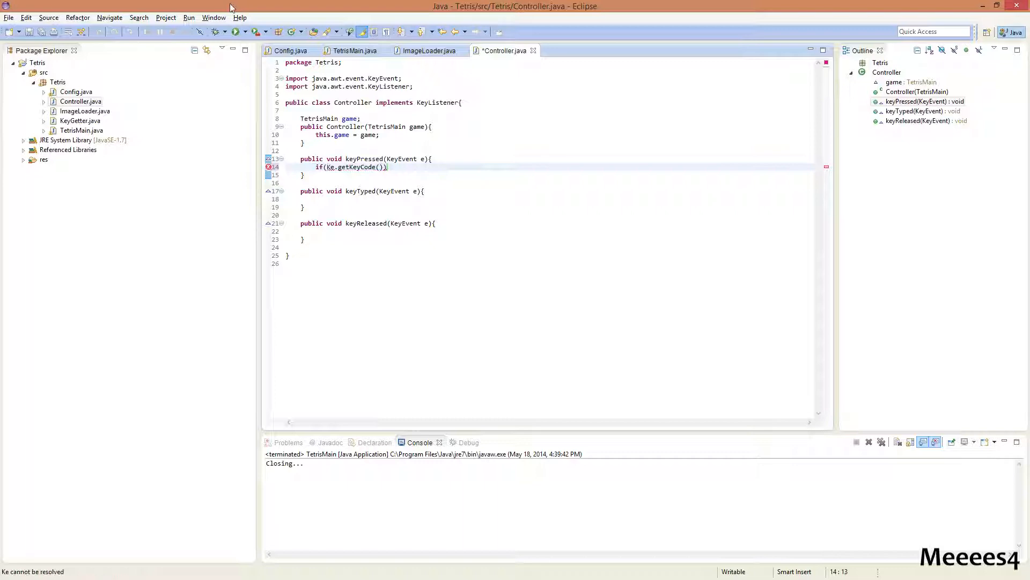
left_click(290, 51)
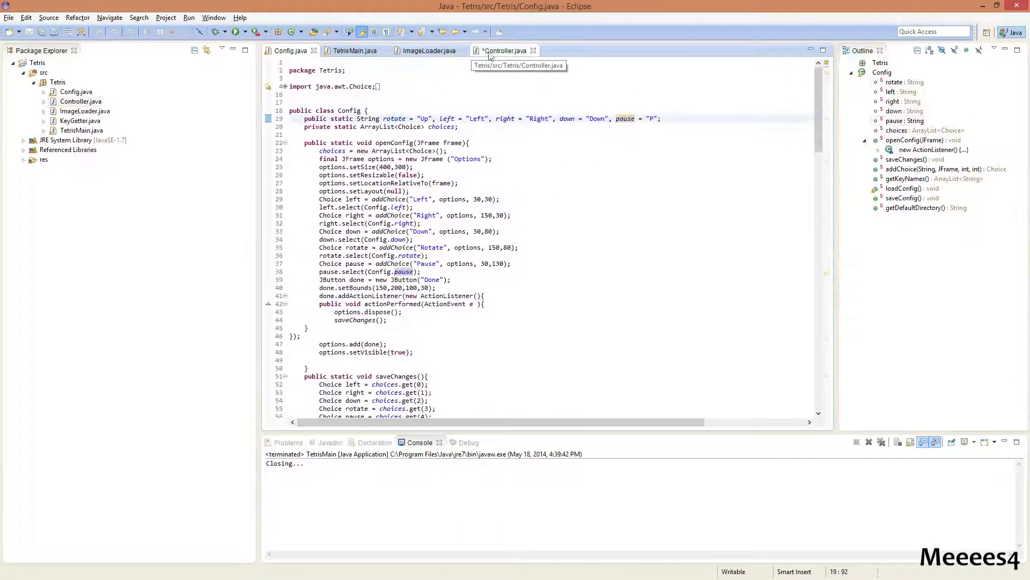
Write the condition KeyEvent.getKeyText(e.getKeyCode()).equals(Config.left) with its opening brace.
left_click(504, 50)
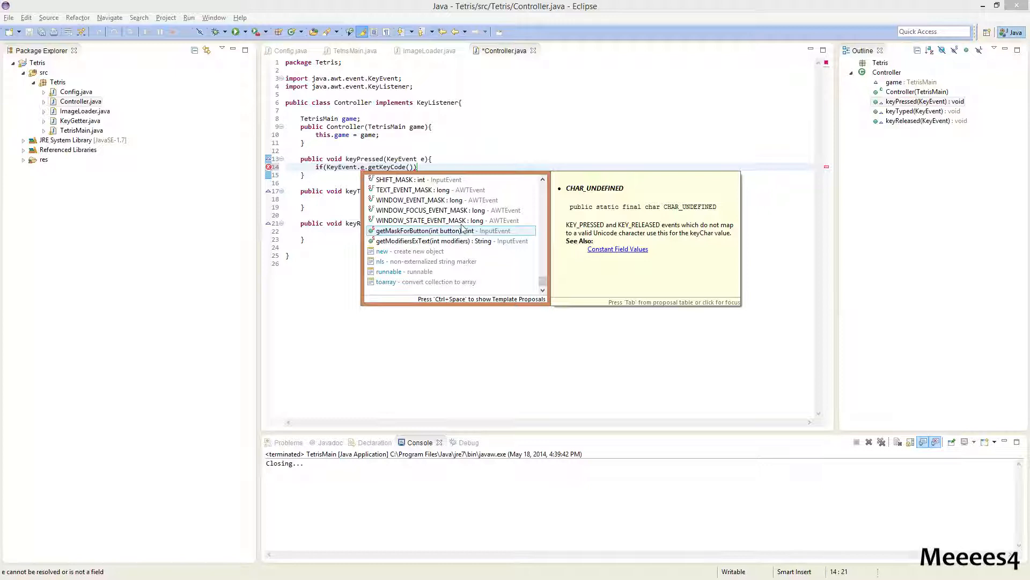
key("Escape")
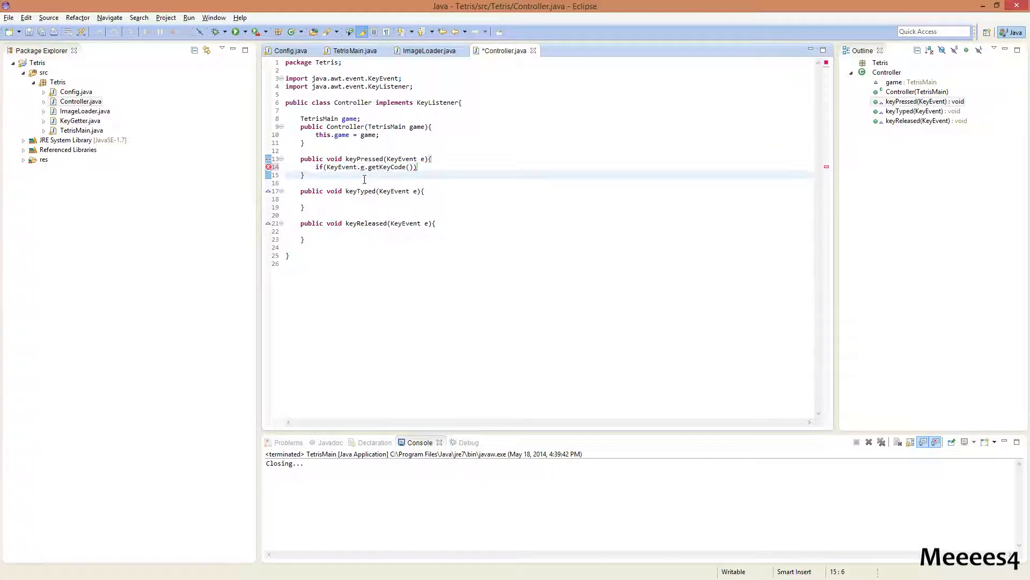
double_click(342, 166)
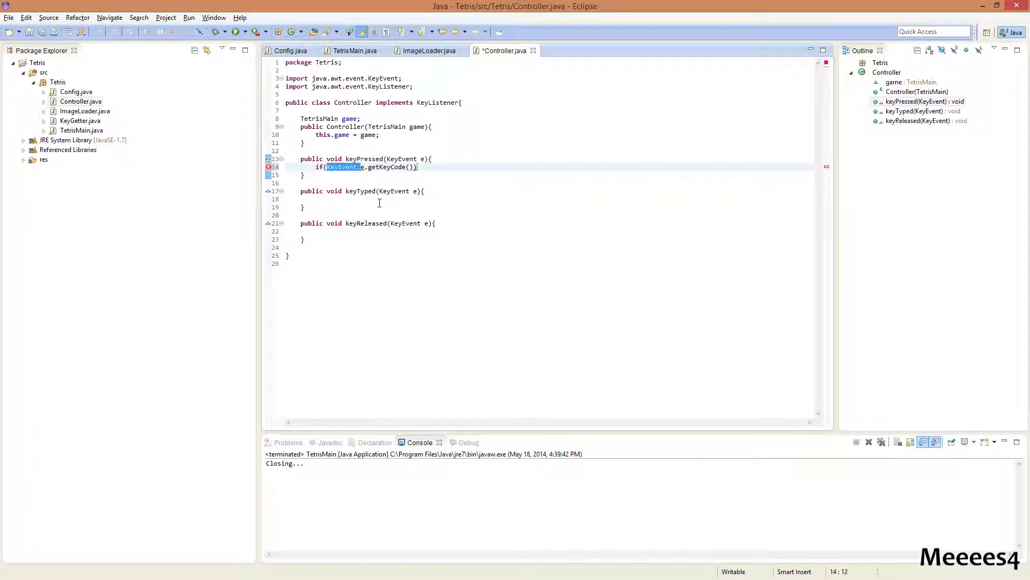
type("e.get")
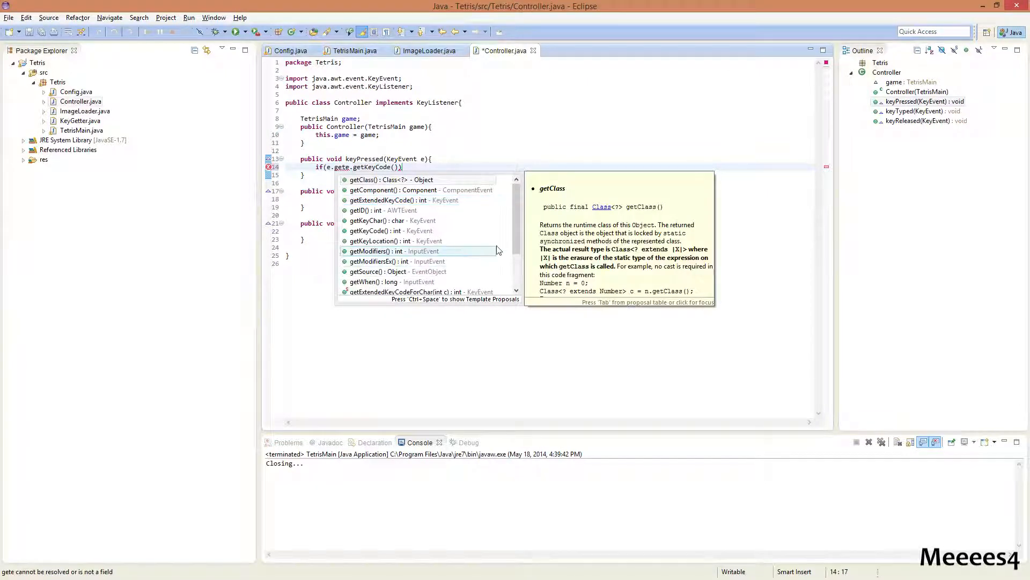
scroll("down", 3)
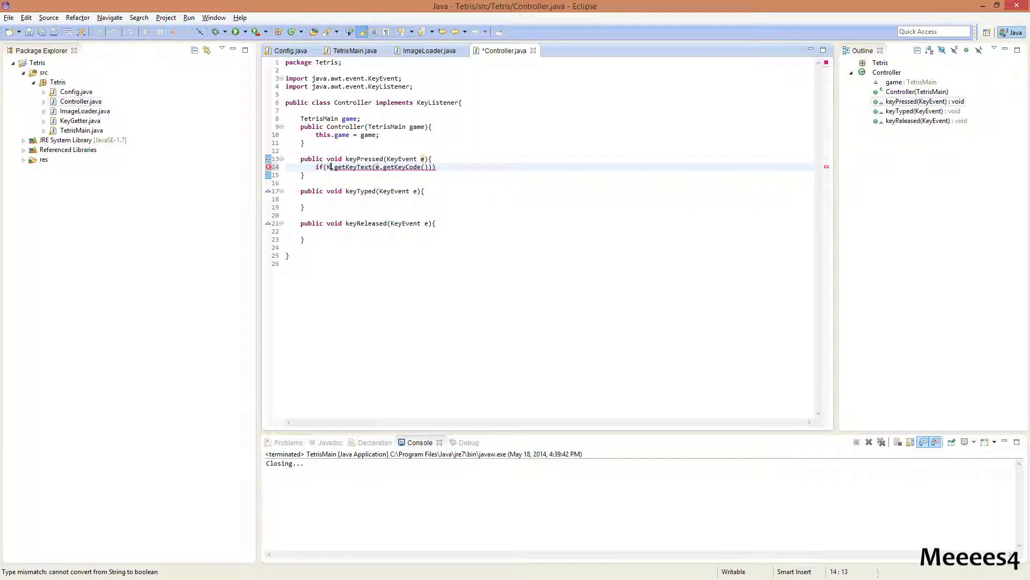
type("KeyEvent")
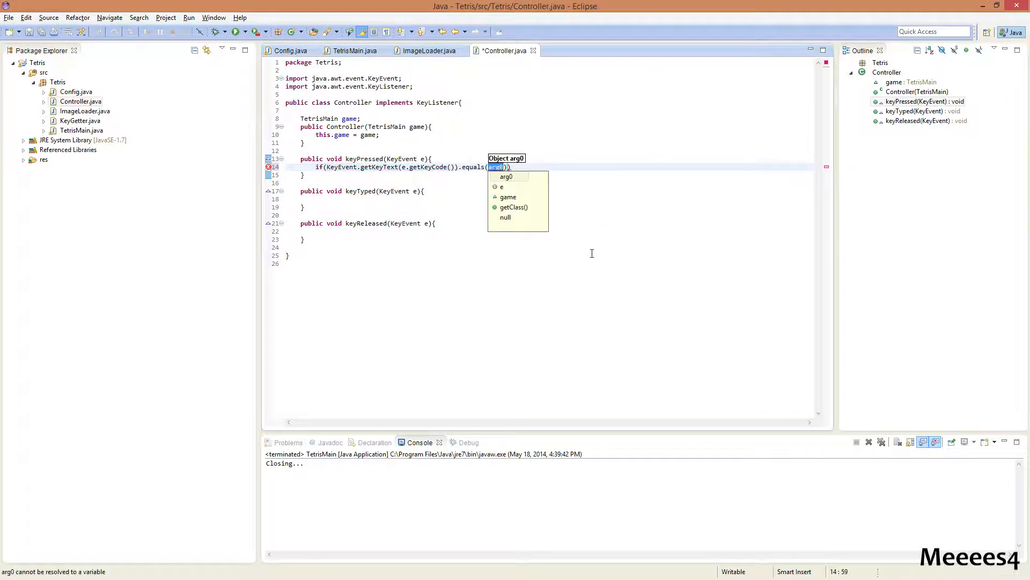
type("Config")
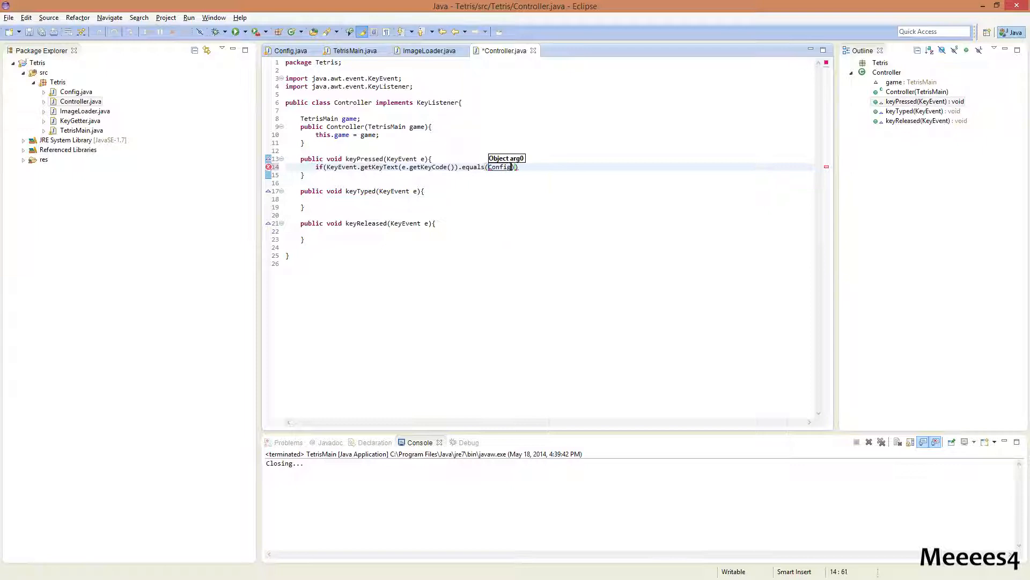
type(".ri")
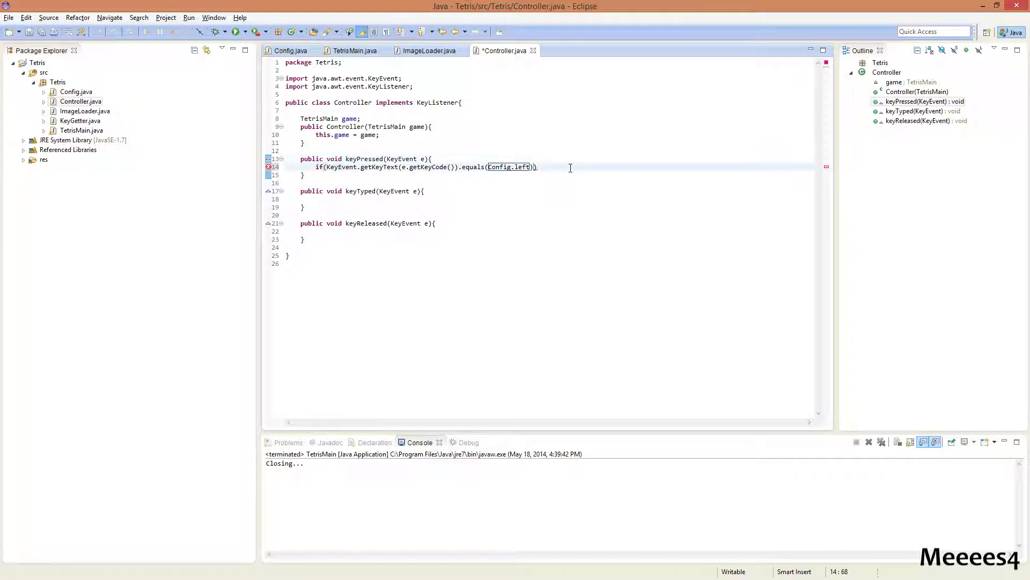
type("{")
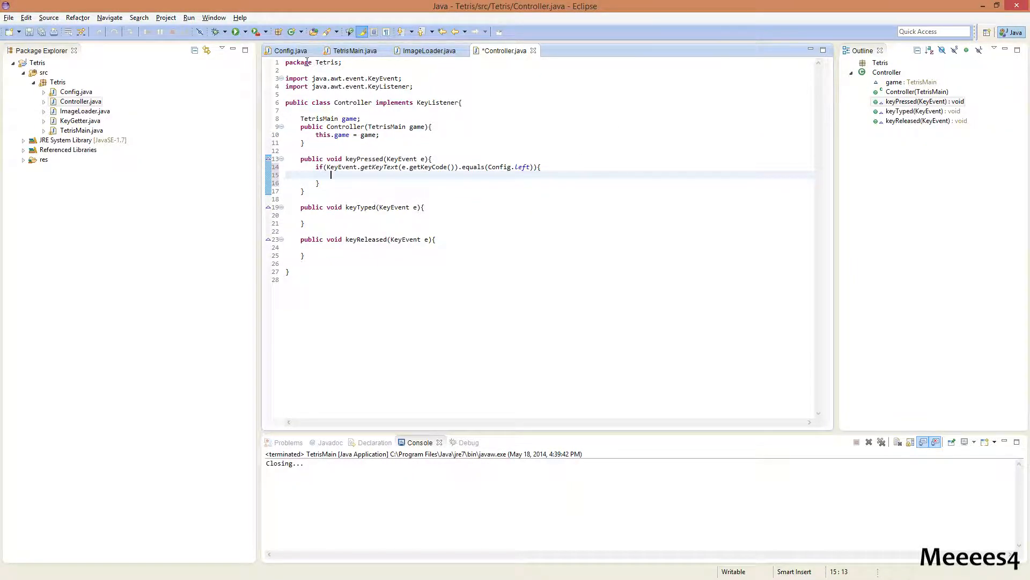
Print "left pressed" inside the if block and save Controller.
left_click(289, 50)
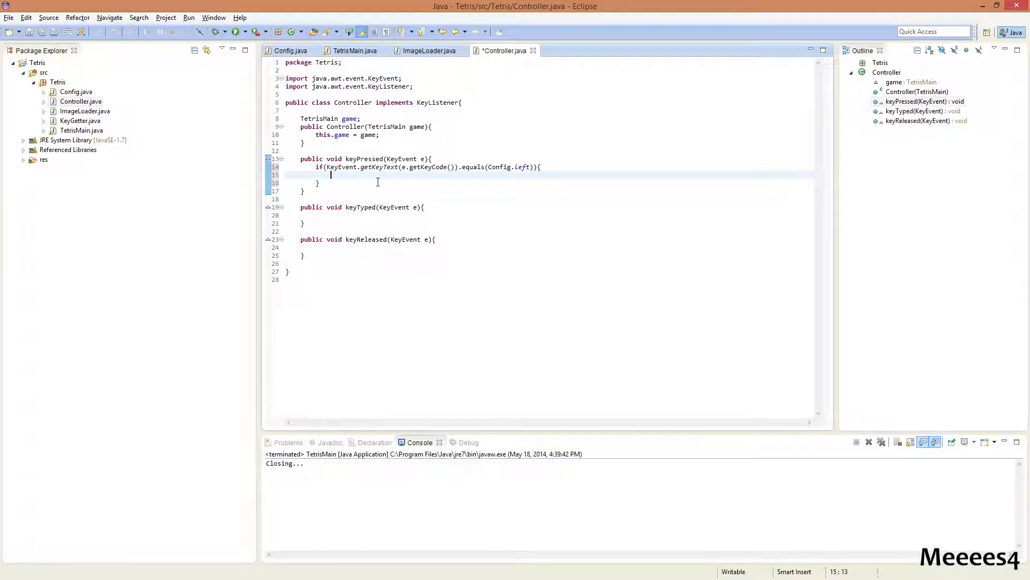
type("sys")
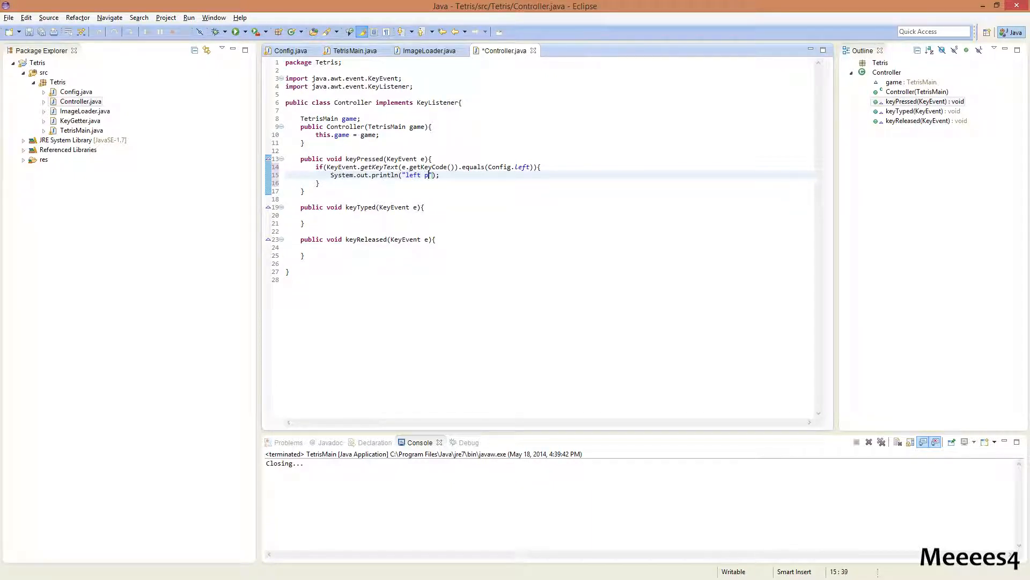
type("ressed")
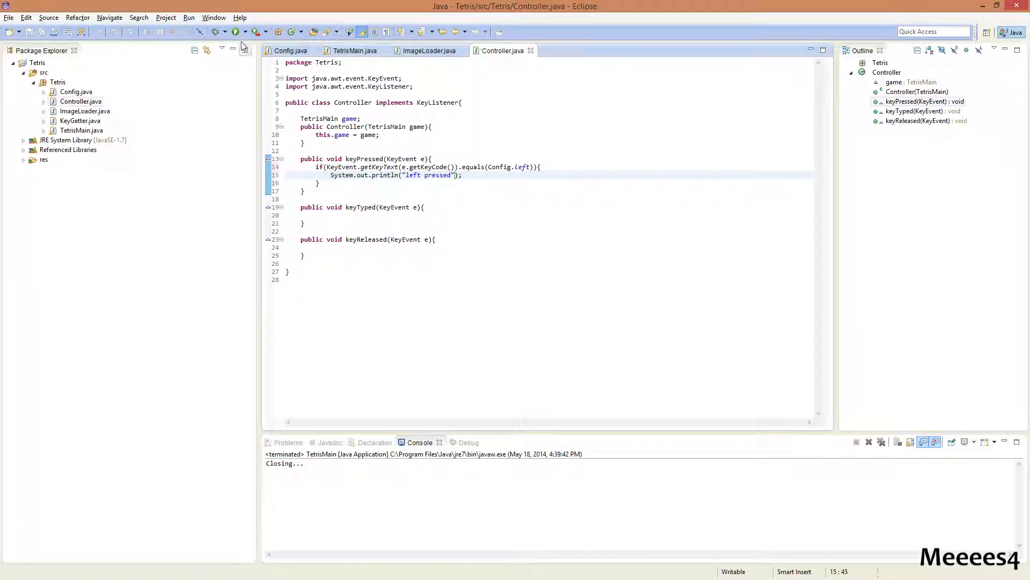
Run the game, press left to see "left pressed" in the console, and close the game.
left_click(235, 31)
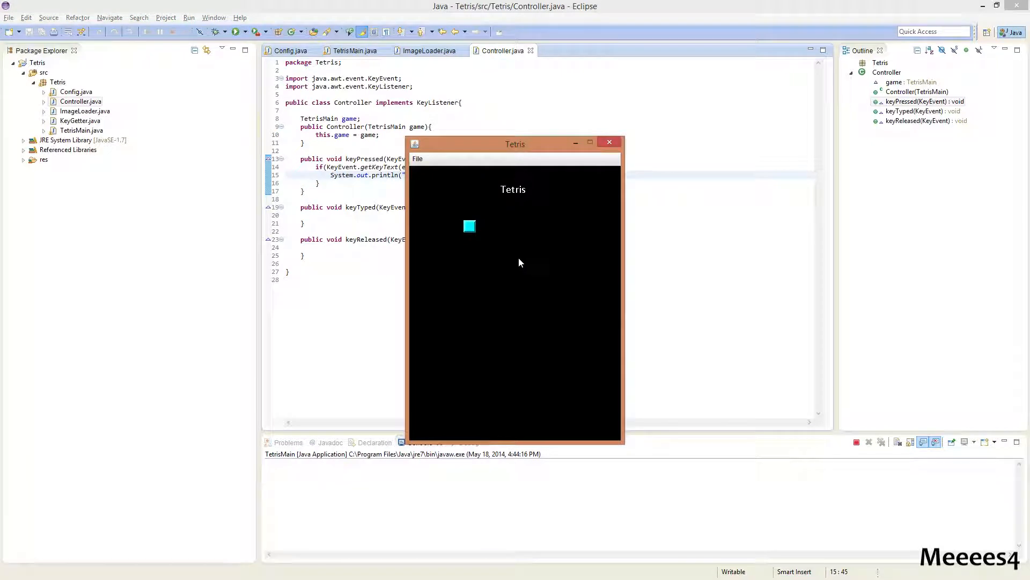
key("Left")
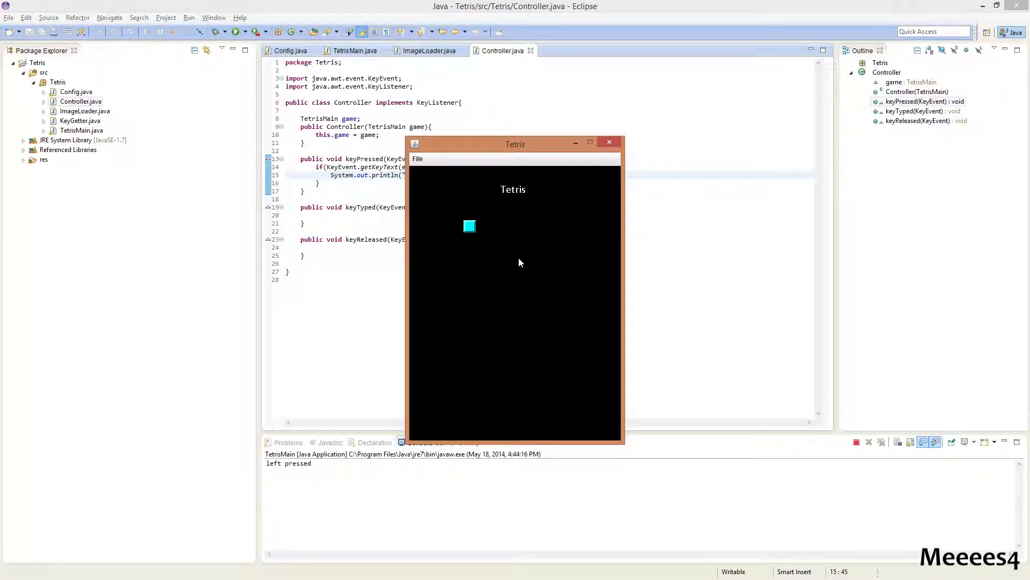
key("Left")
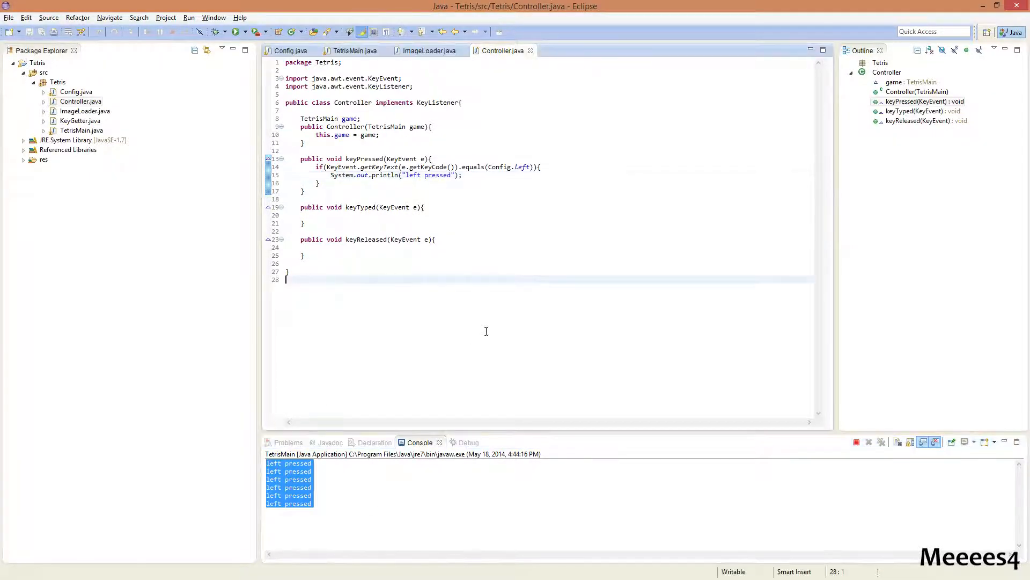
left_click(868, 442)
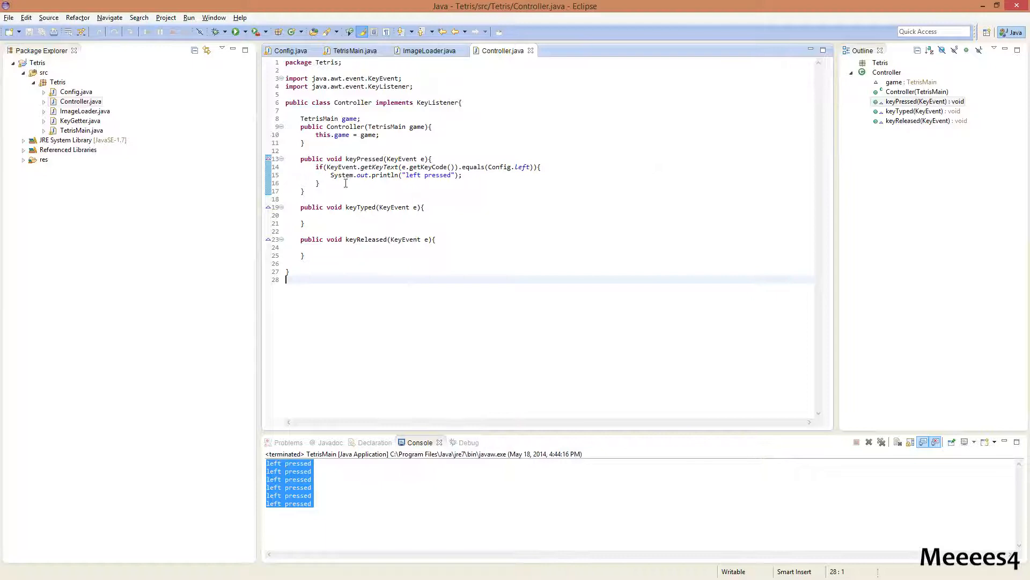
Copy the left block into else-if branches for Config.right and Config.up with their messages.
left_click_drag(316, 166, 322, 183)
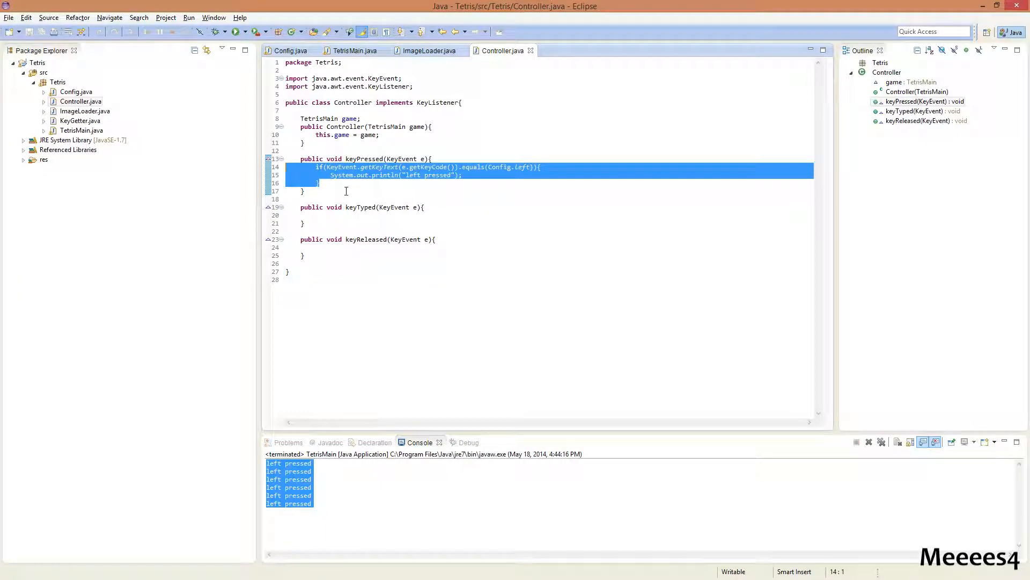
left_click(322, 182)
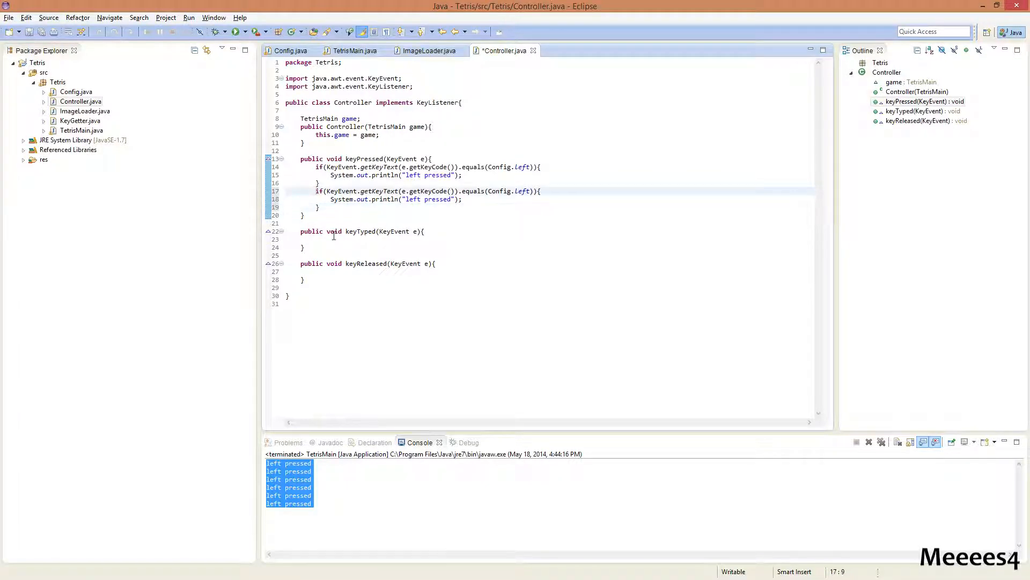
type("else")
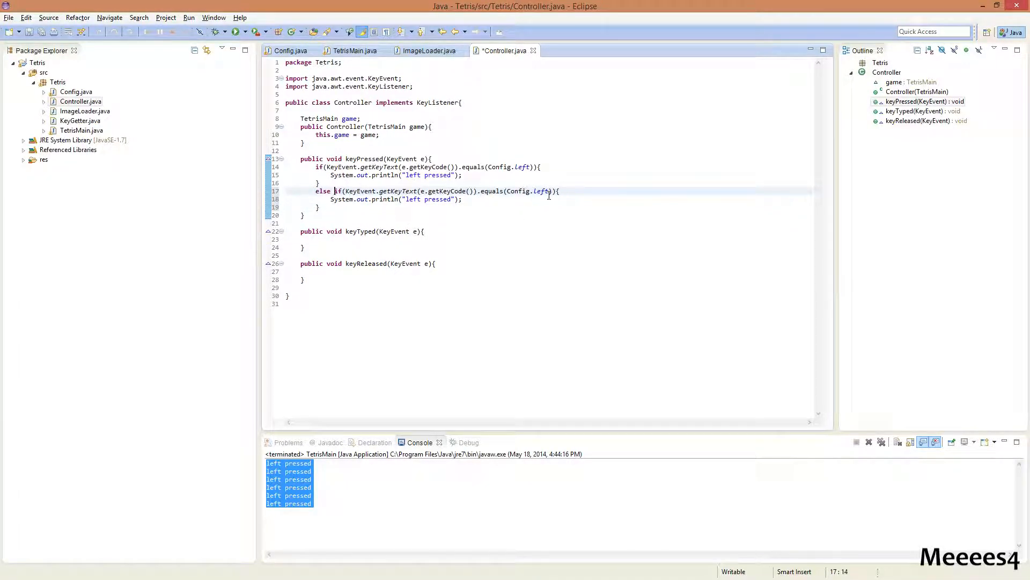
double_click(541, 191)
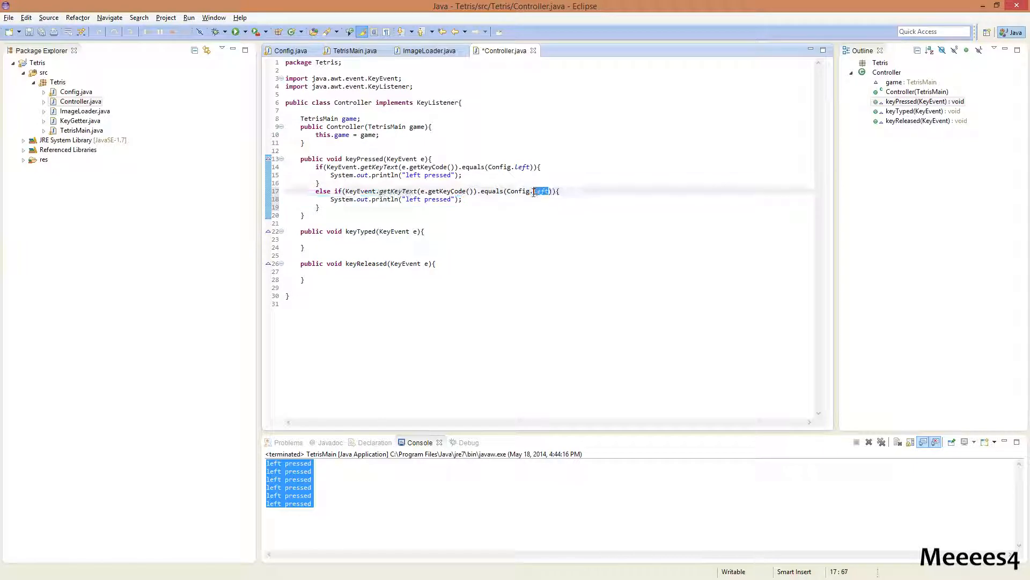
type("right")
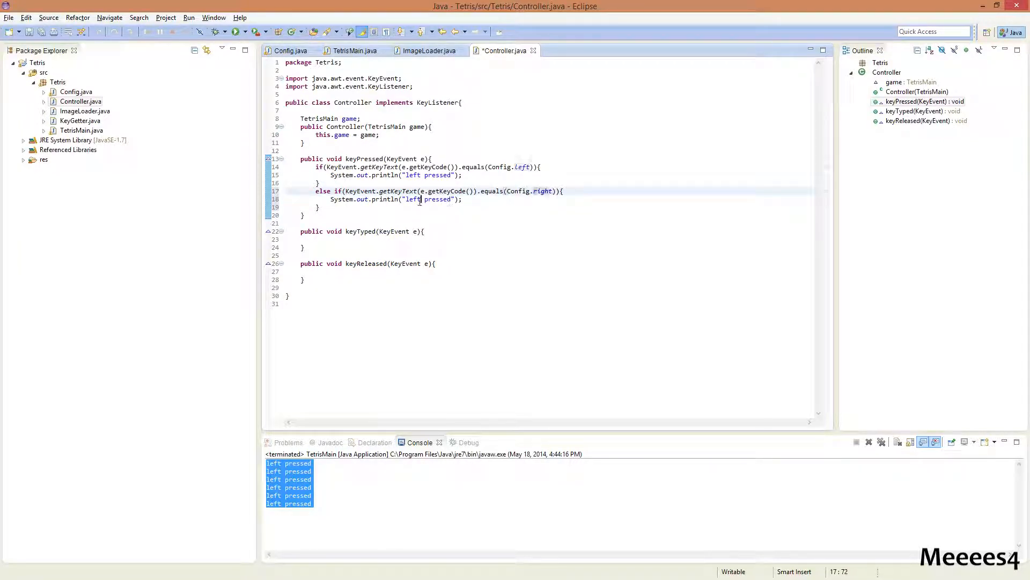
type("righ")
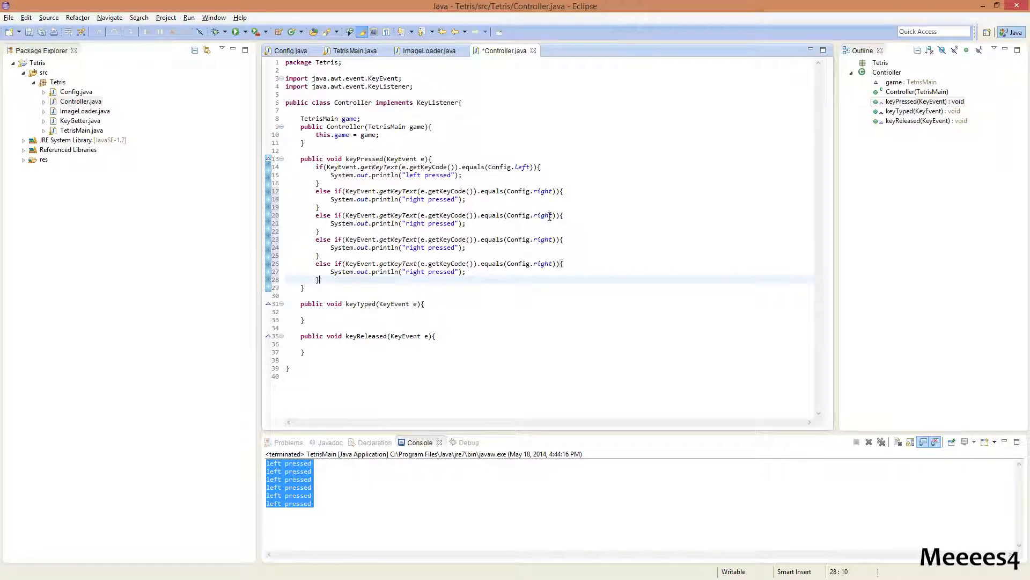
double_click(529, 215)
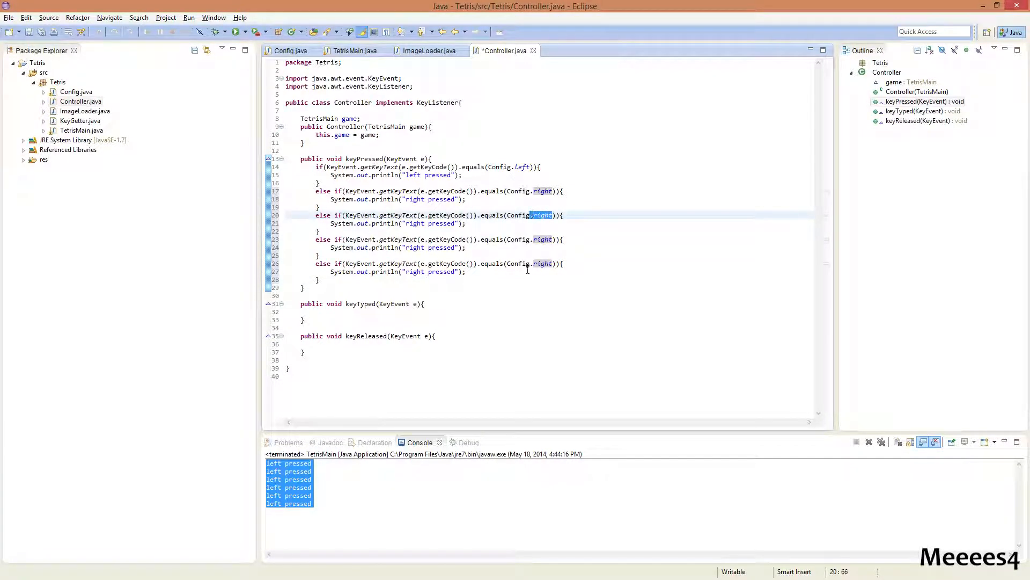
type("up")
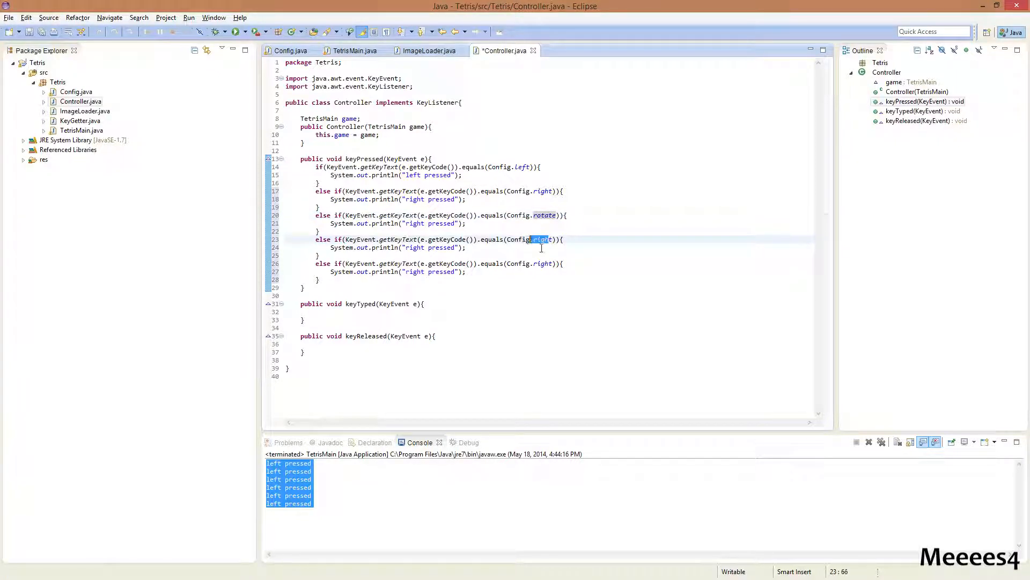
Add the down and pause branches, fix the down and rotate messages, and save Controller.
key("Delete")
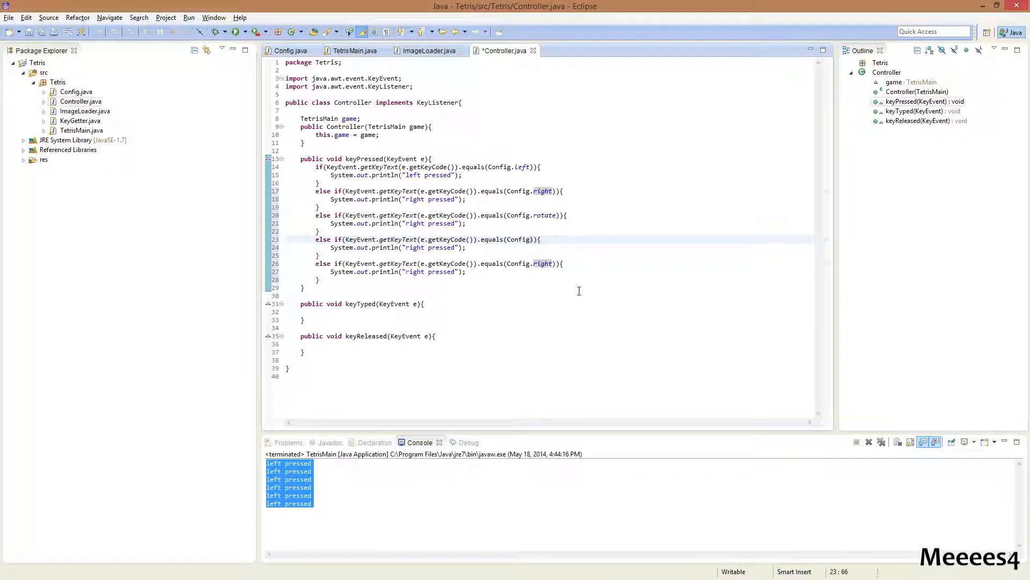
type("down")
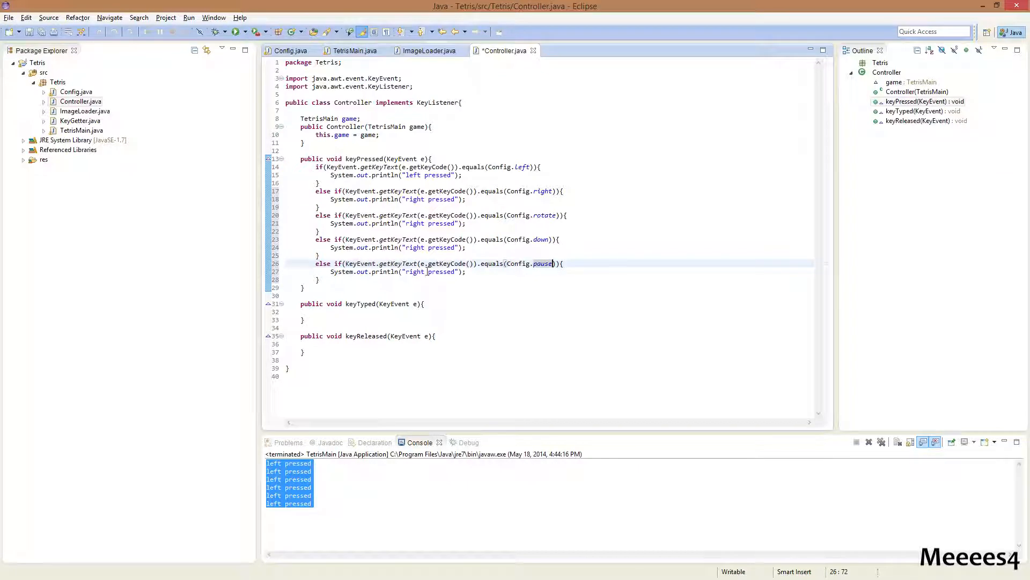
type("pause")
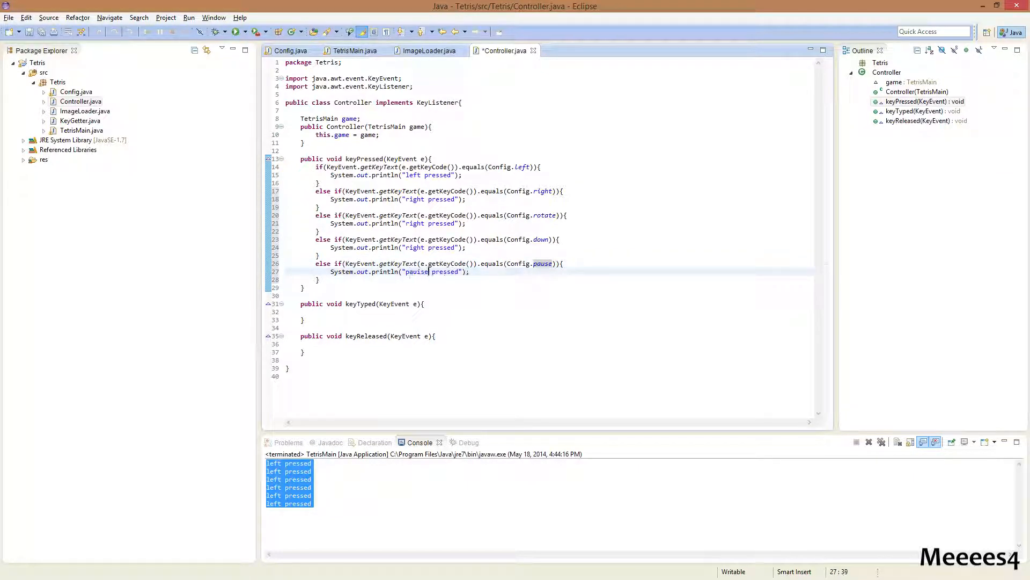
left_click(426, 247)
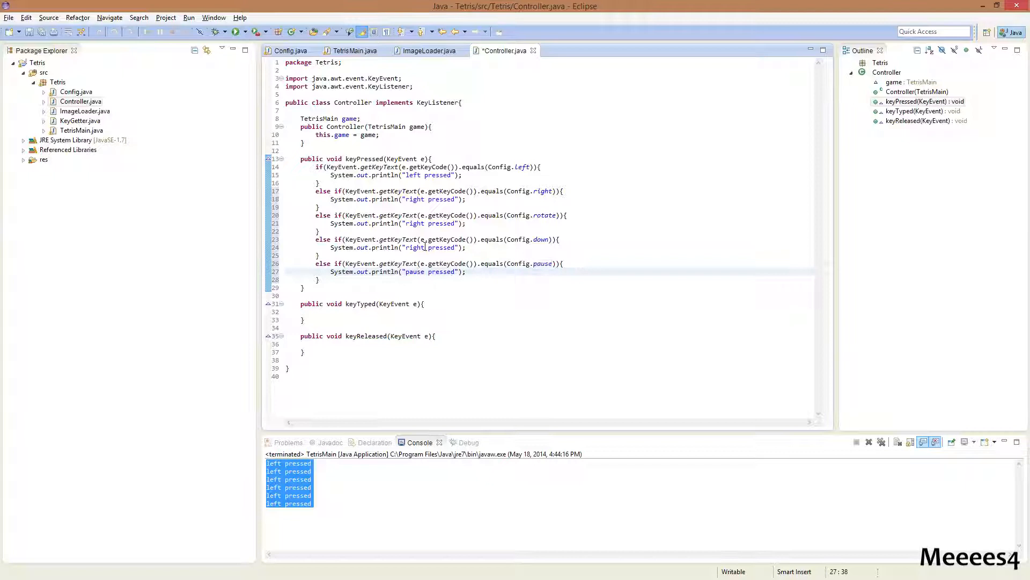
type("dwn")
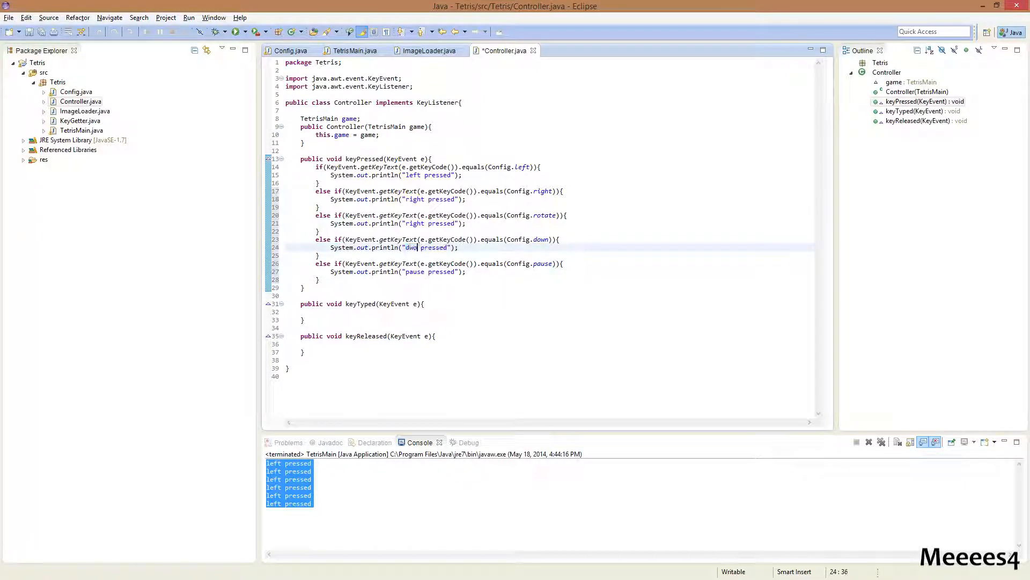
key("BackSpace")
type("own")
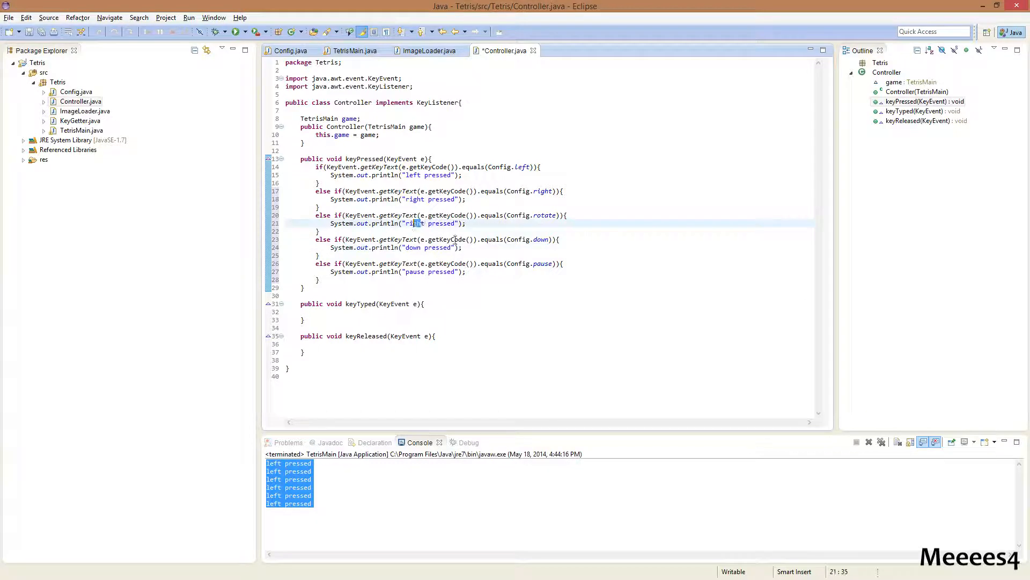
type("rotate")
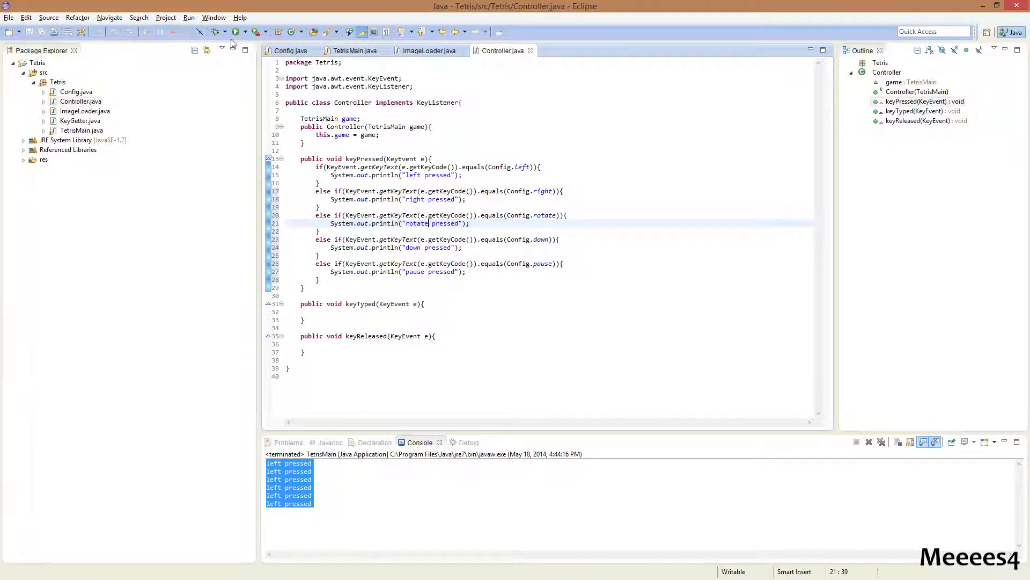
Launch Tetris, check a key press prints to the console, and bring up File > Options.
left_click(235, 32)
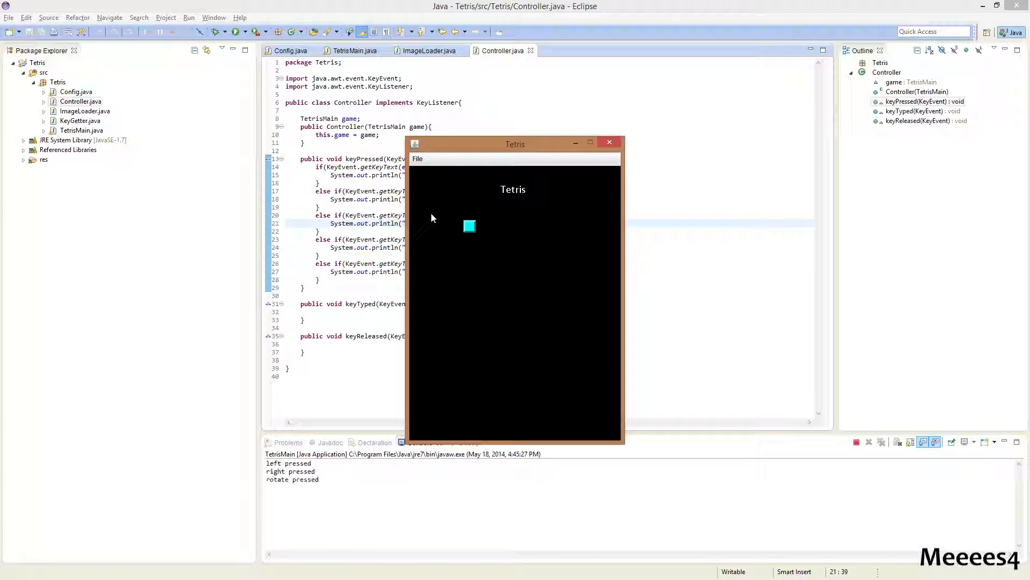
key("Down")
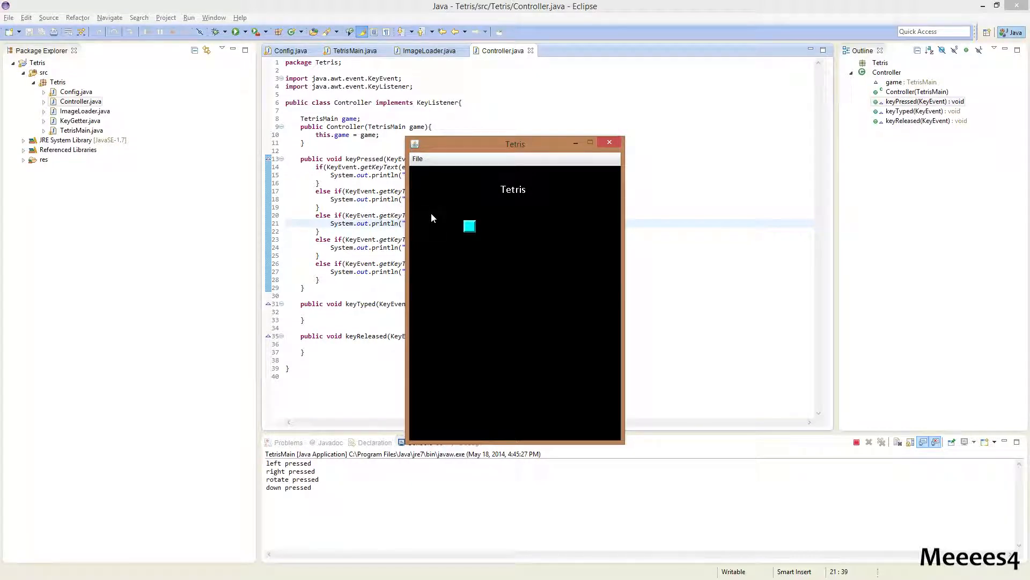
mouse_move(420, 169)
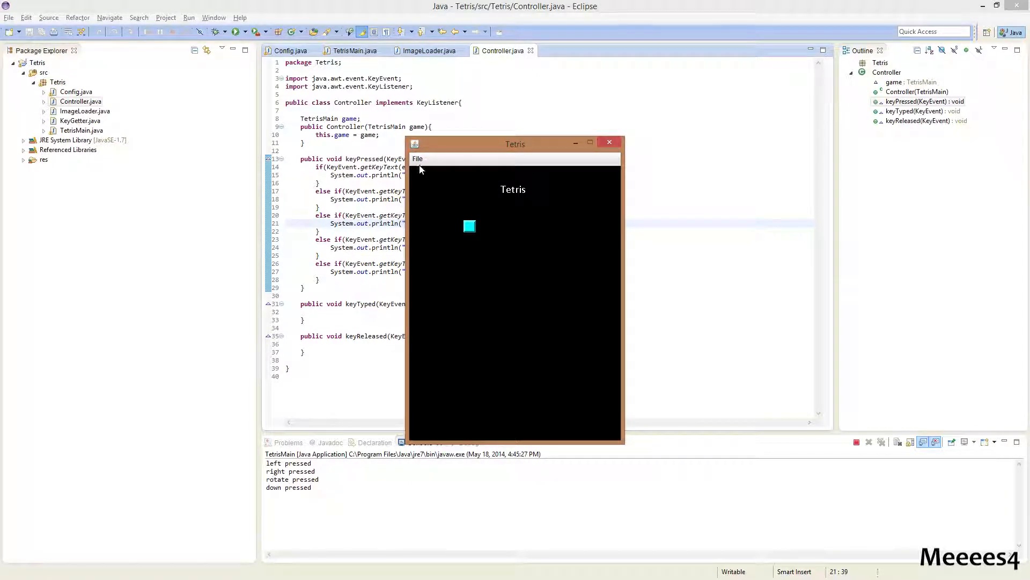
left_click(418, 158)
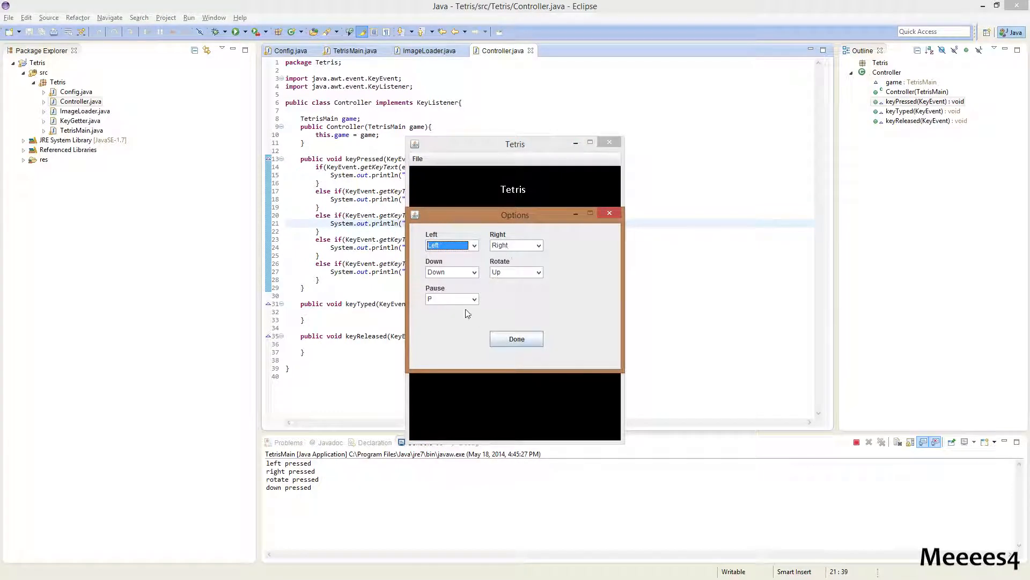
Rebind Left to A, Right to D, Rotate to W, apply the bindings, test and close the game.
left_click(516, 338)
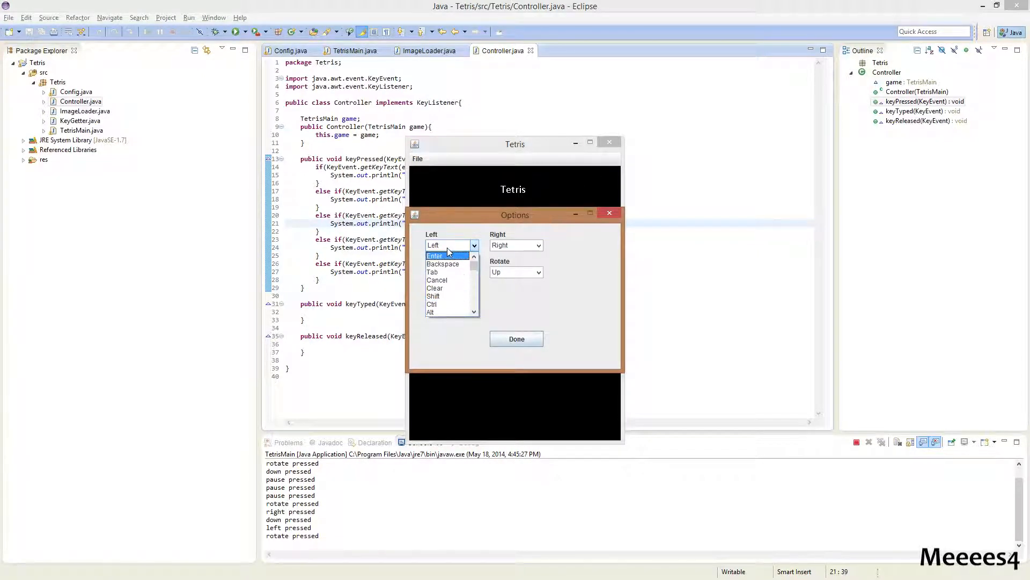
scroll("down", 3)
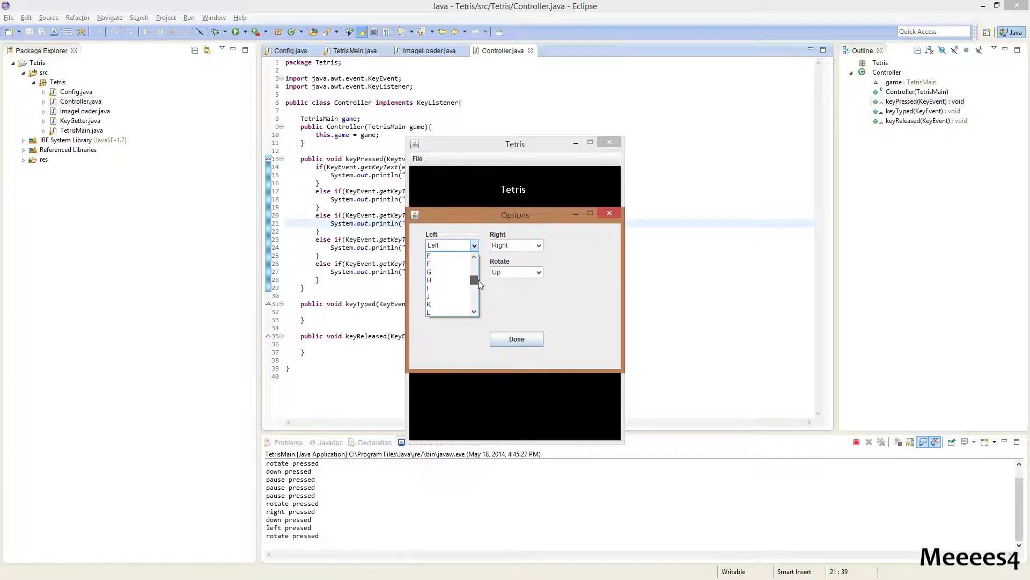
left_click(447, 279)
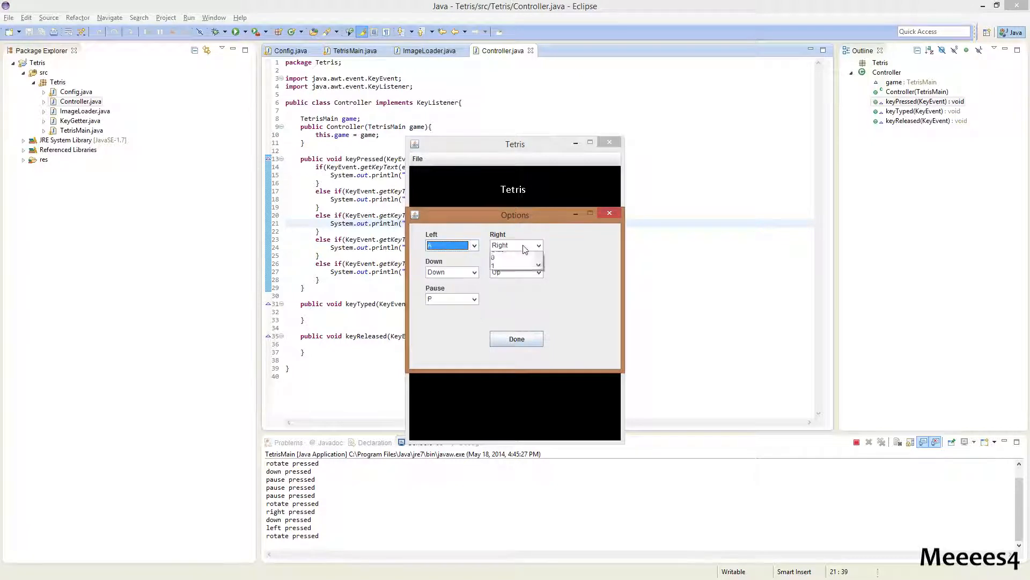
left_click(538, 245)
type("D")
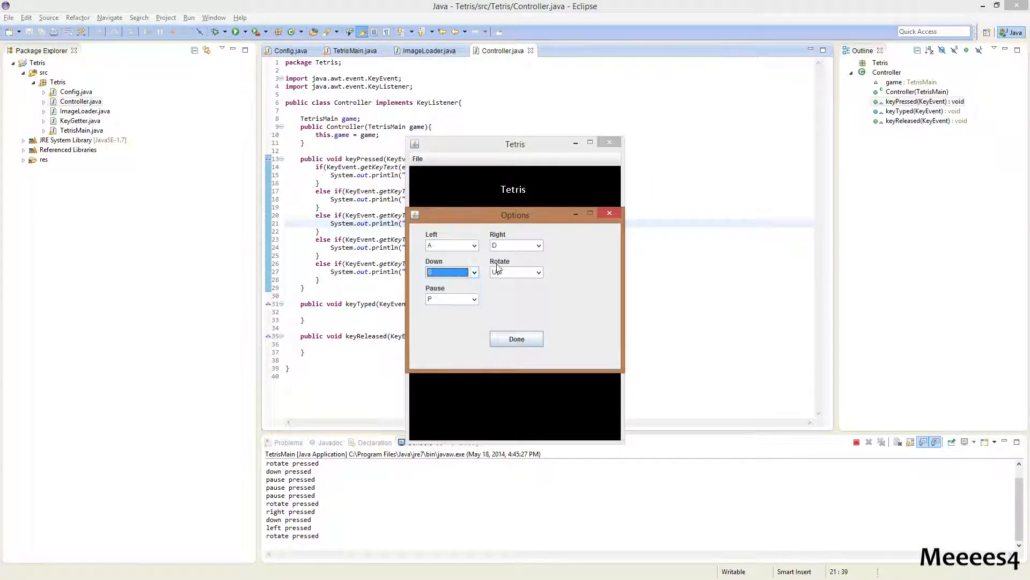
left_click(537, 271)
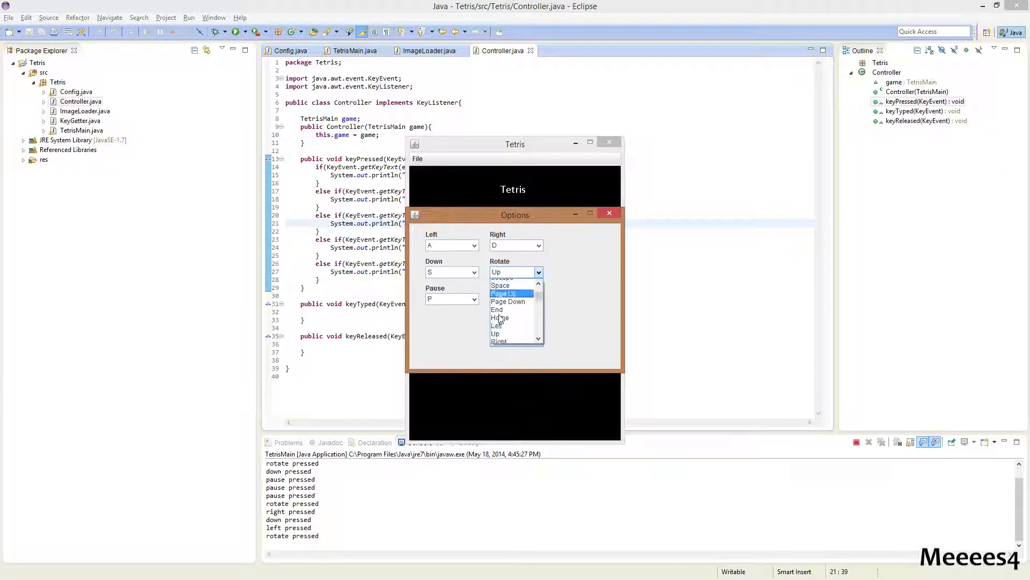
scroll("down", 3)
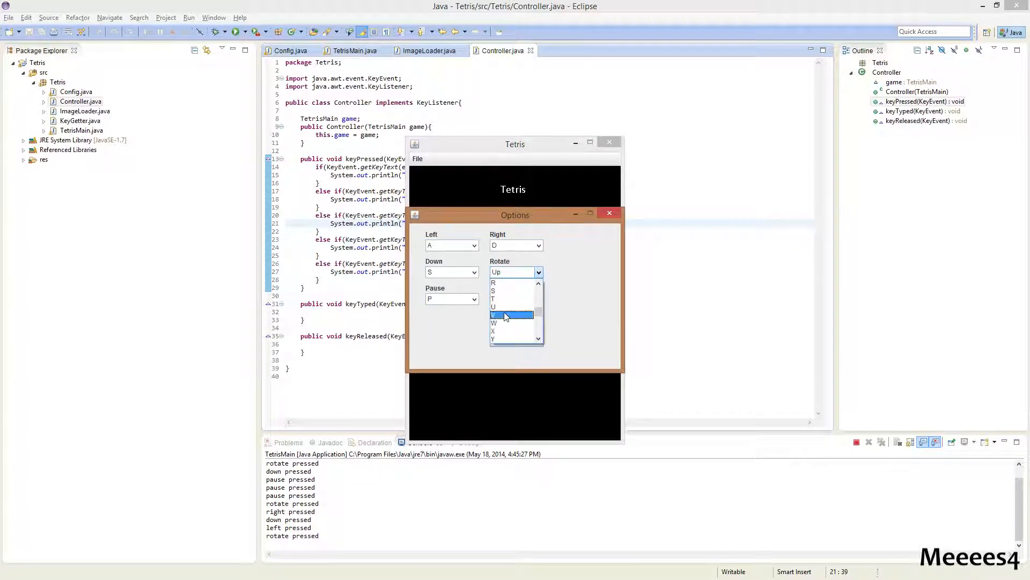
left_click(493, 323)
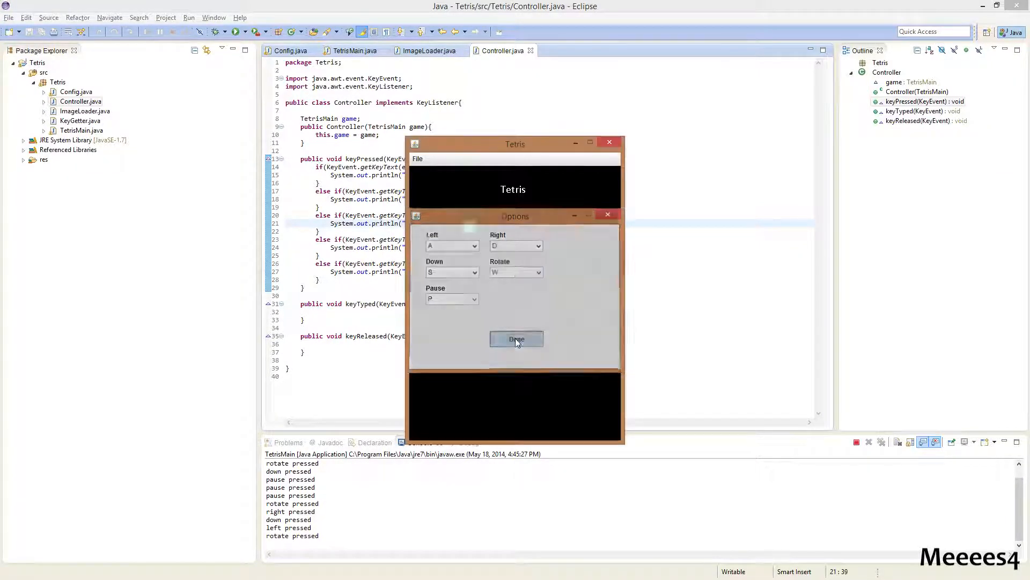
left_click(517, 338)
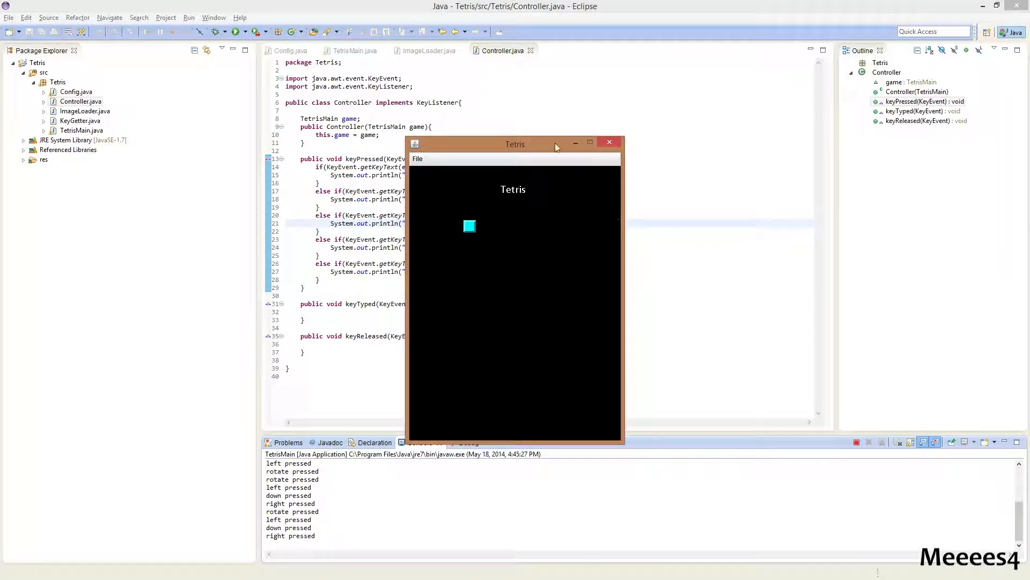
left_click(608, 142)
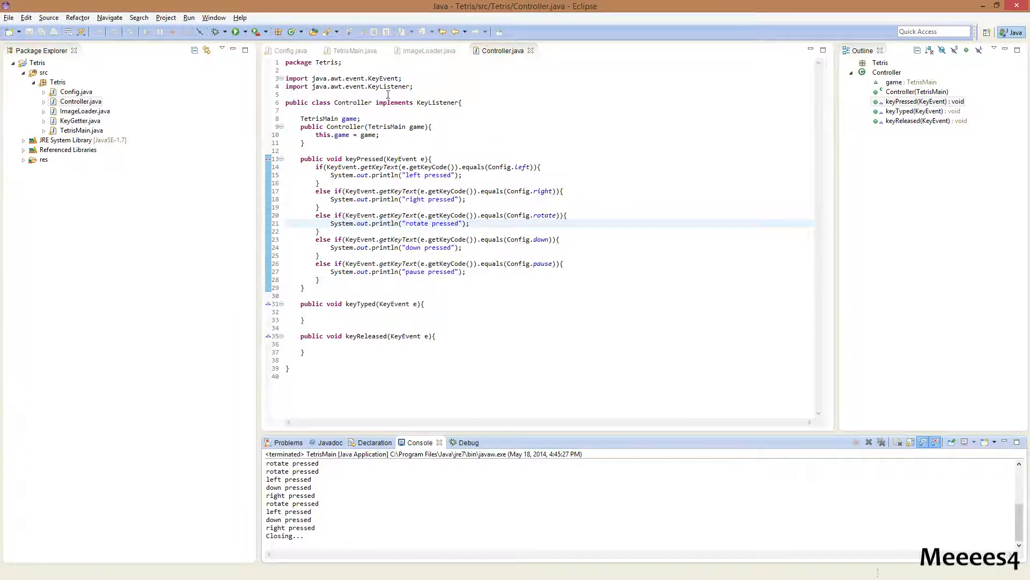
mouse_move(357, 50)
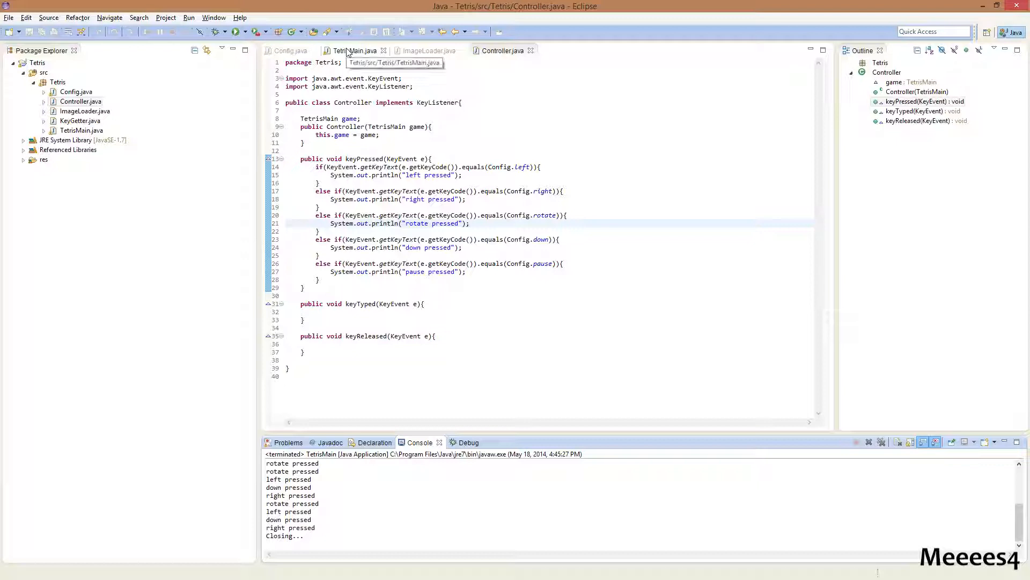
mouse_move(430, 51)
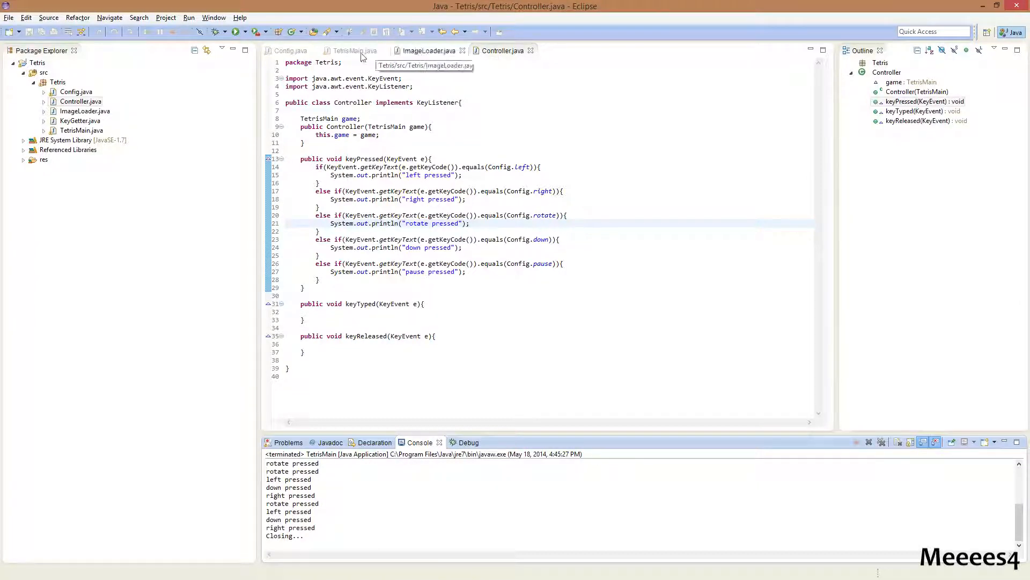
Review TetrisMain's init() key-listener registration, then return to Controller and add a line after the game field.
left_click(355, 51)
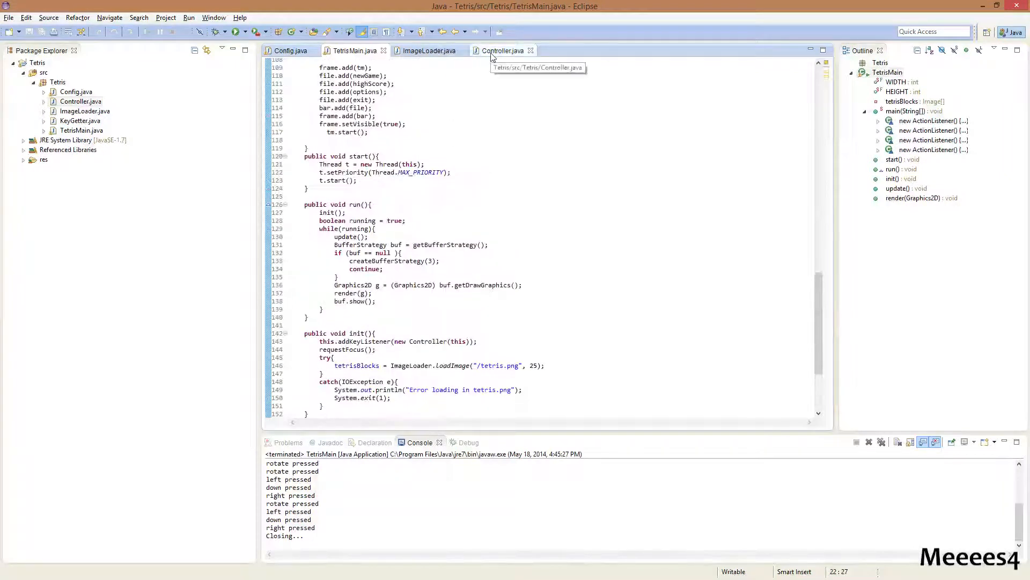
left_click(503, 51)
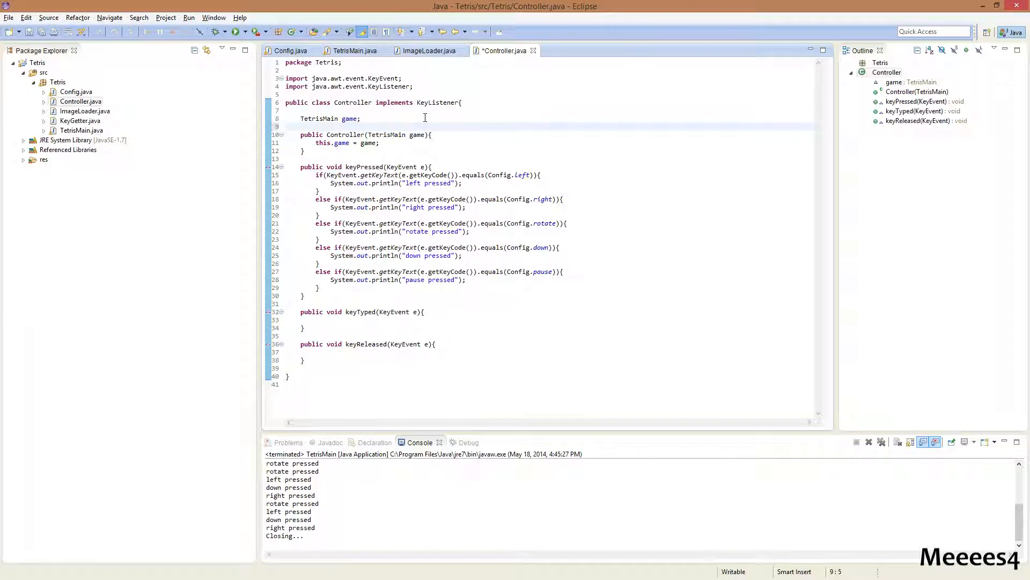
Declare public boolean fields left, right, down, rotate and pause in Controller.
type("public bo")
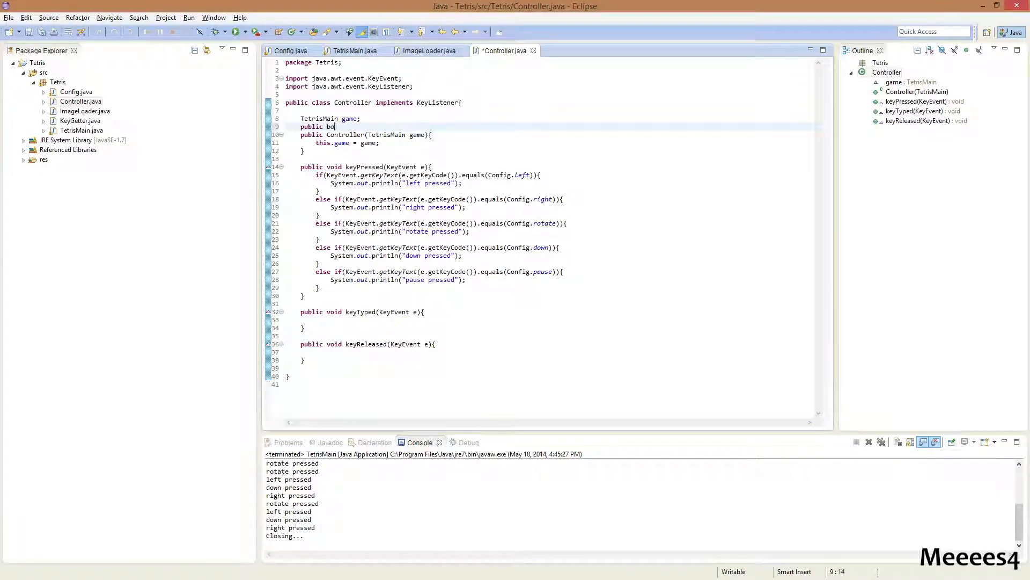
type("olean left;")
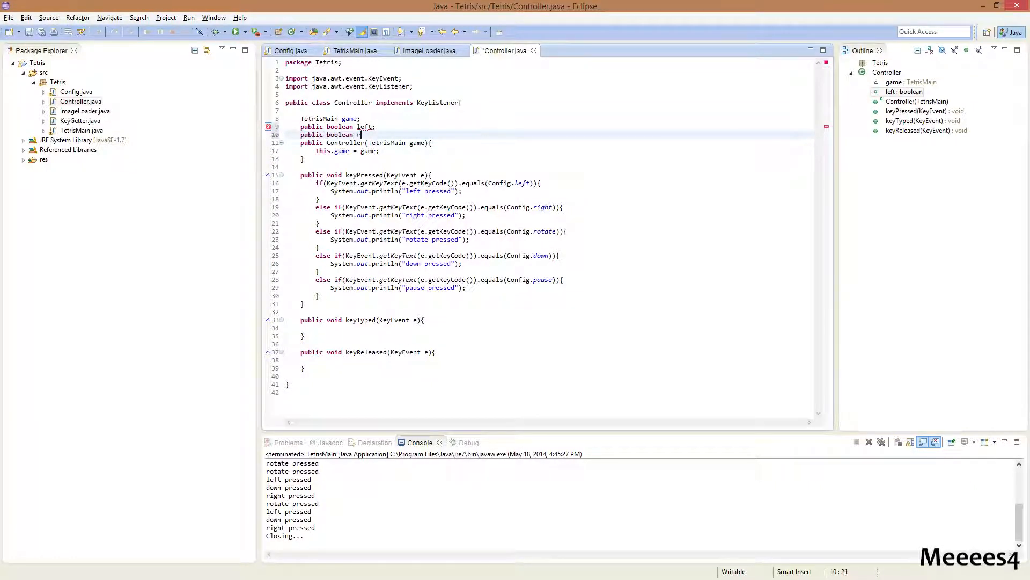
type("right;")
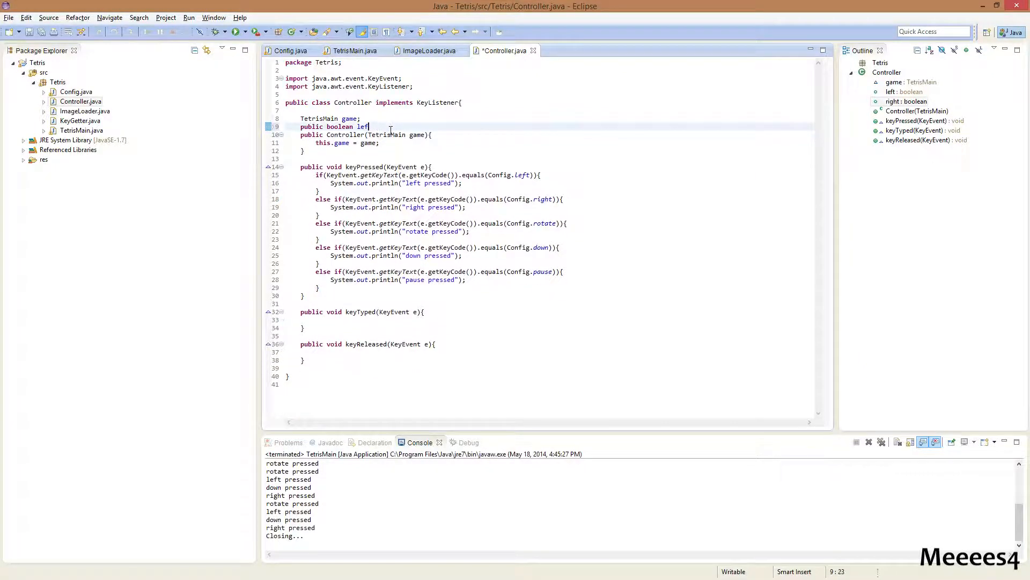
type(", right,")
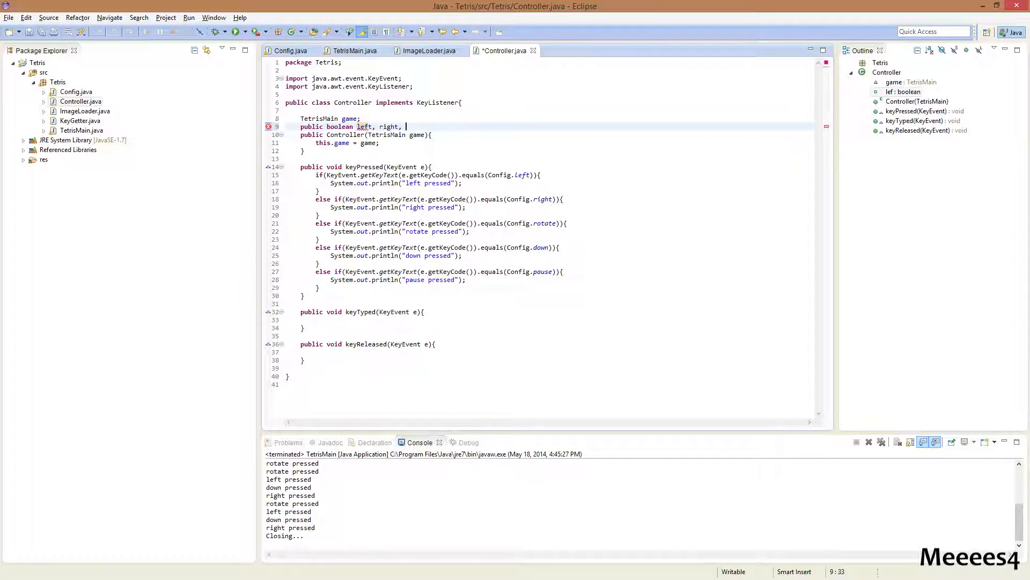
type("down,b rotate,")
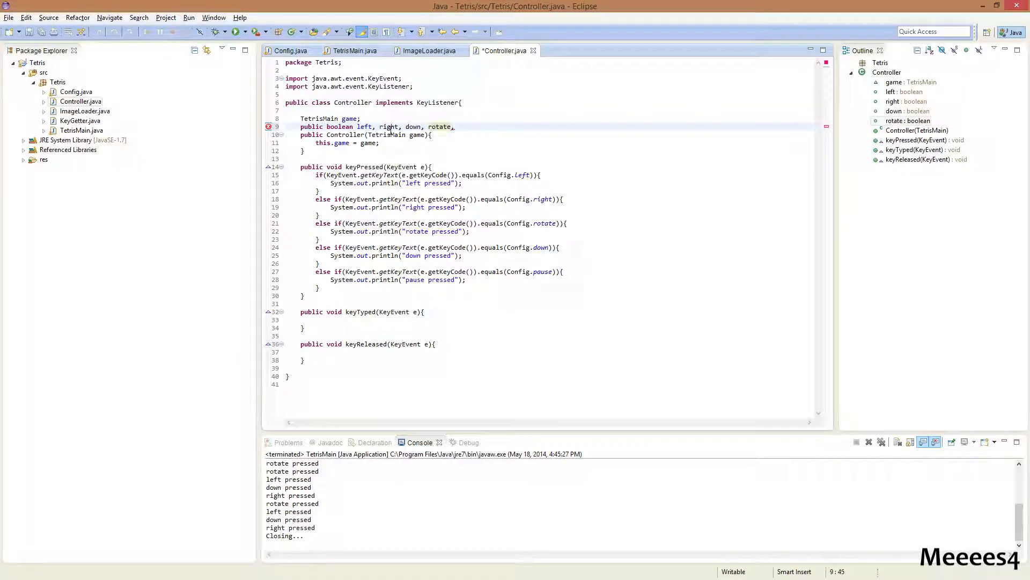
type(", pa")
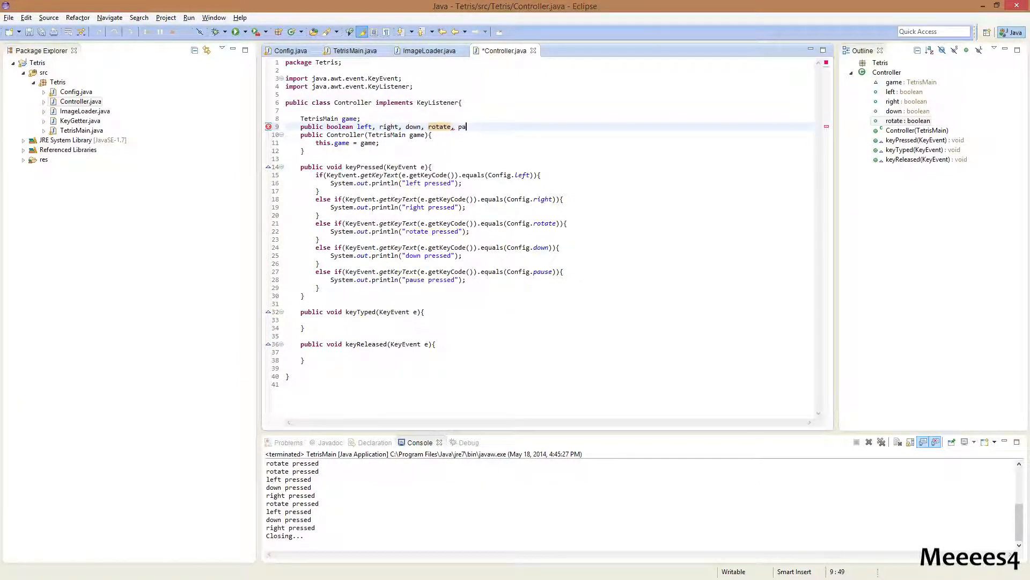
type("use;")
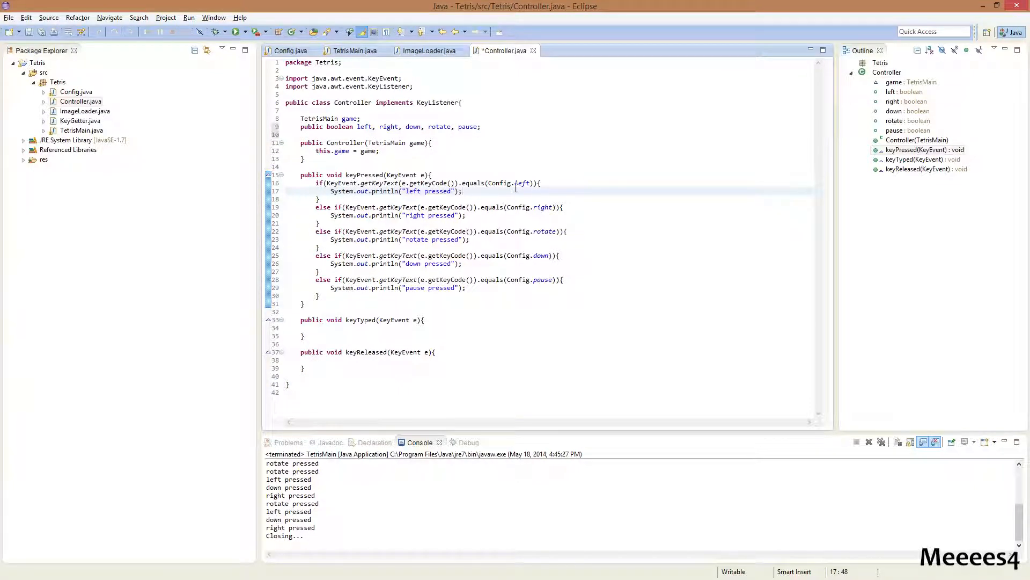
Set left, right, down, rotate and pause to true inside their keyPressed branches.
type("left")
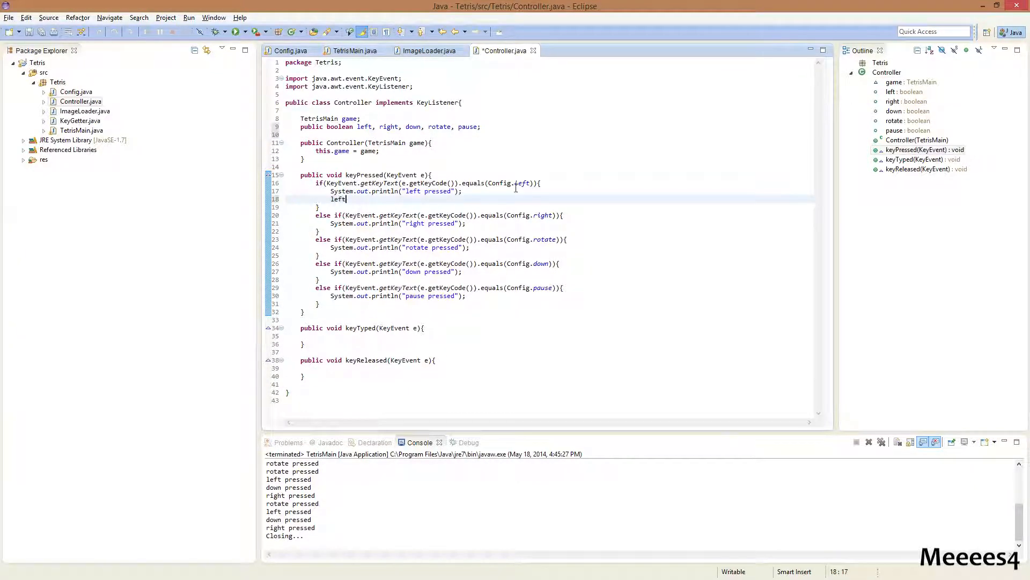
type("= true;")
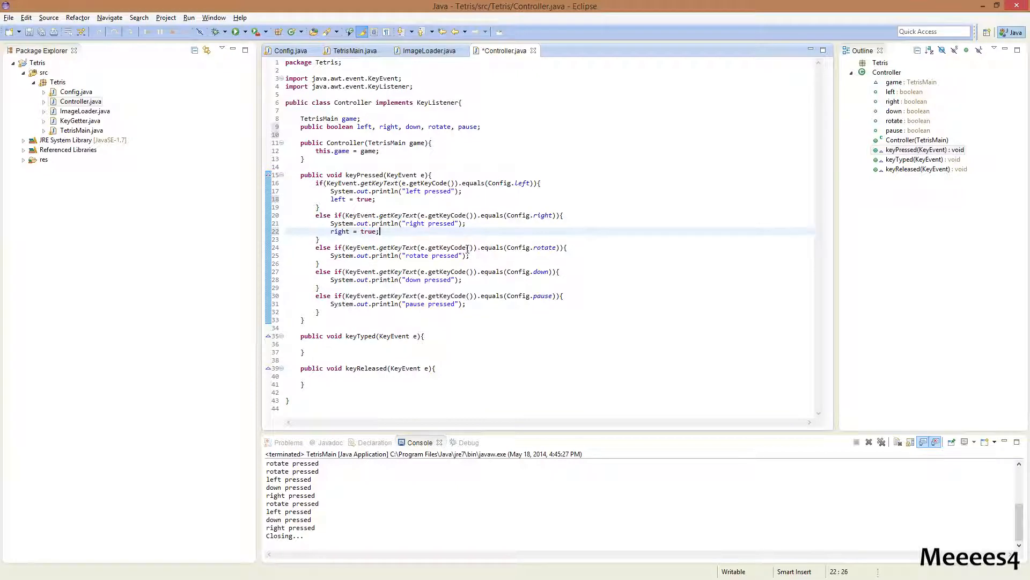
type("down = tr")
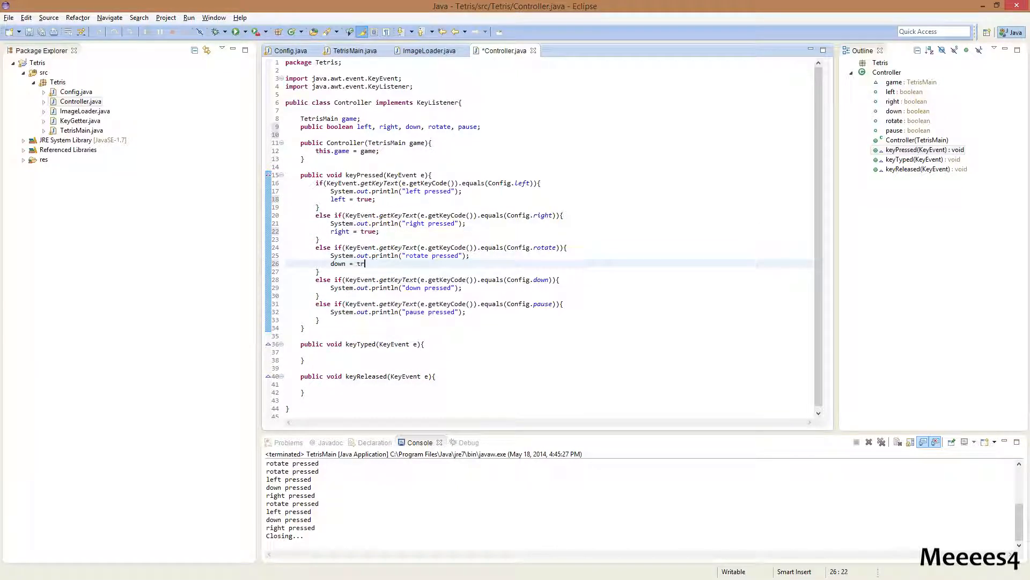
type("ue;")
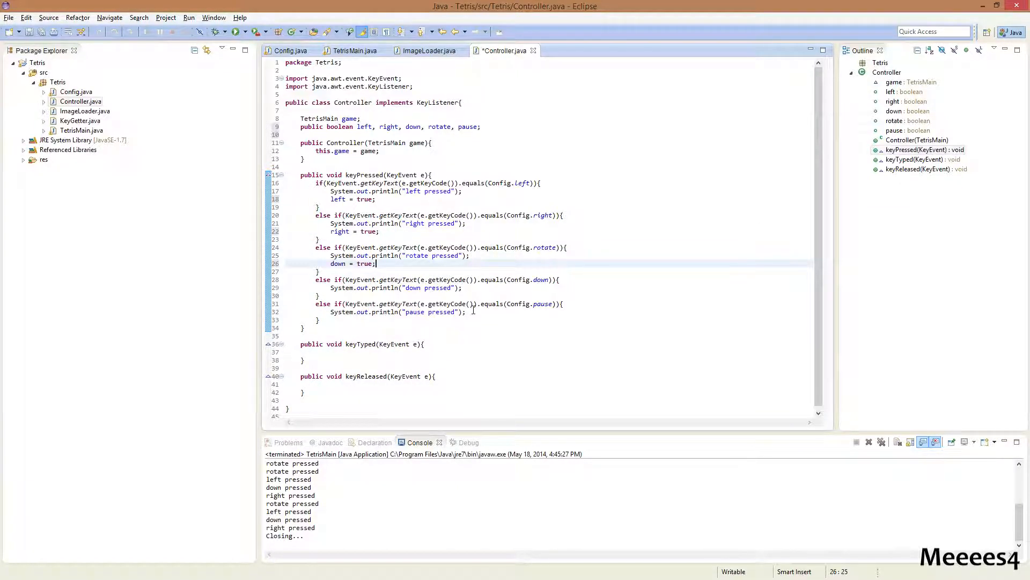
type("rotate = true;")
type("pause")
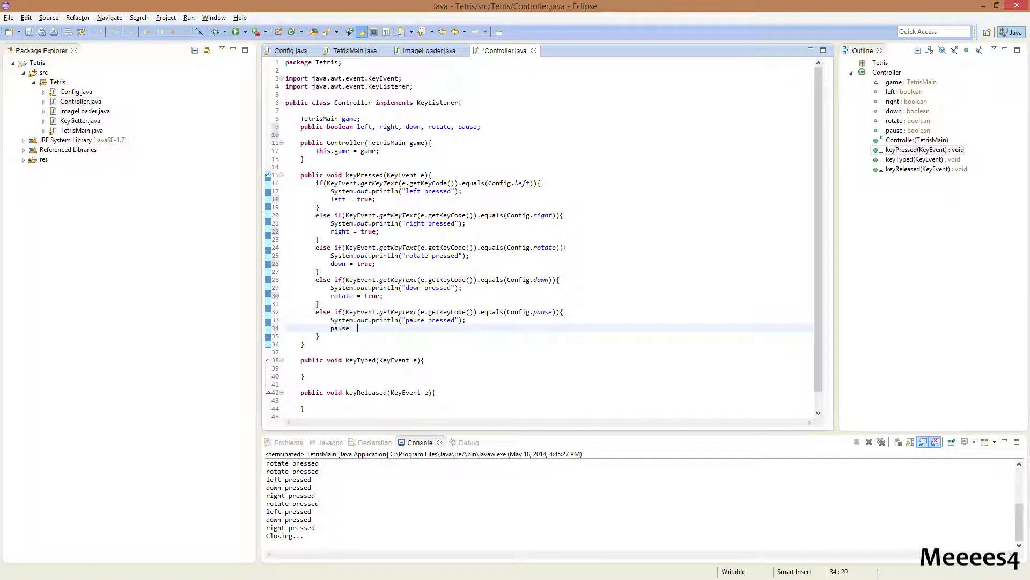
type("= true;")
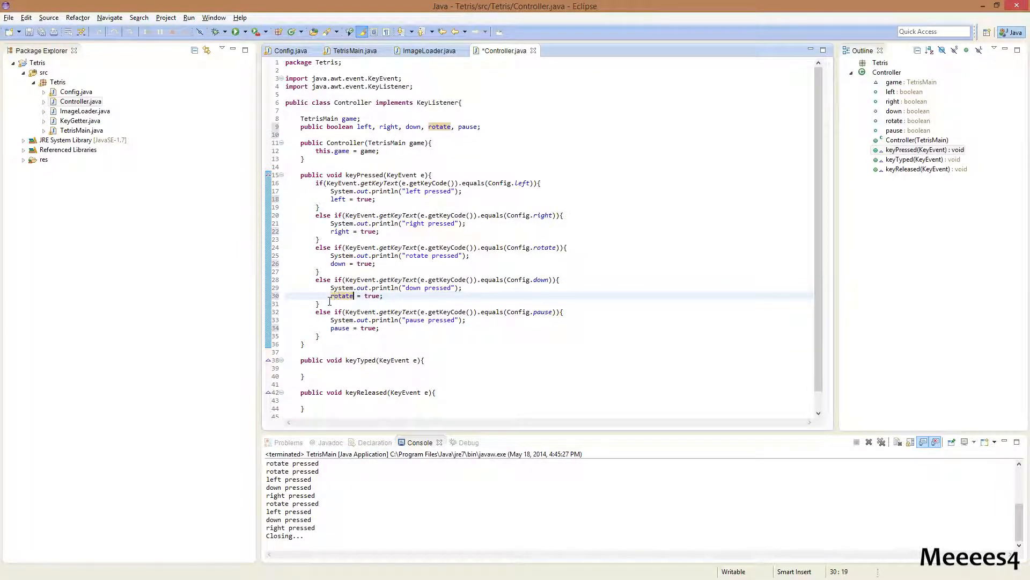
type("down")
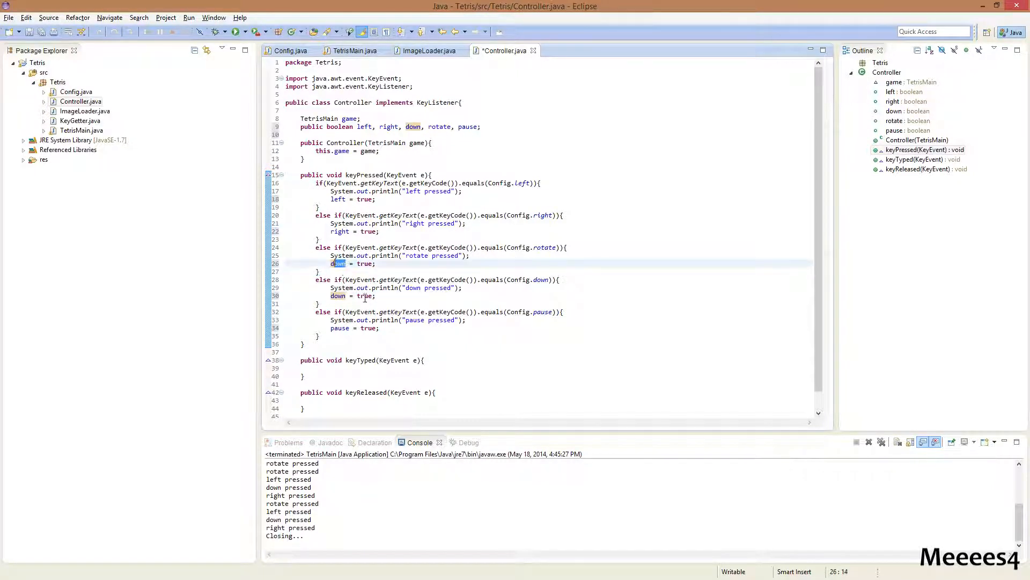
type("rotate")
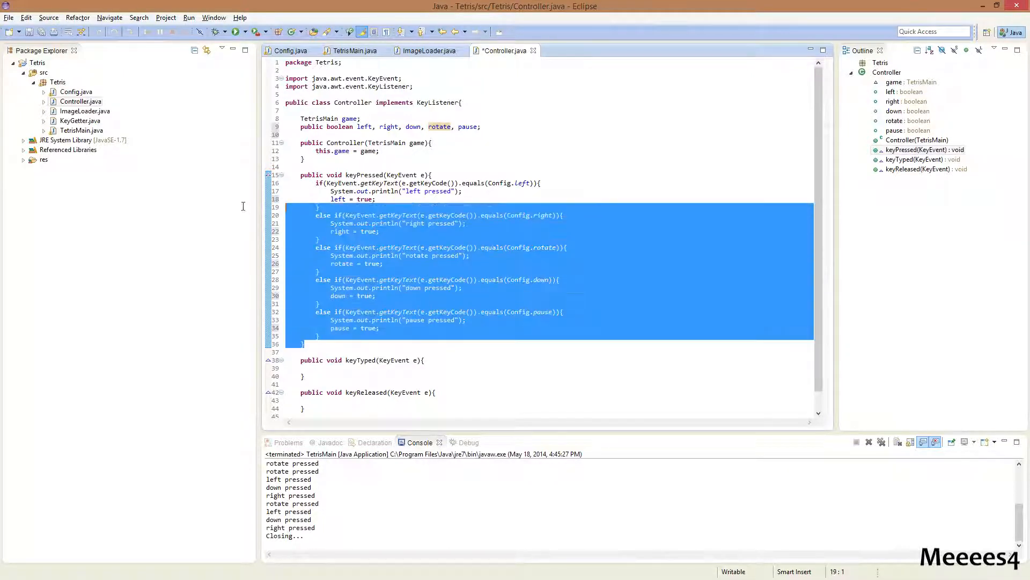
Mirror the branches in keyReleased with 'released' messages and flags set false, then save Controller.
left_click(302, 408)
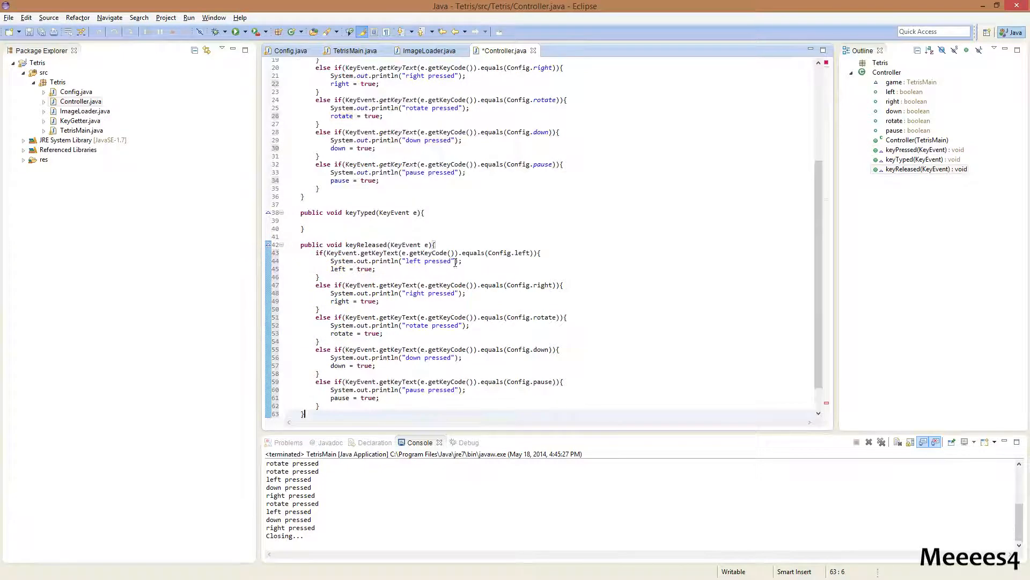
double_click(440, 261)
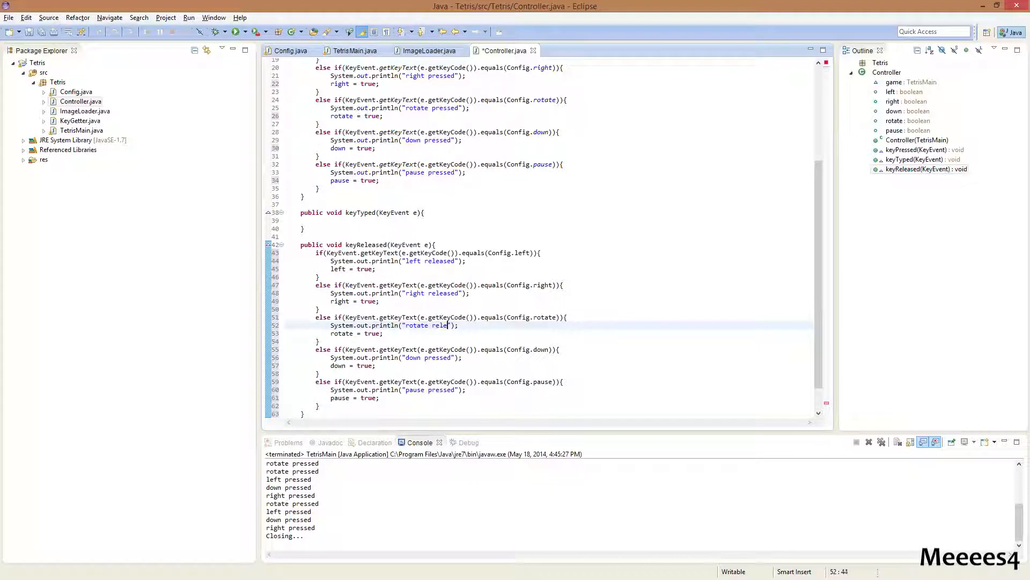
type("ased")
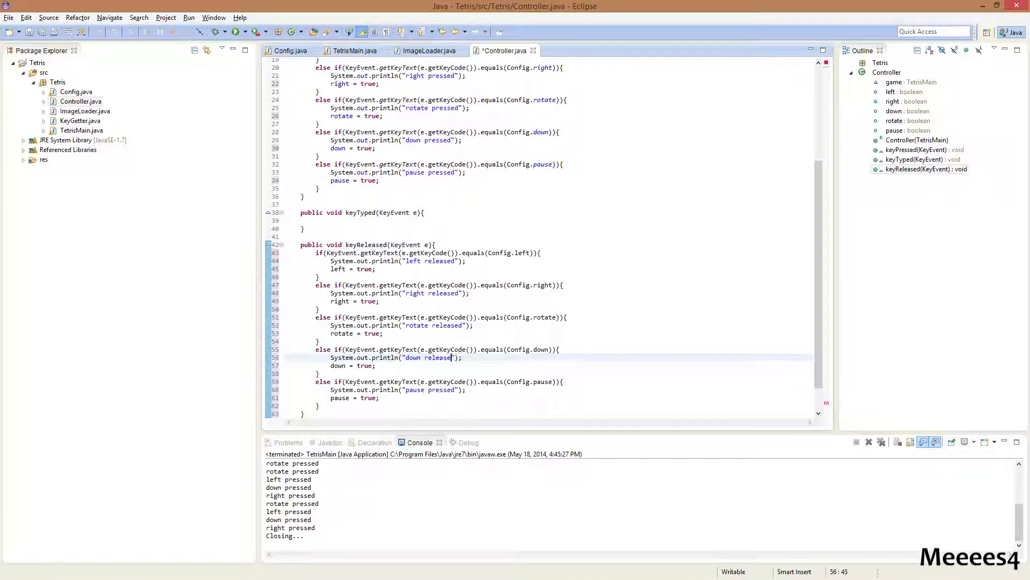
double_click(440, 390)
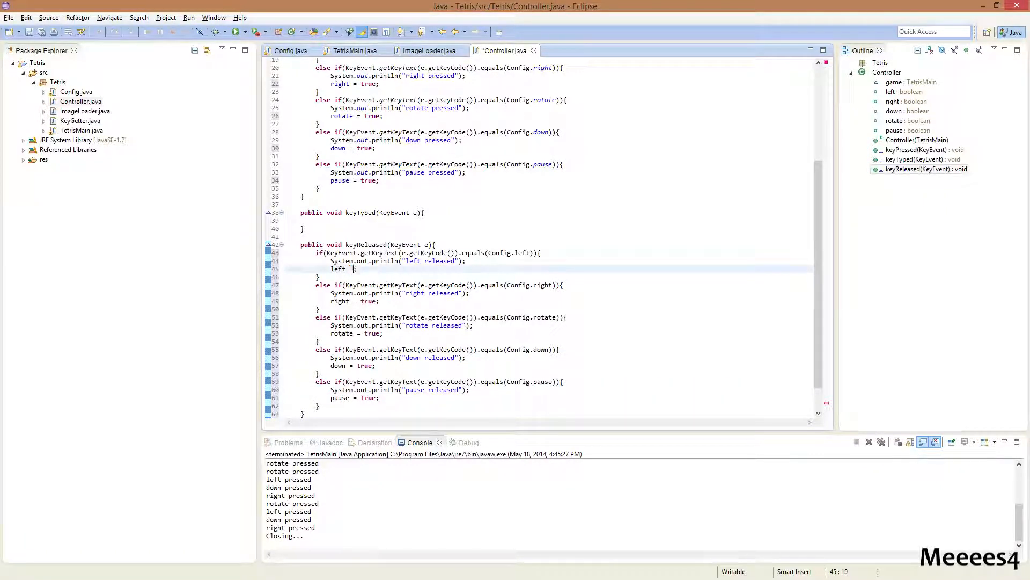
type("false;")
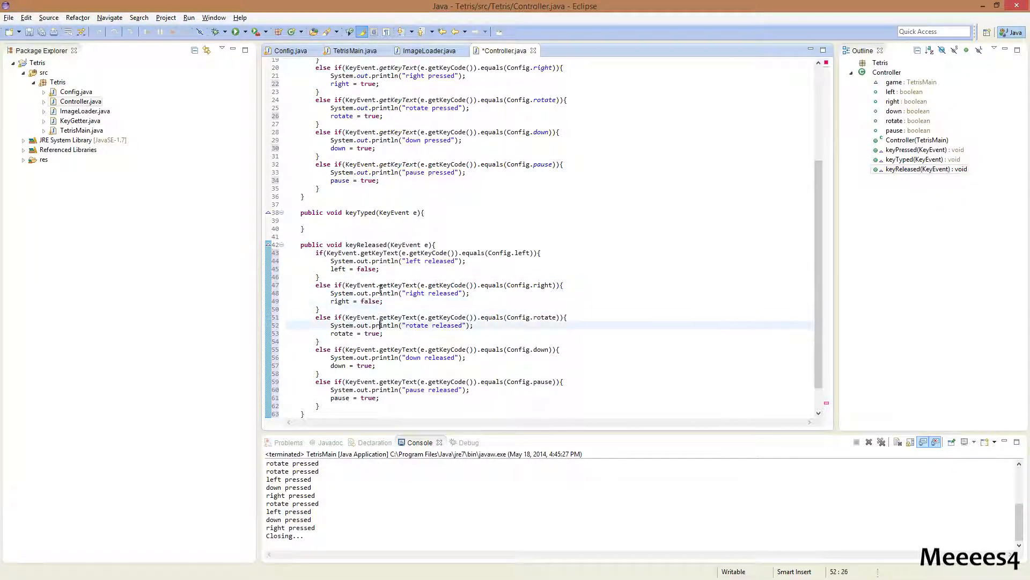
type("false")
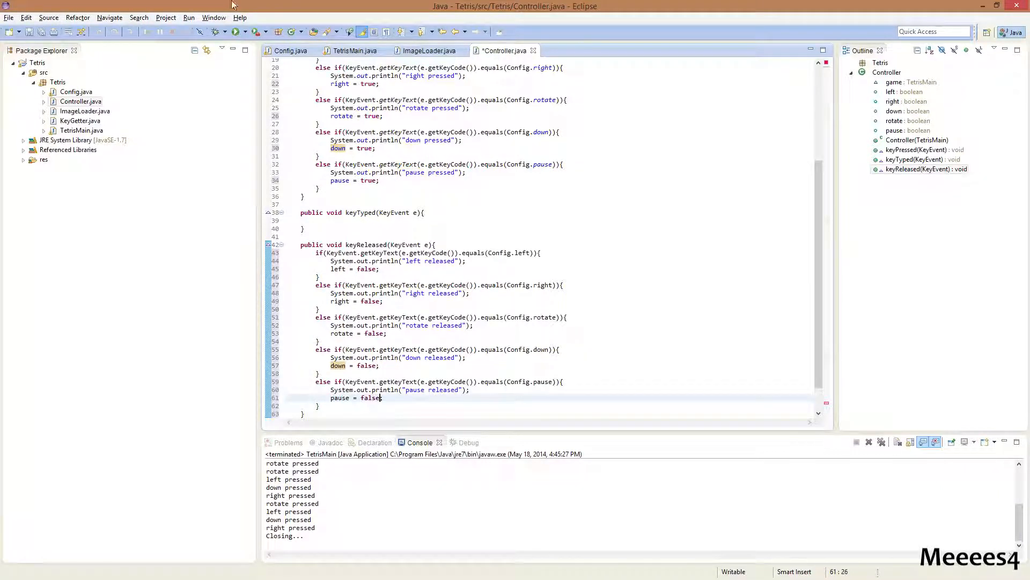
left_click(234, 32)
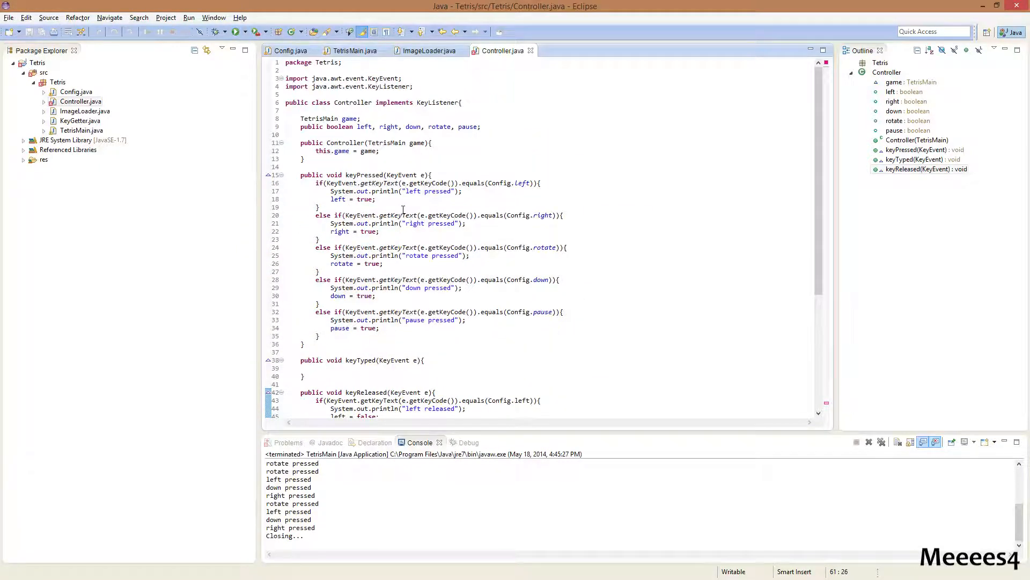
scroll("down", 3)
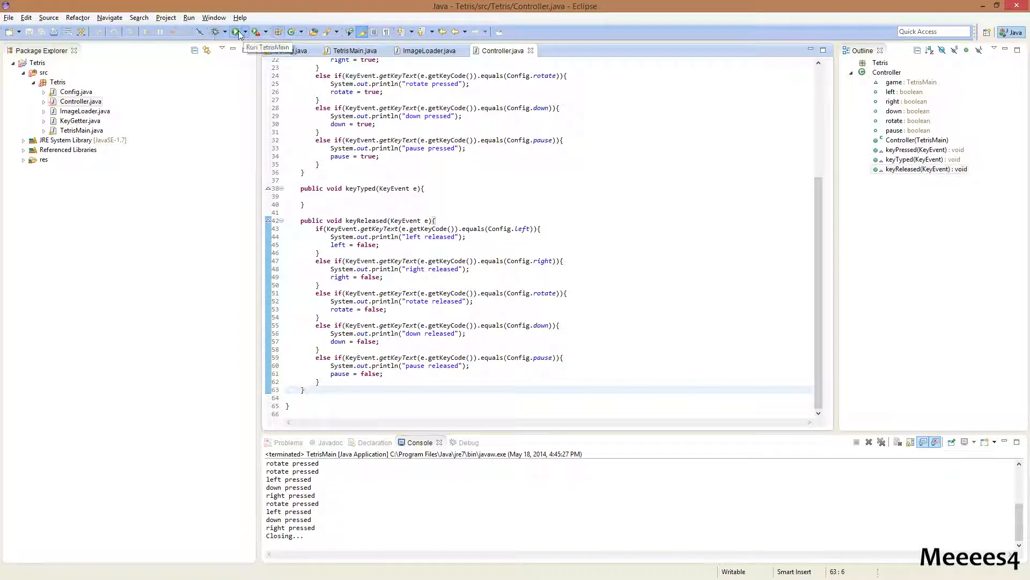
Run Tetris, confirm pressed and released messages log for a key, then switch to TetrisMain.
left_click(238, 31)
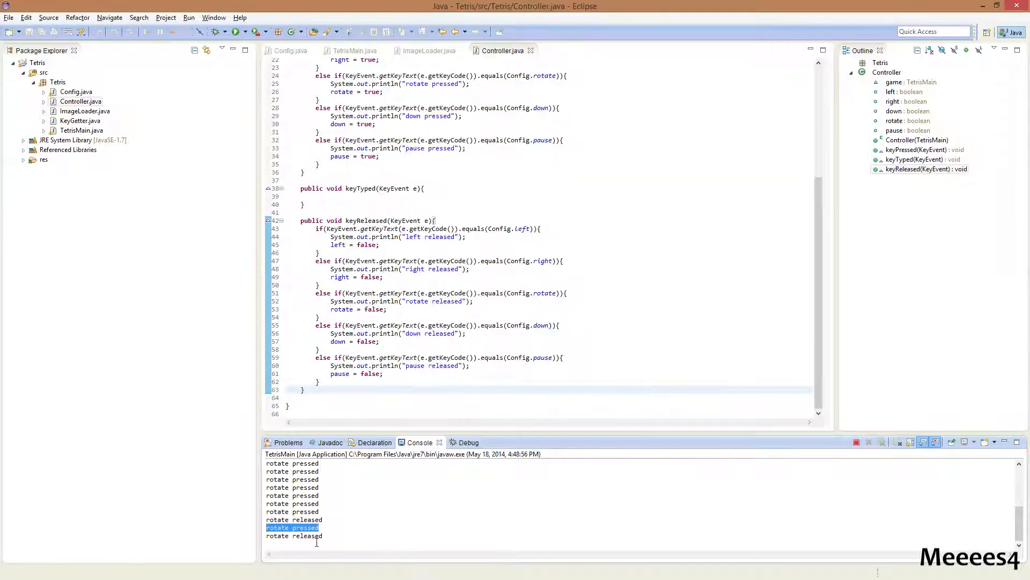
key("Left")
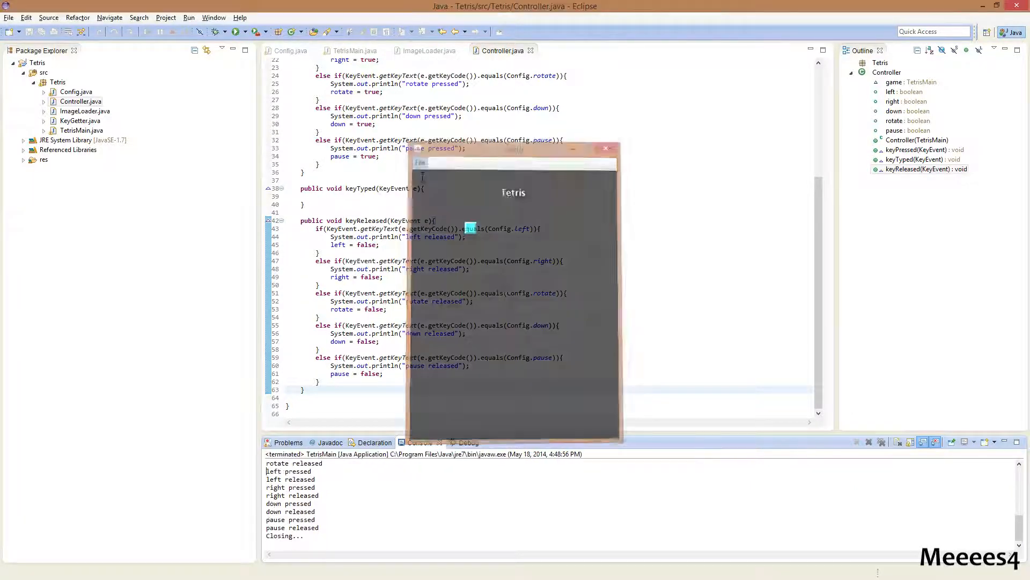
left_click(355, 50)
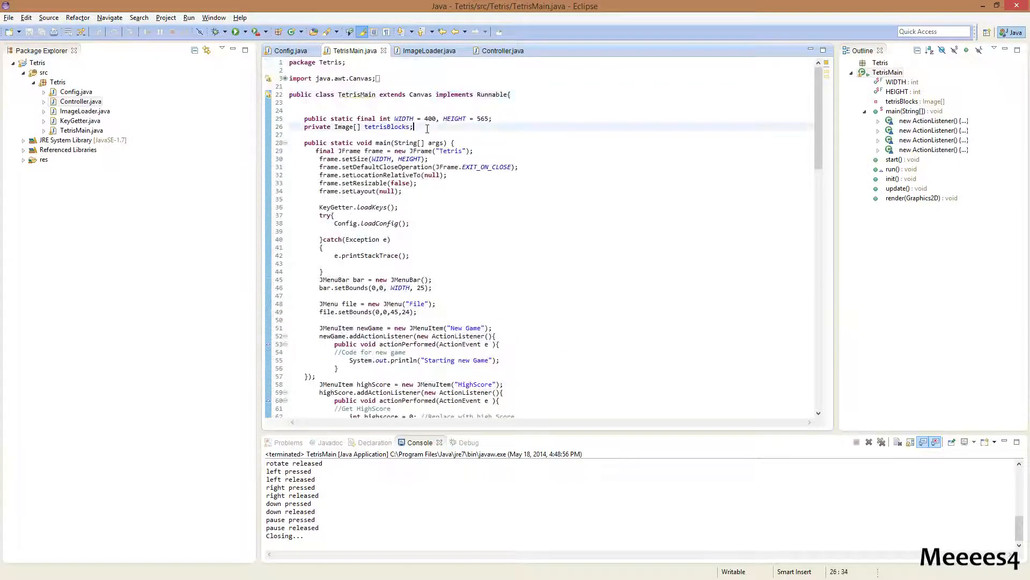
Add a Controller control field to TetrisMain and scroll down to init().
type("Ct")
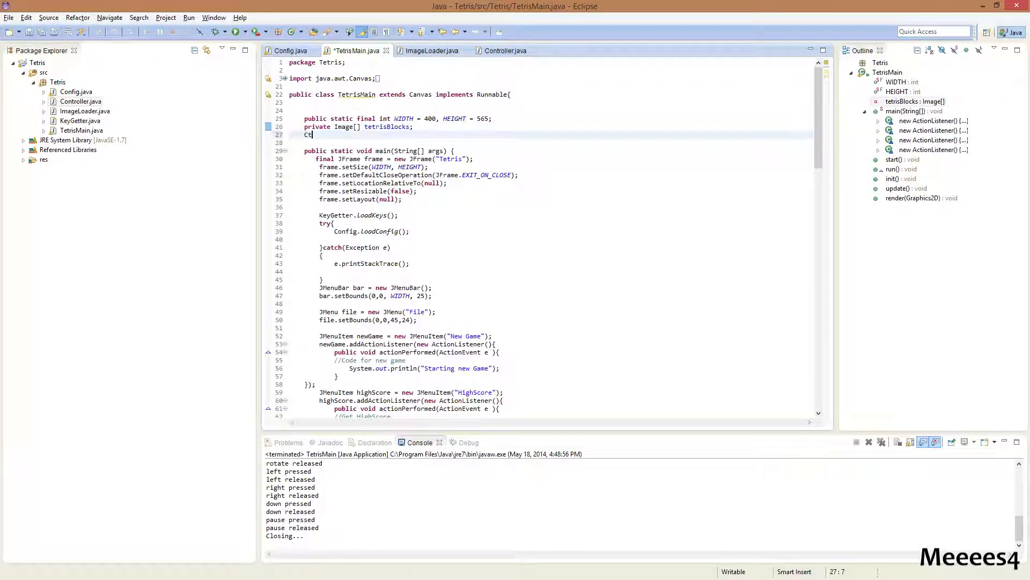
type("ontroller co")
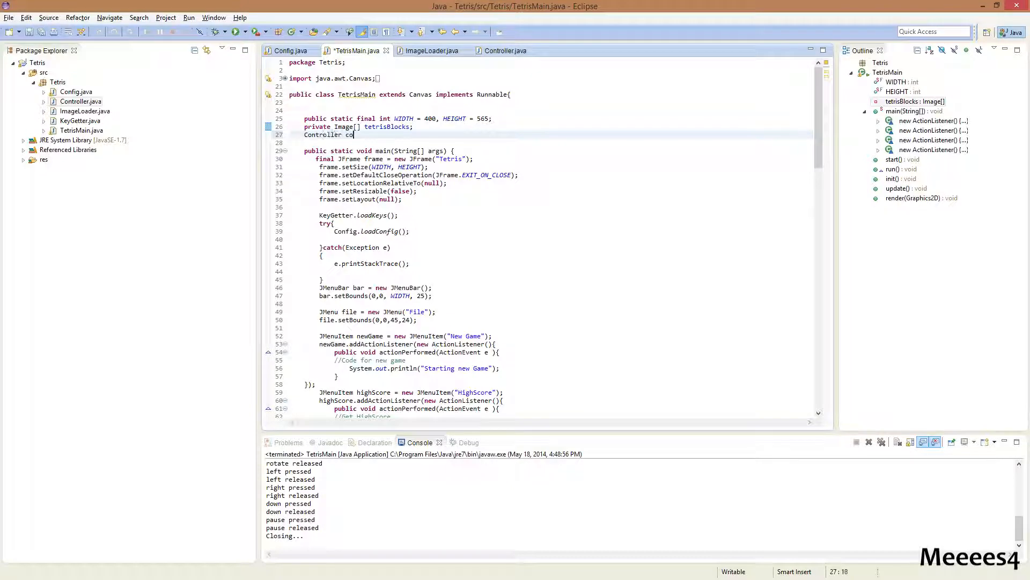
type("ntrol;")
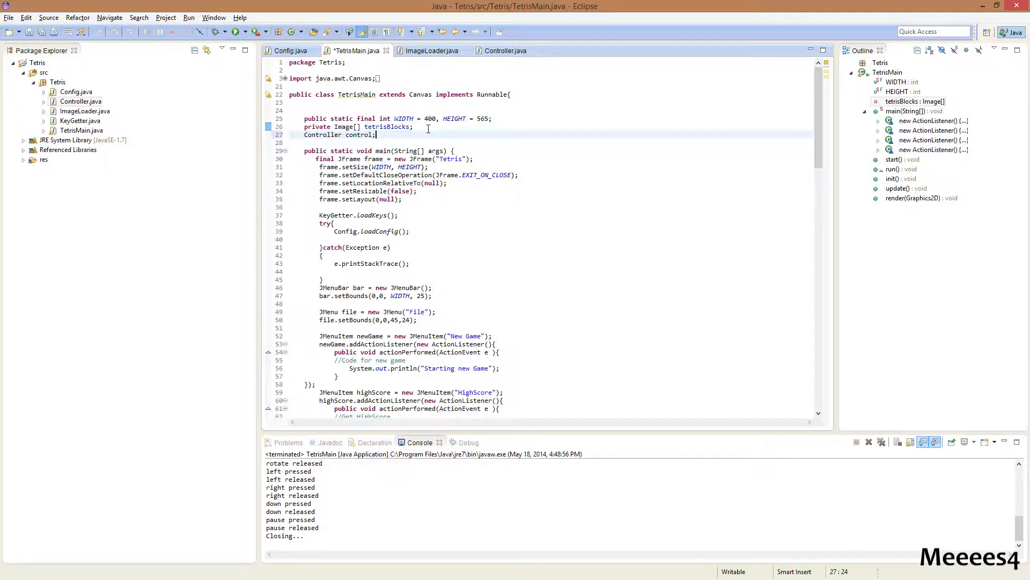
scroll("down", 3)
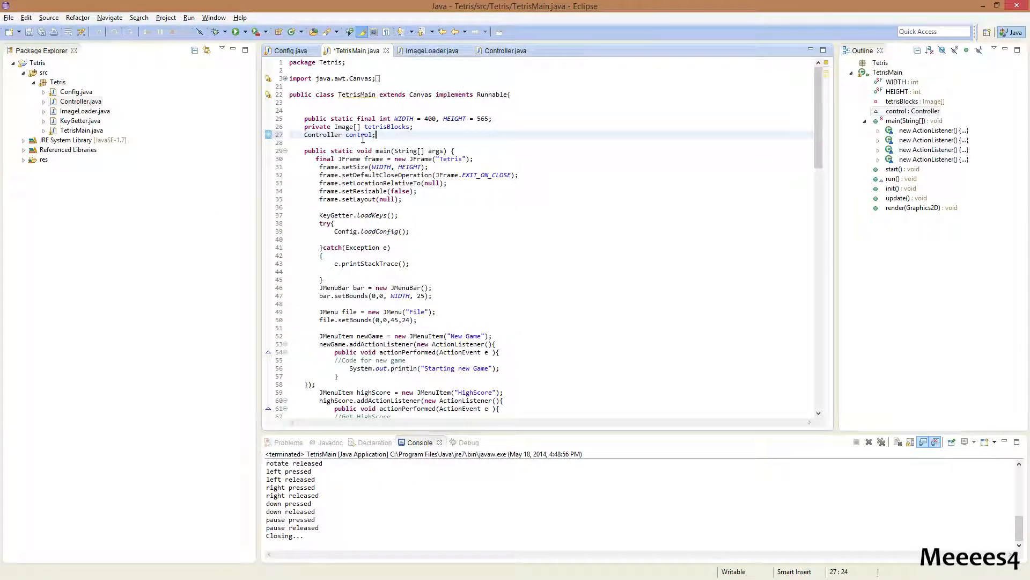
scroll("down", 3)
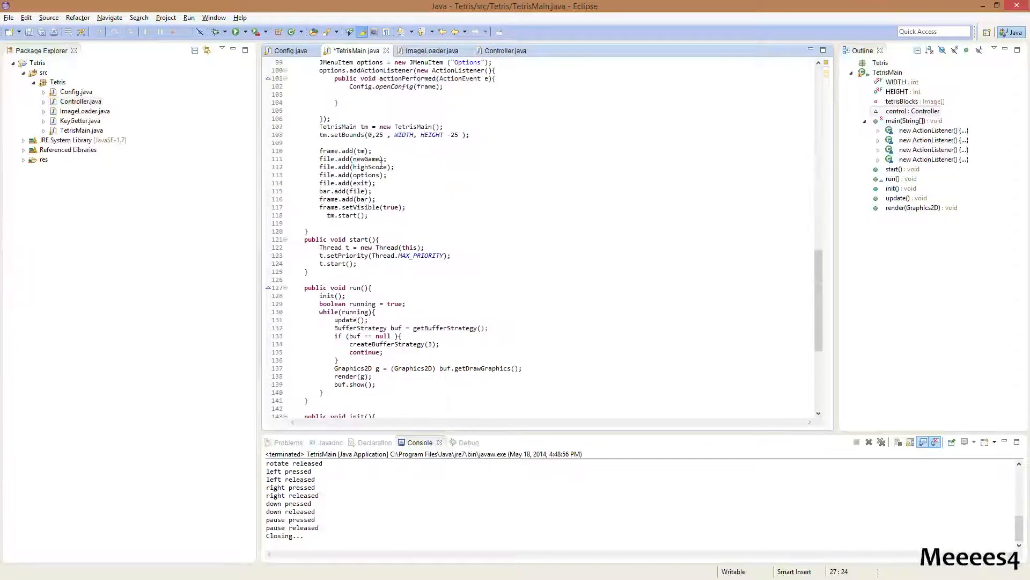
scroll("down", 3)
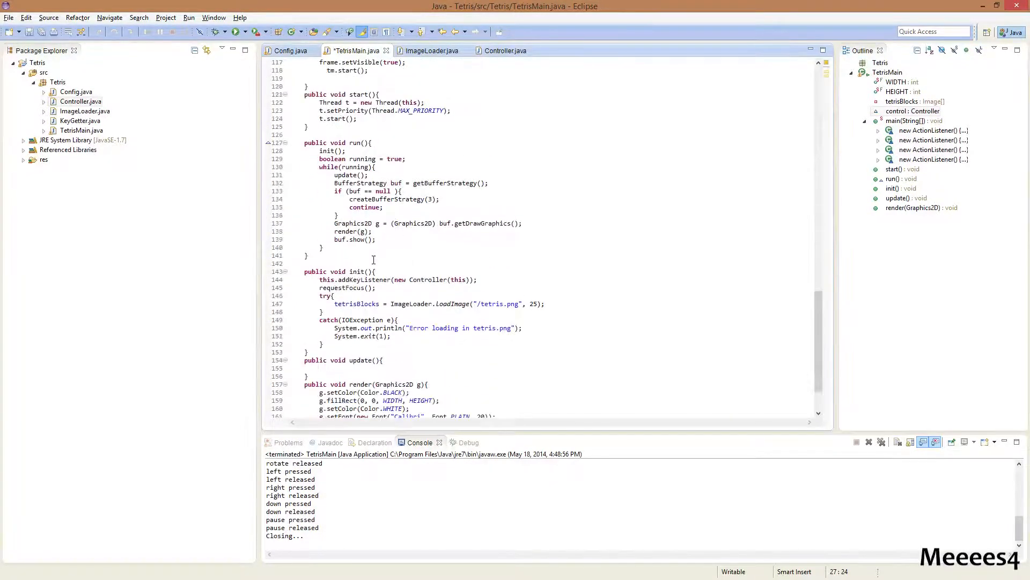
Assign control = new Controller(this), pass control to addKeyListener, run and close the game.
double_click(458, 279)
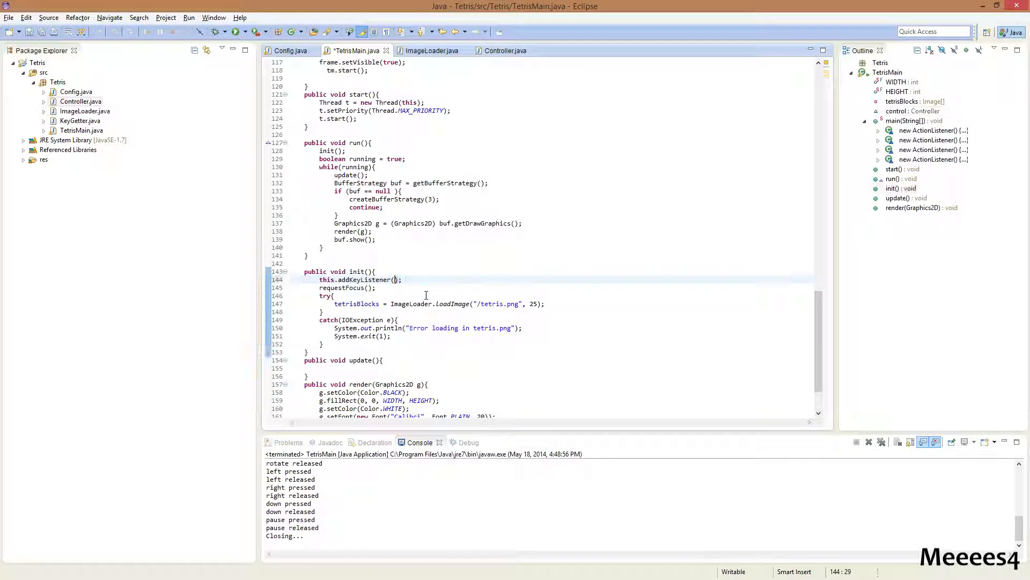
type("control = new Controller(this);")
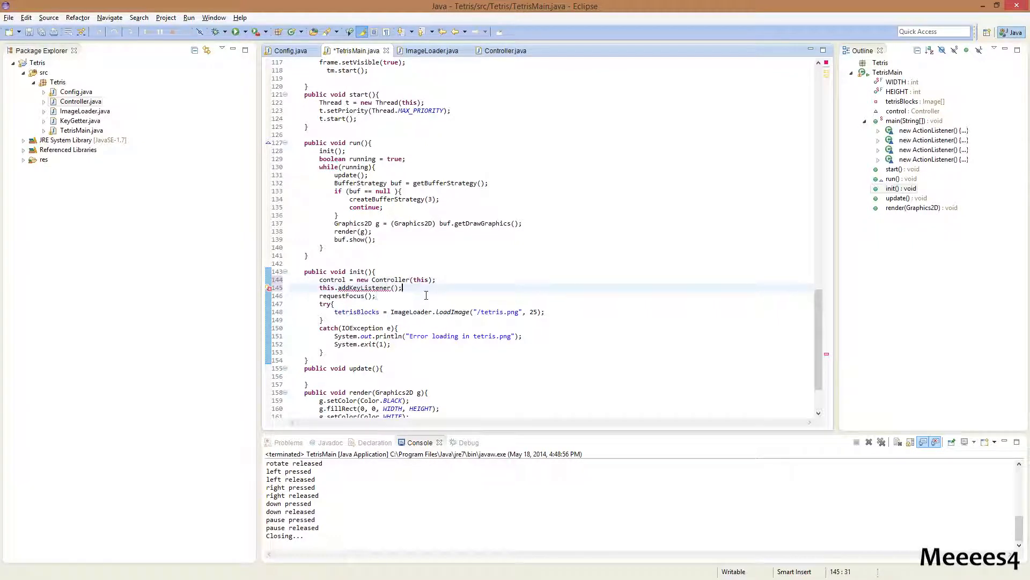
type("control")
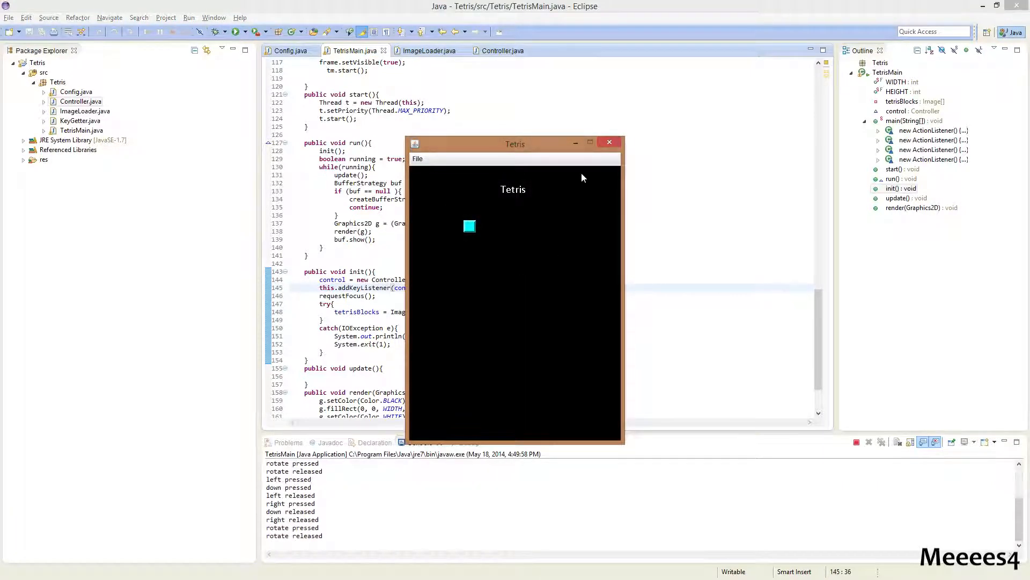
left_click(609, 141)
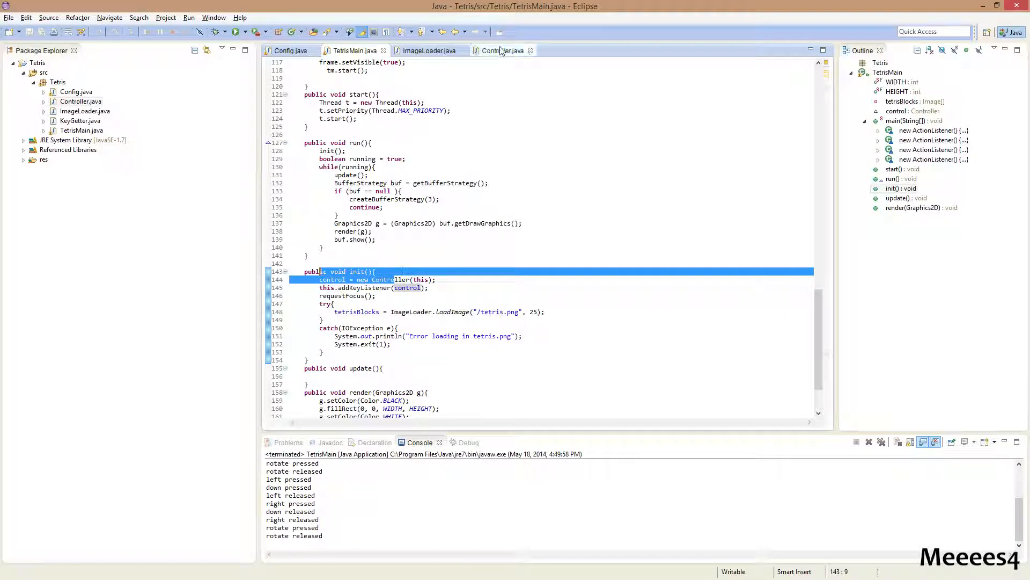
Delete the System.out.println lines from Controller's key handlers and return to TetrisMain.
left_click(502, 50)
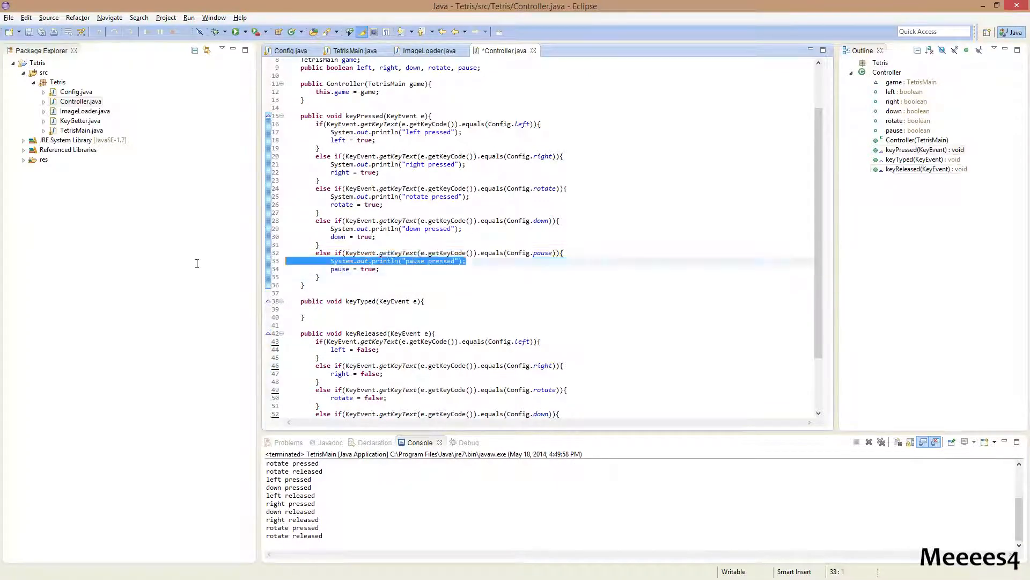
left_click(475, 252)
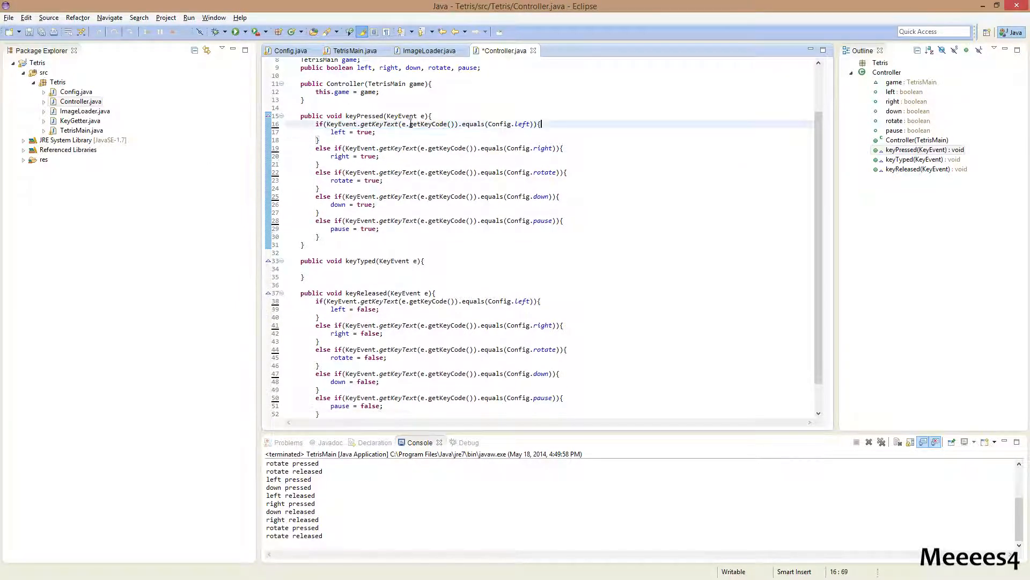
left_click(356, 51)
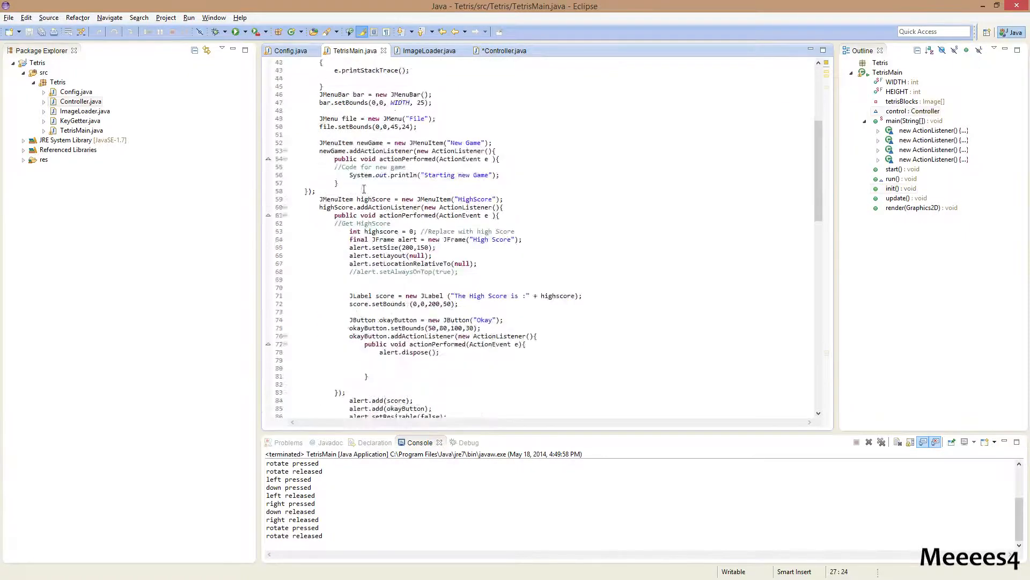
In update() print control.left, right, down, rotate and pause joined by " : ", then run.
scroll("down", 3)
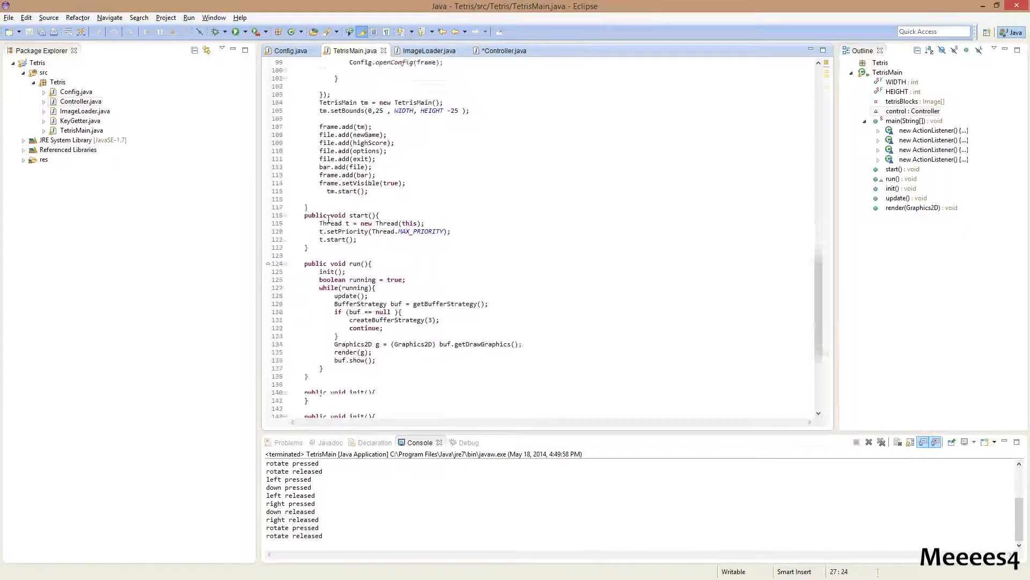
scroll("down", 3)
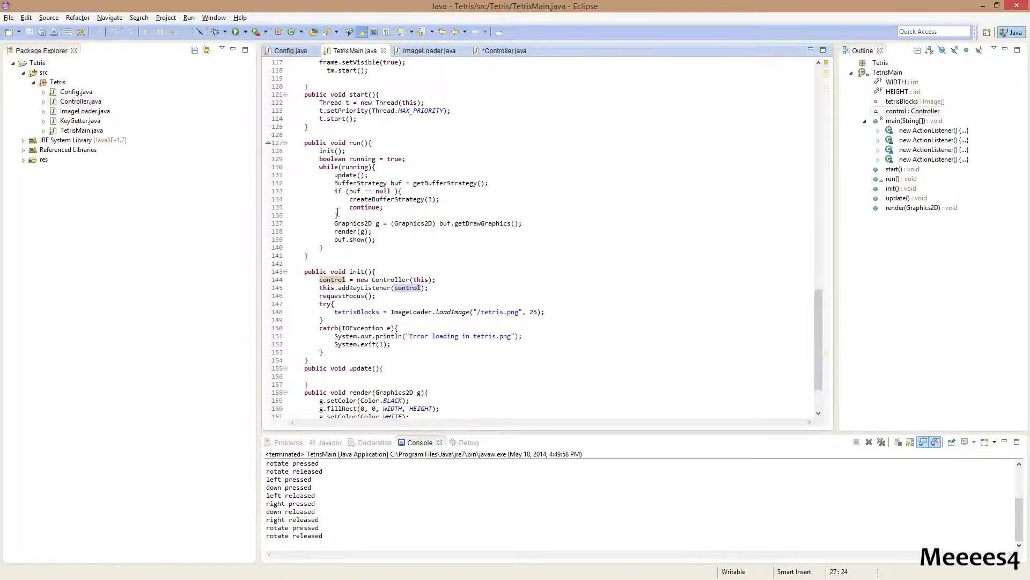
left_click(361, 174)
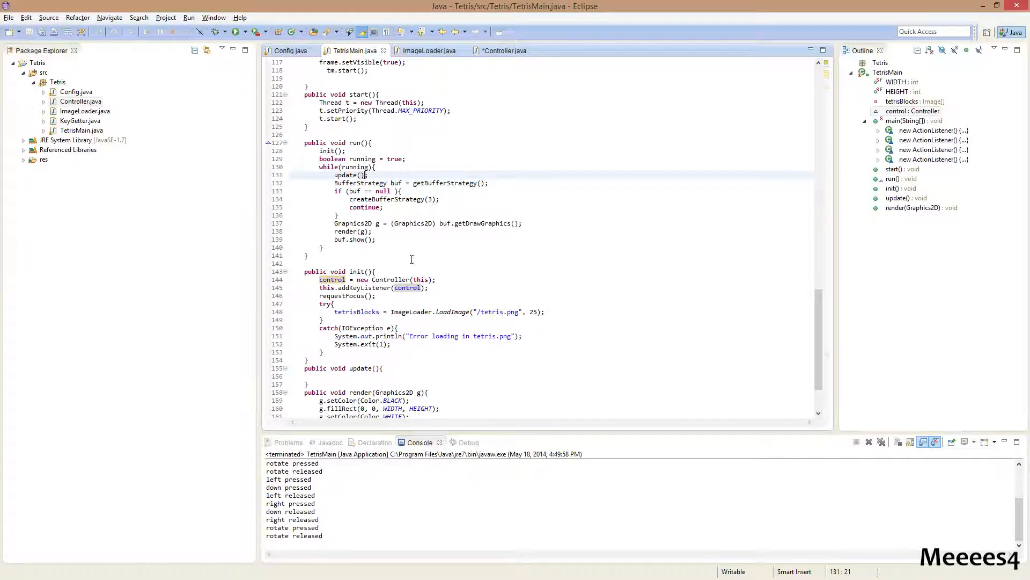
scroll("down", 3)
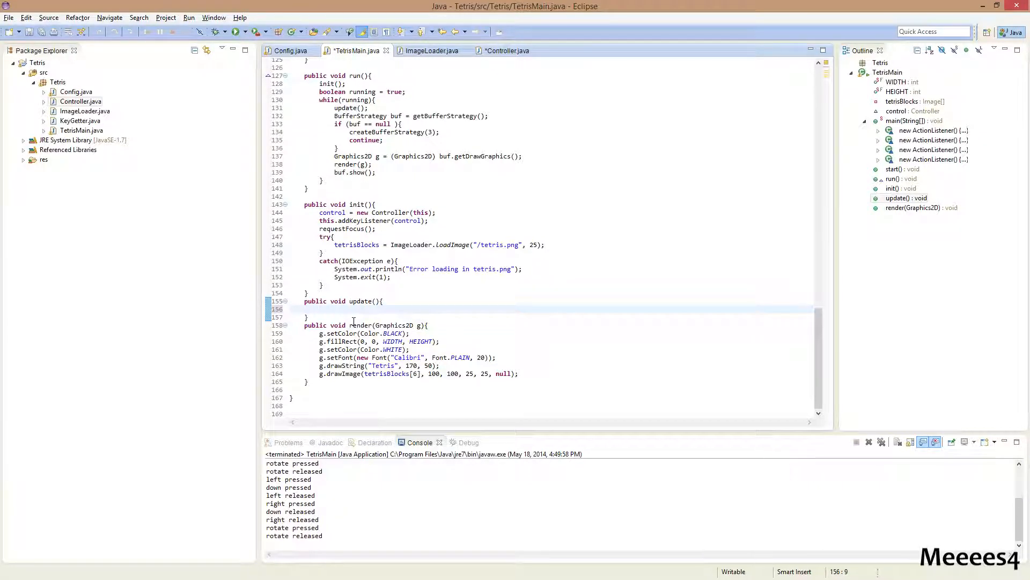
type("System.out.println();")
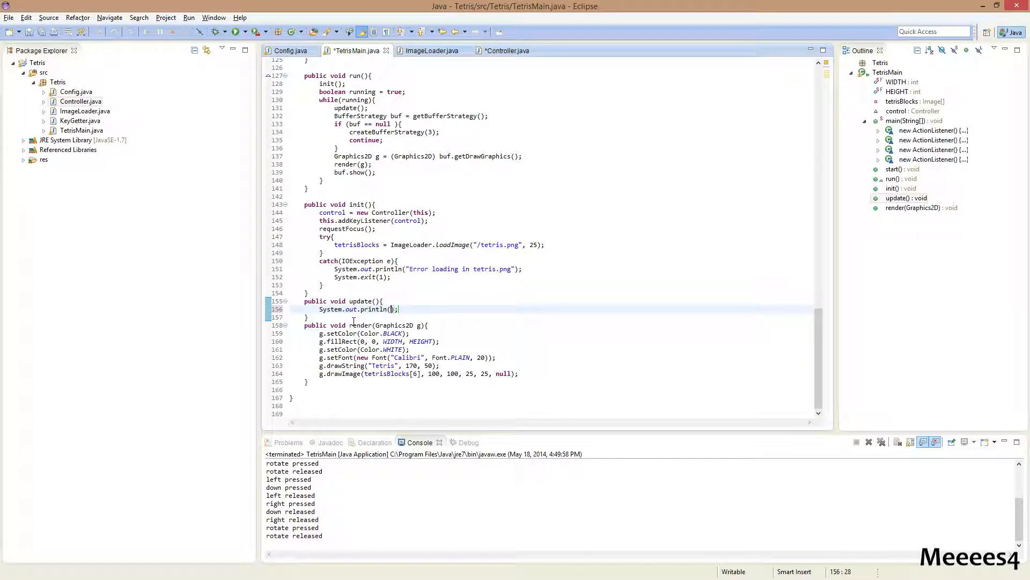
type("control.left + \" : \" +")
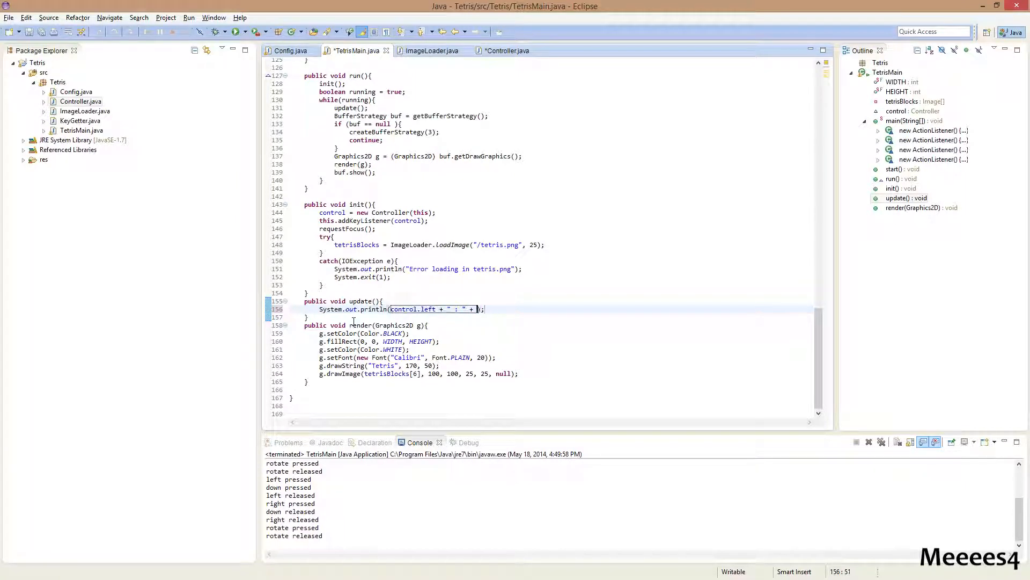
type("control.")
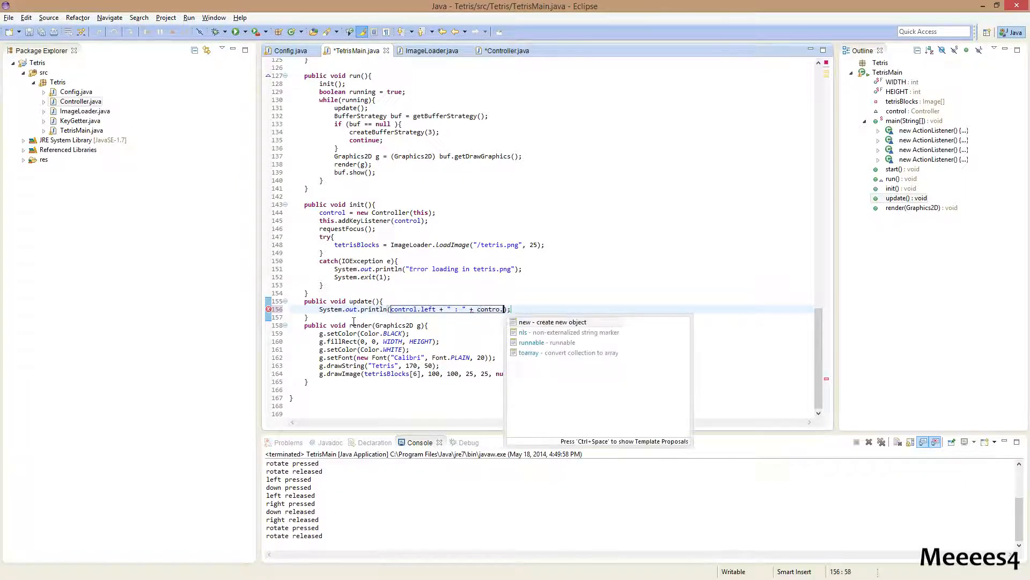
type("right")
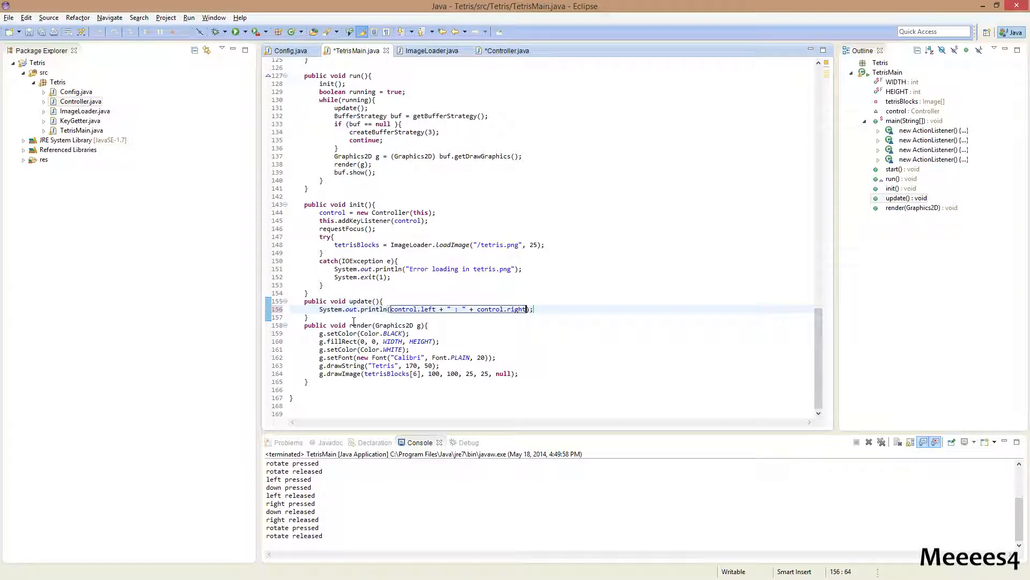
type("+ \" : \" + control.down + \" : \" +")
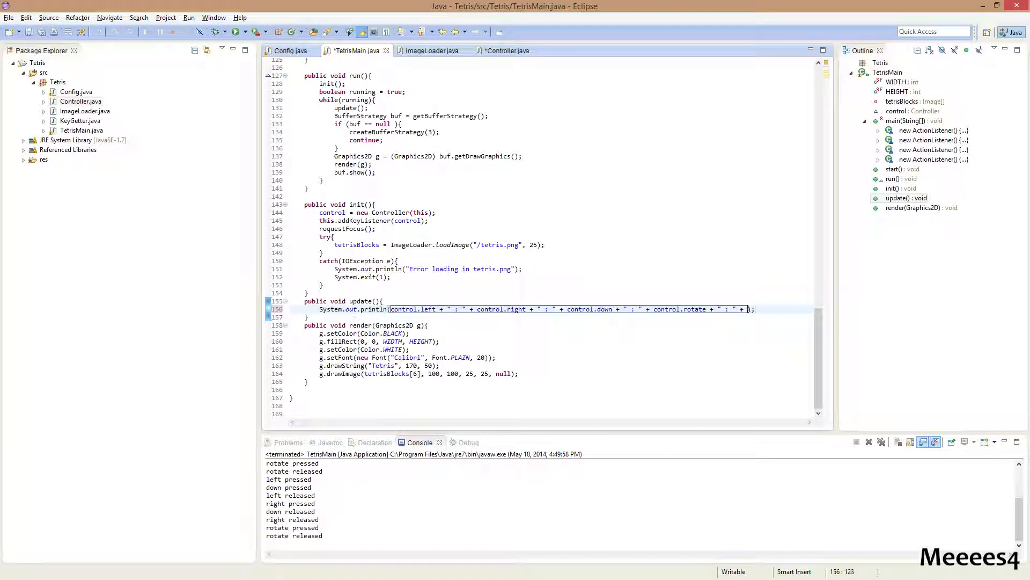
type("control.pause")
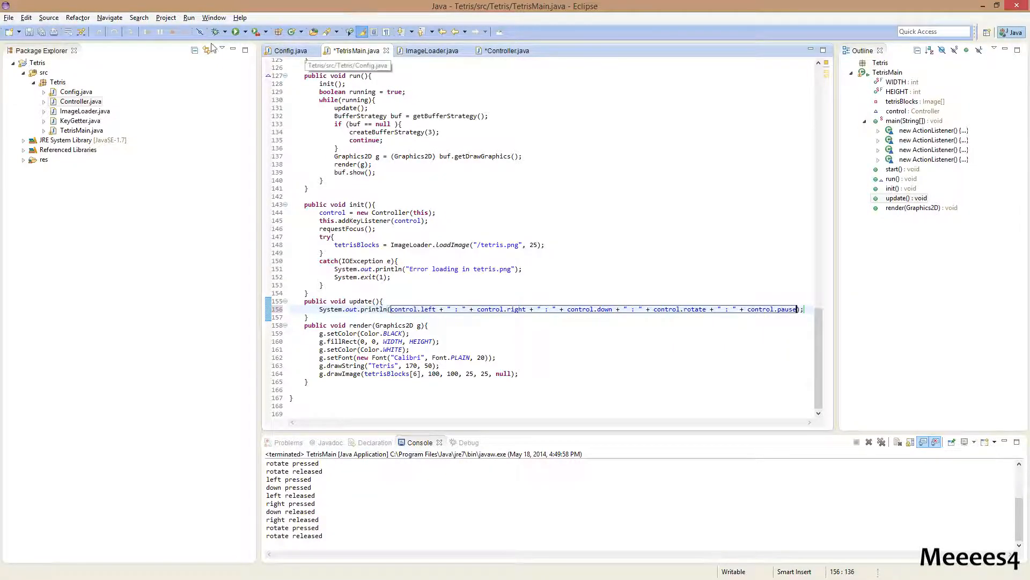
left_click(229, 31)
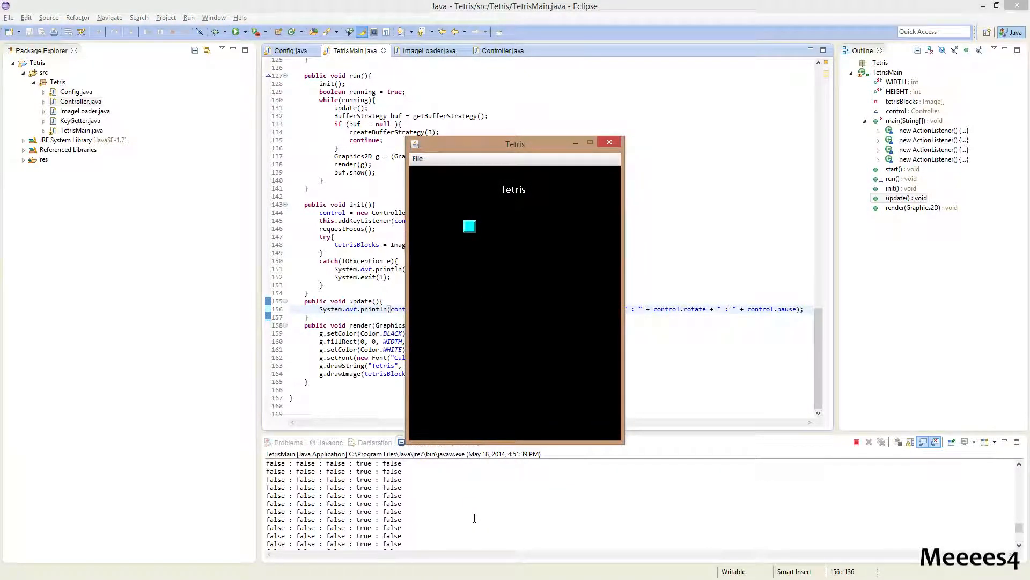
mouse_move(353, 575)
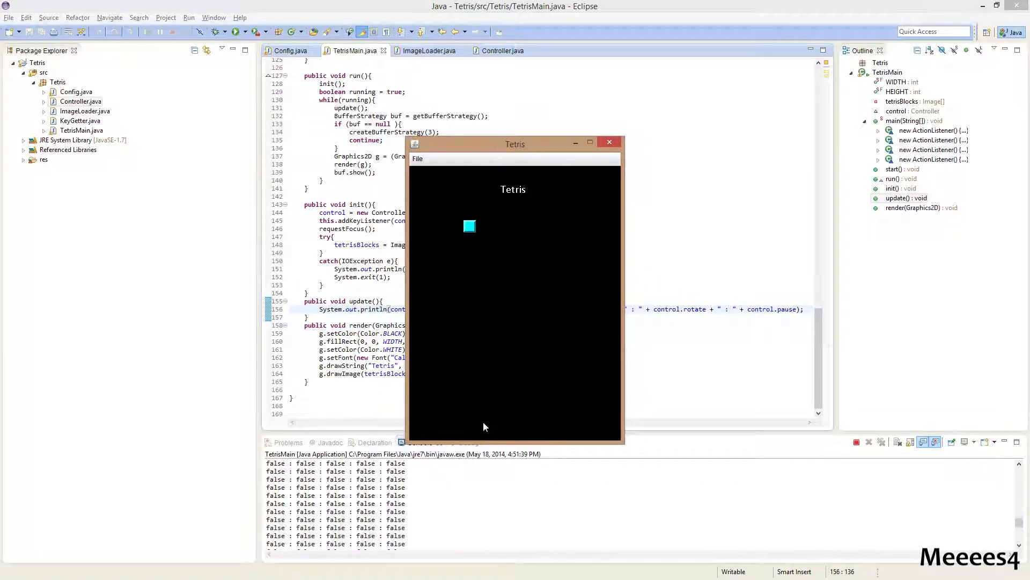
mouse_move(477, 414)
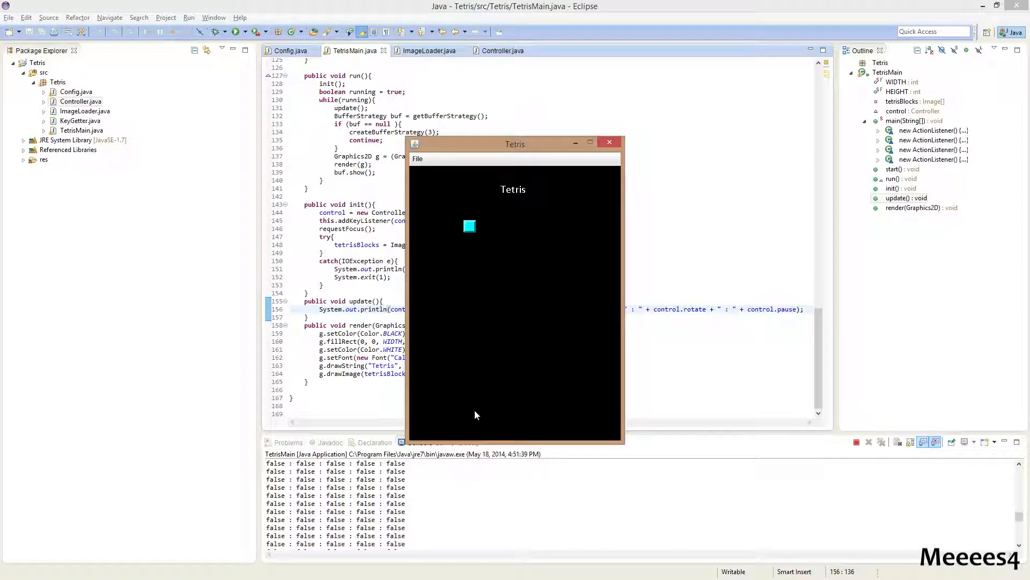
Watch the console print the five flags each frame, then quit via File > Exit.
left_click(416, 159)
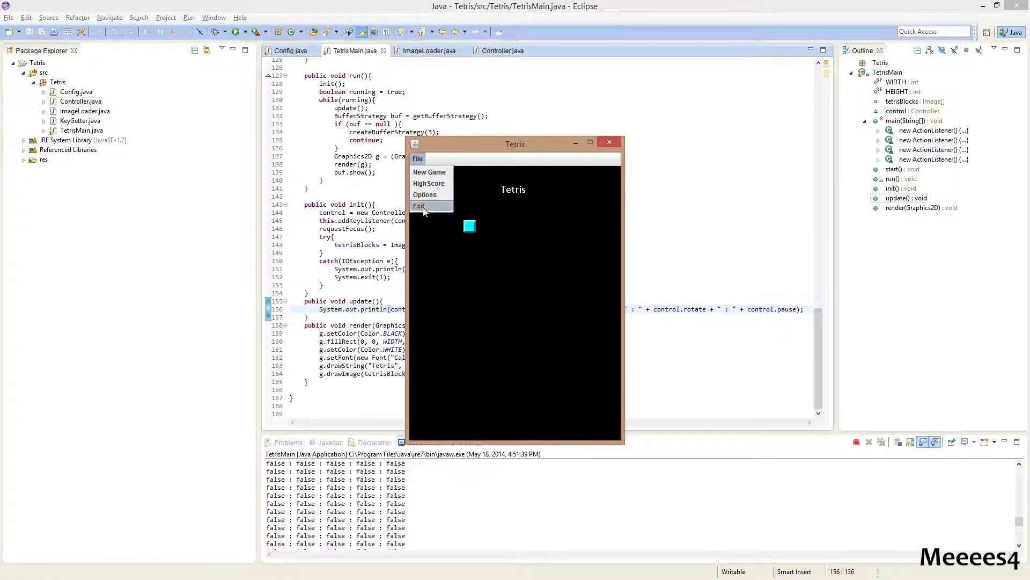
left_click(420, 206)
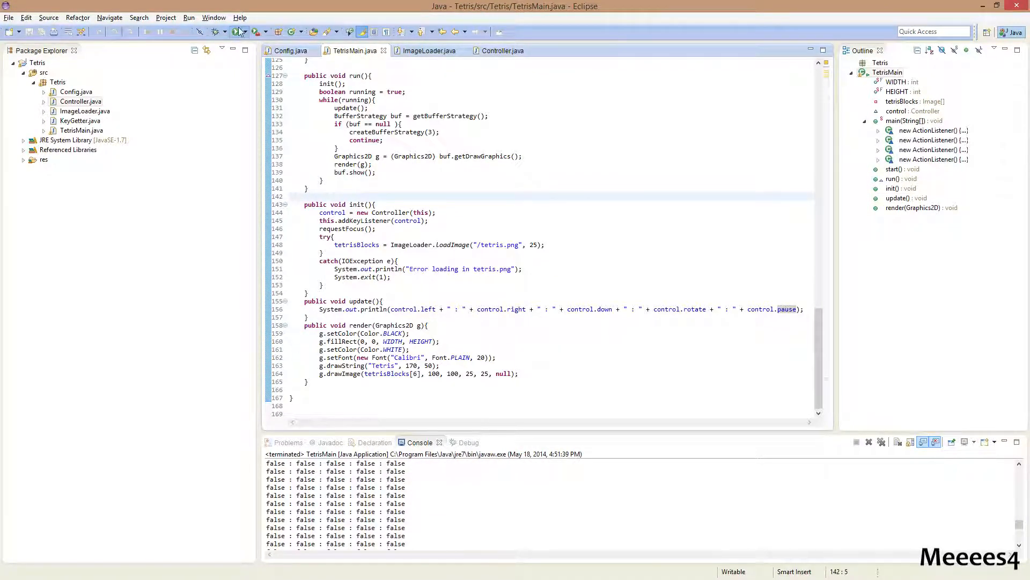
Rerun the game, hold left to see the flag read true, then close the window.
left_click(238, 31)
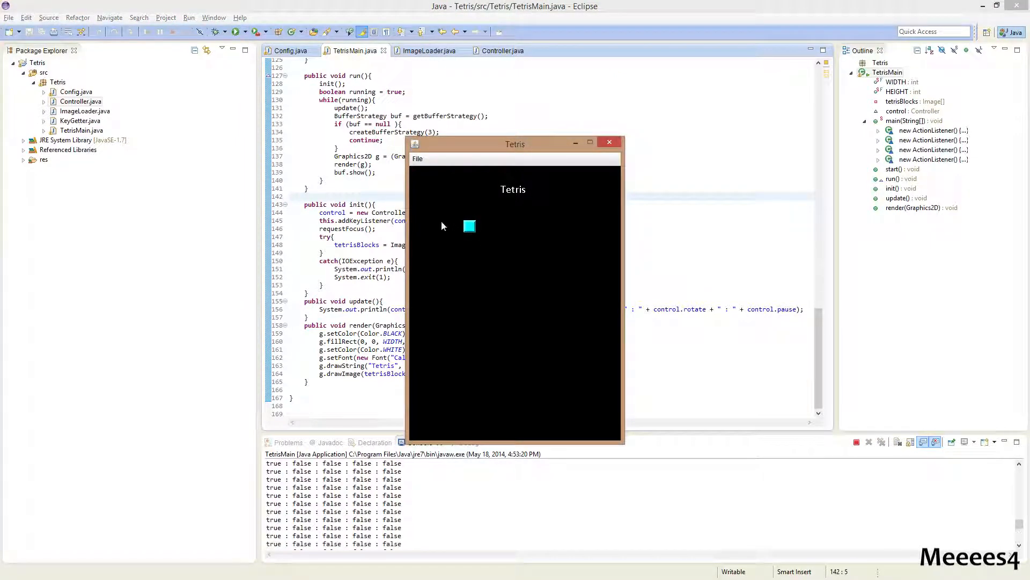
mouse_move(433, 225)
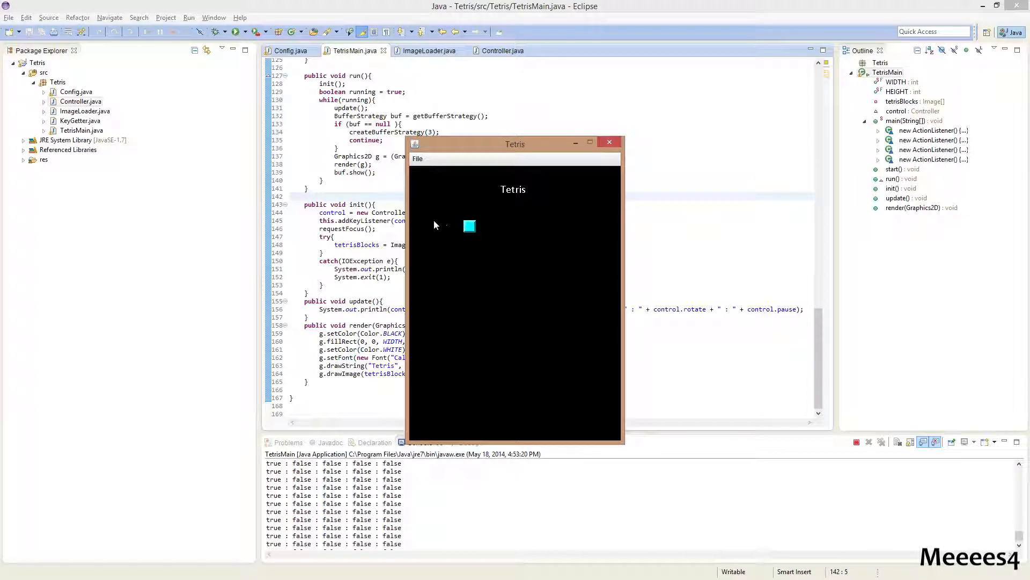
mouse_move(413, 221)
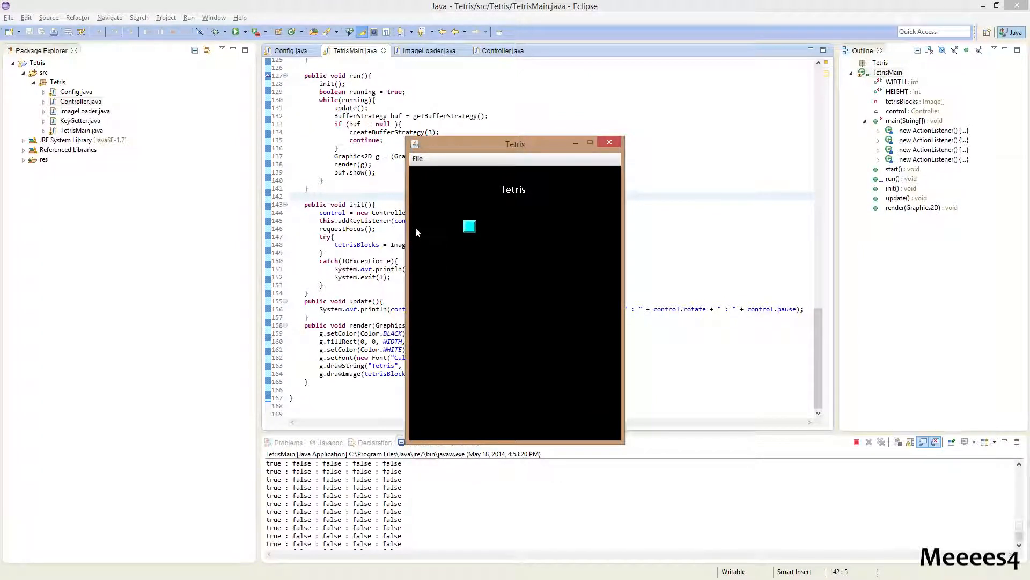
mouse_move(449, 229)
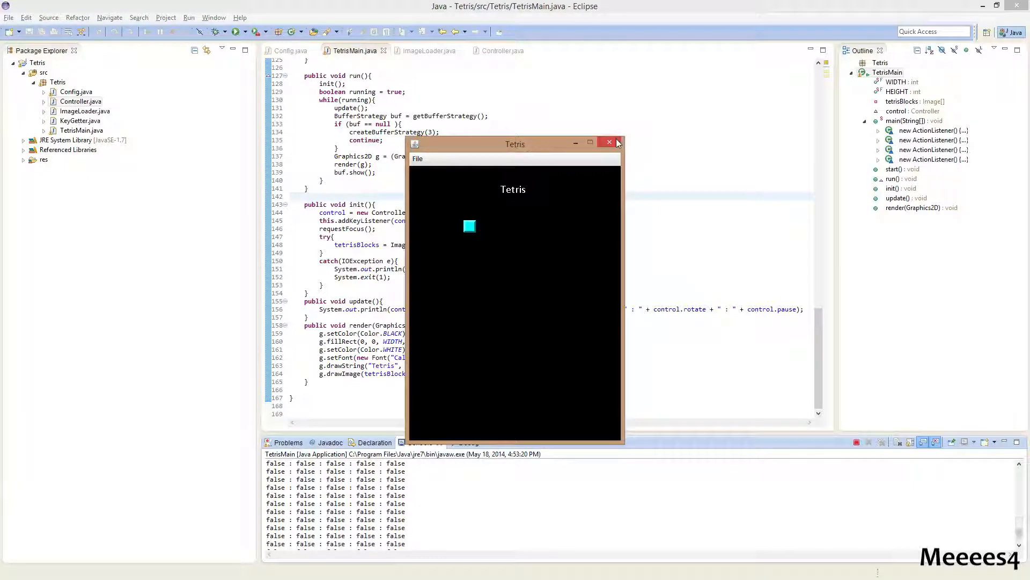
left_click(609, 142)
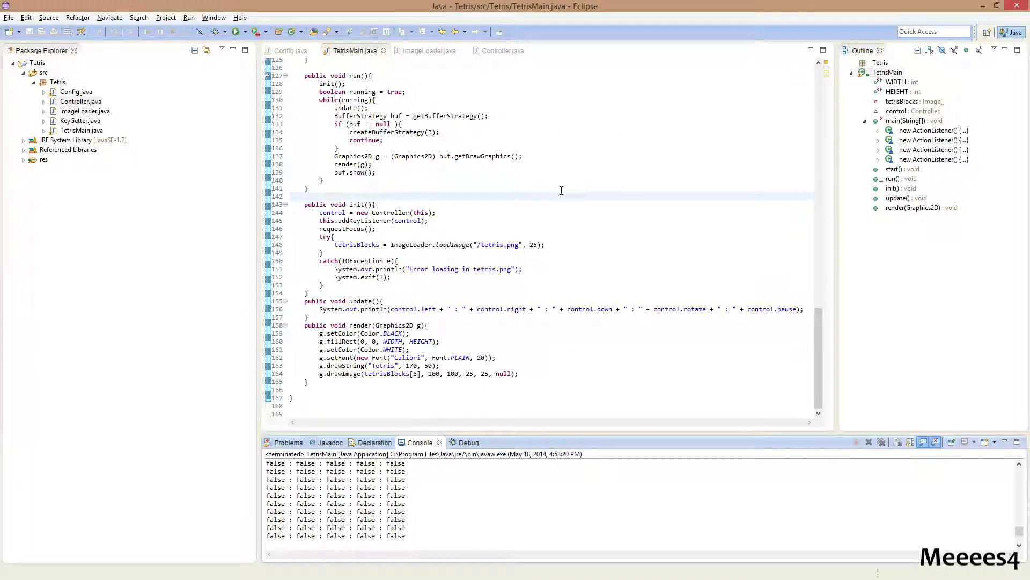